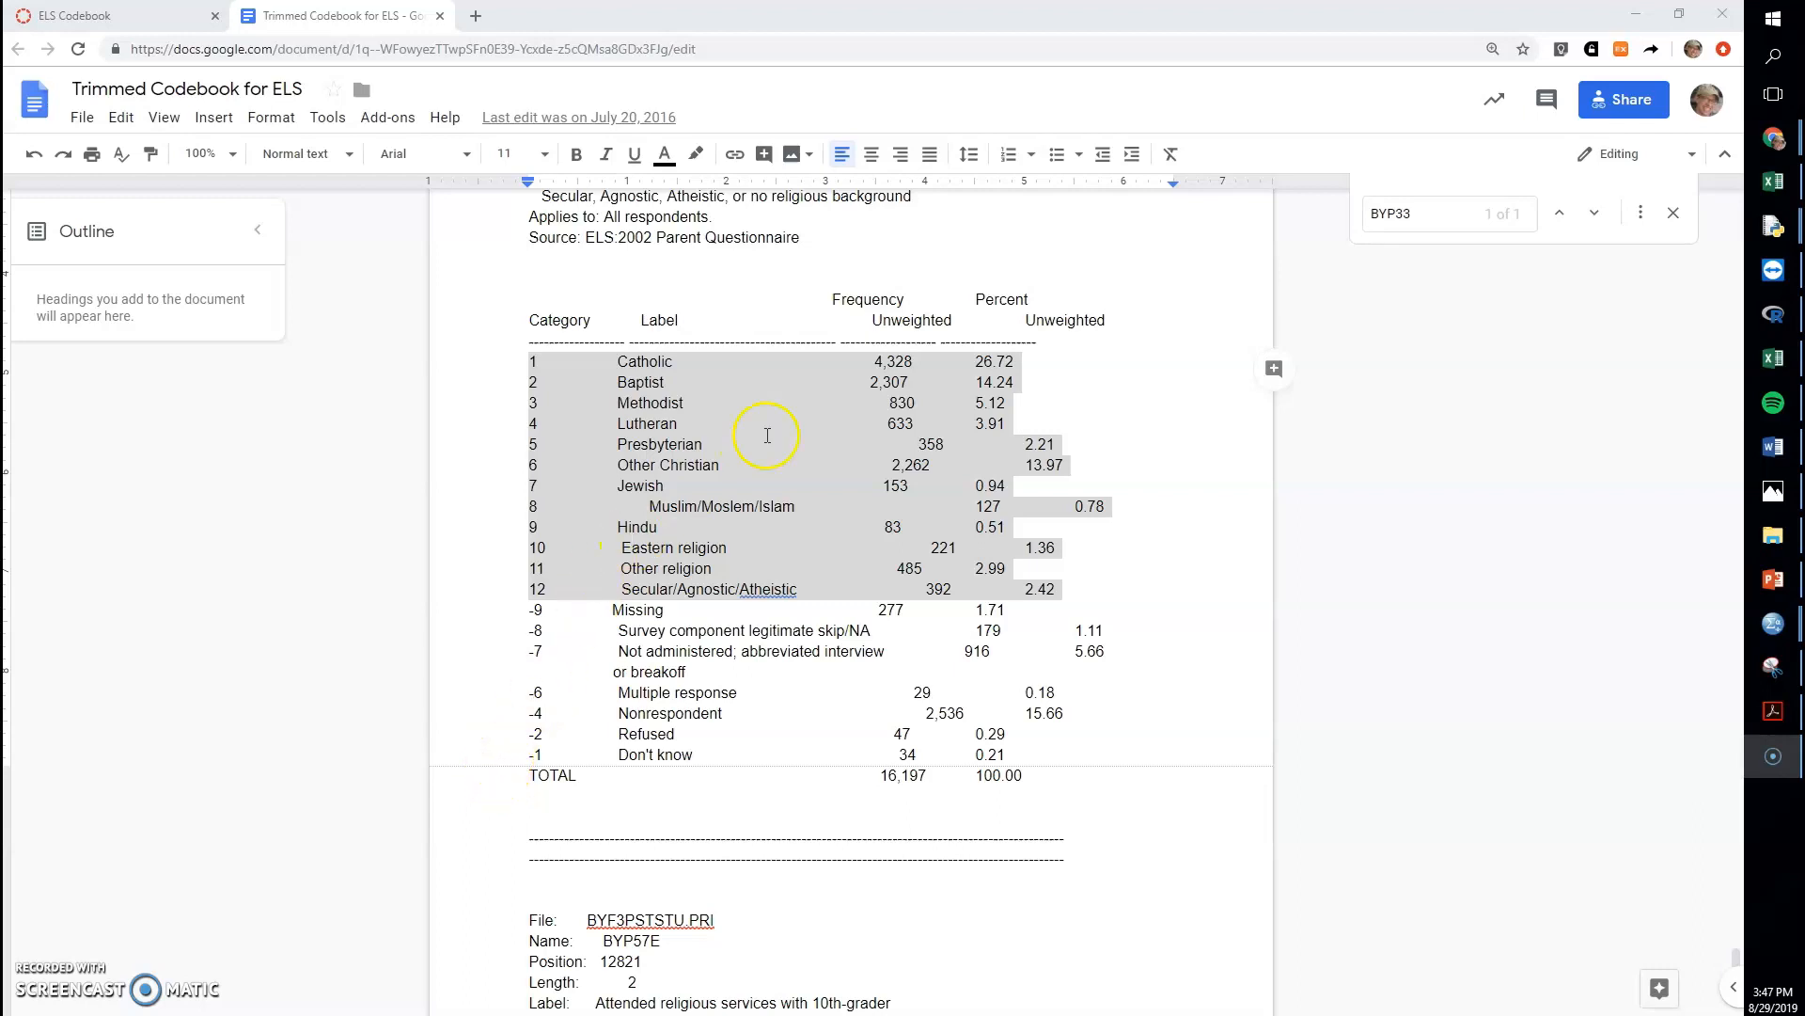
- Scroll the Google Docs frequency table to review categories 1–6, Catholic through Other Christian
{"action": "scroll", "scroll_direction": "up", "scroll_amount": 3}
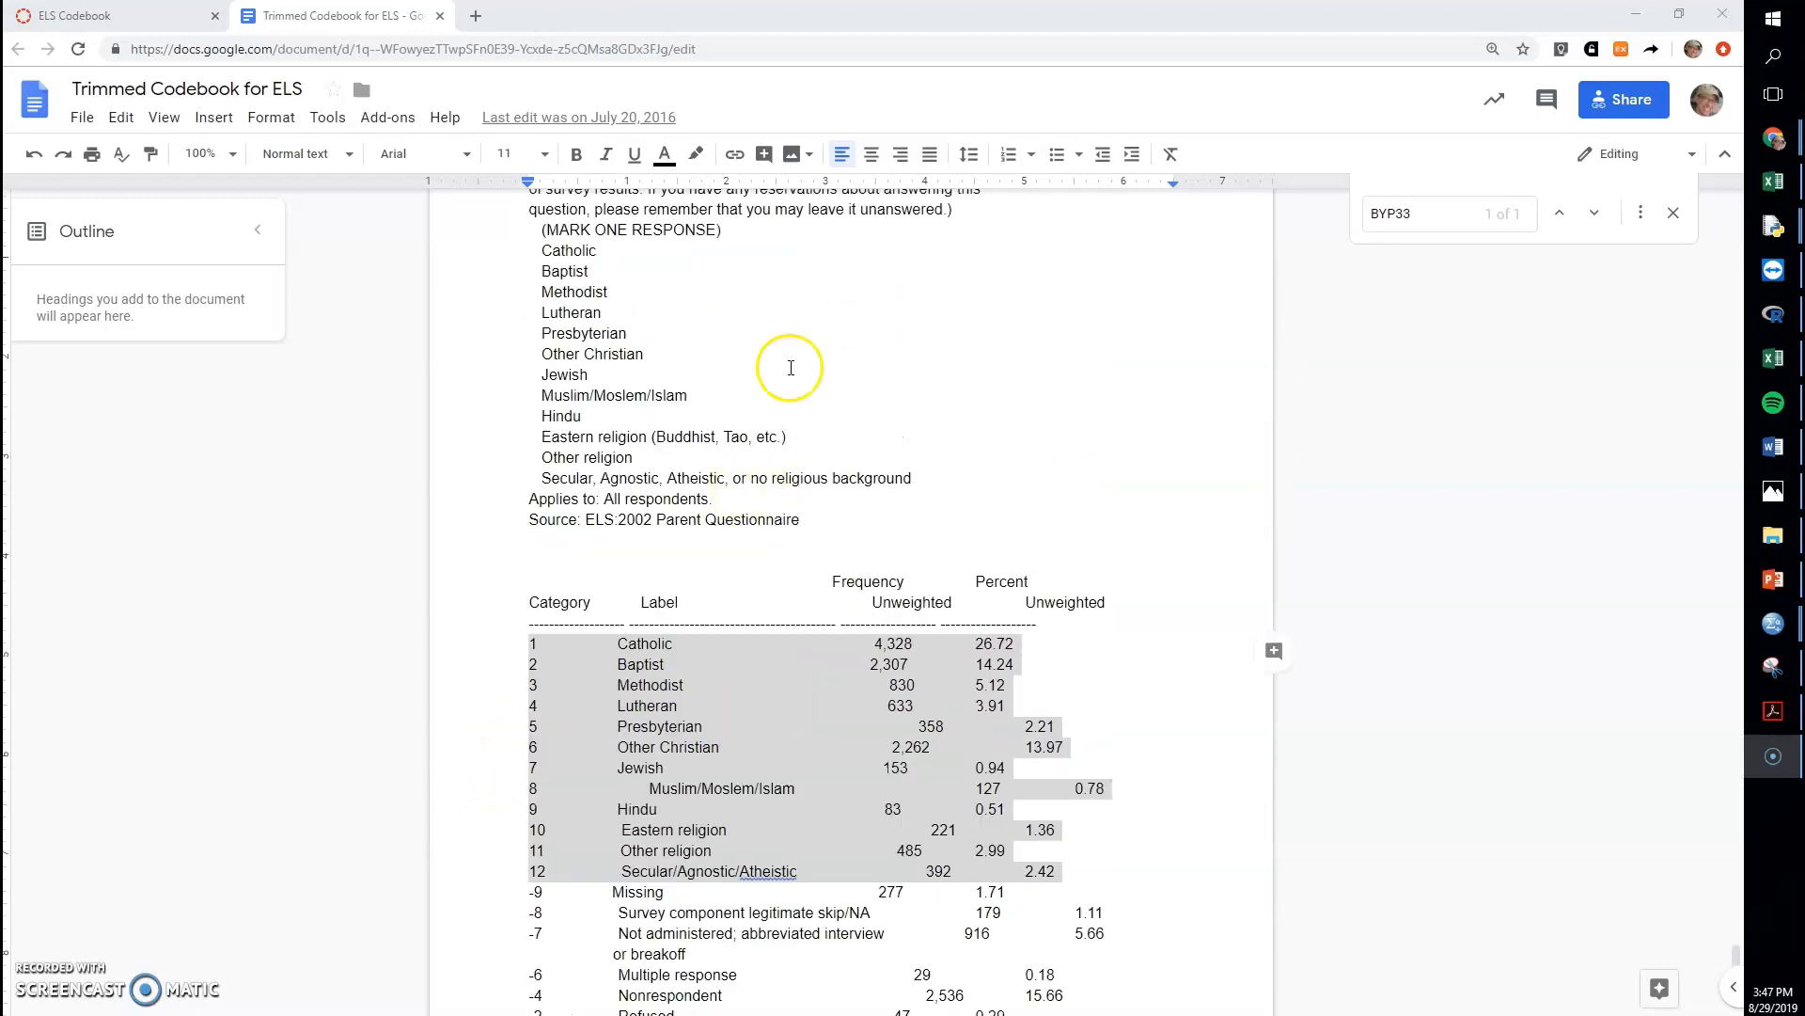
{"action": "mouse_move", "coordinate": [598, 338]}
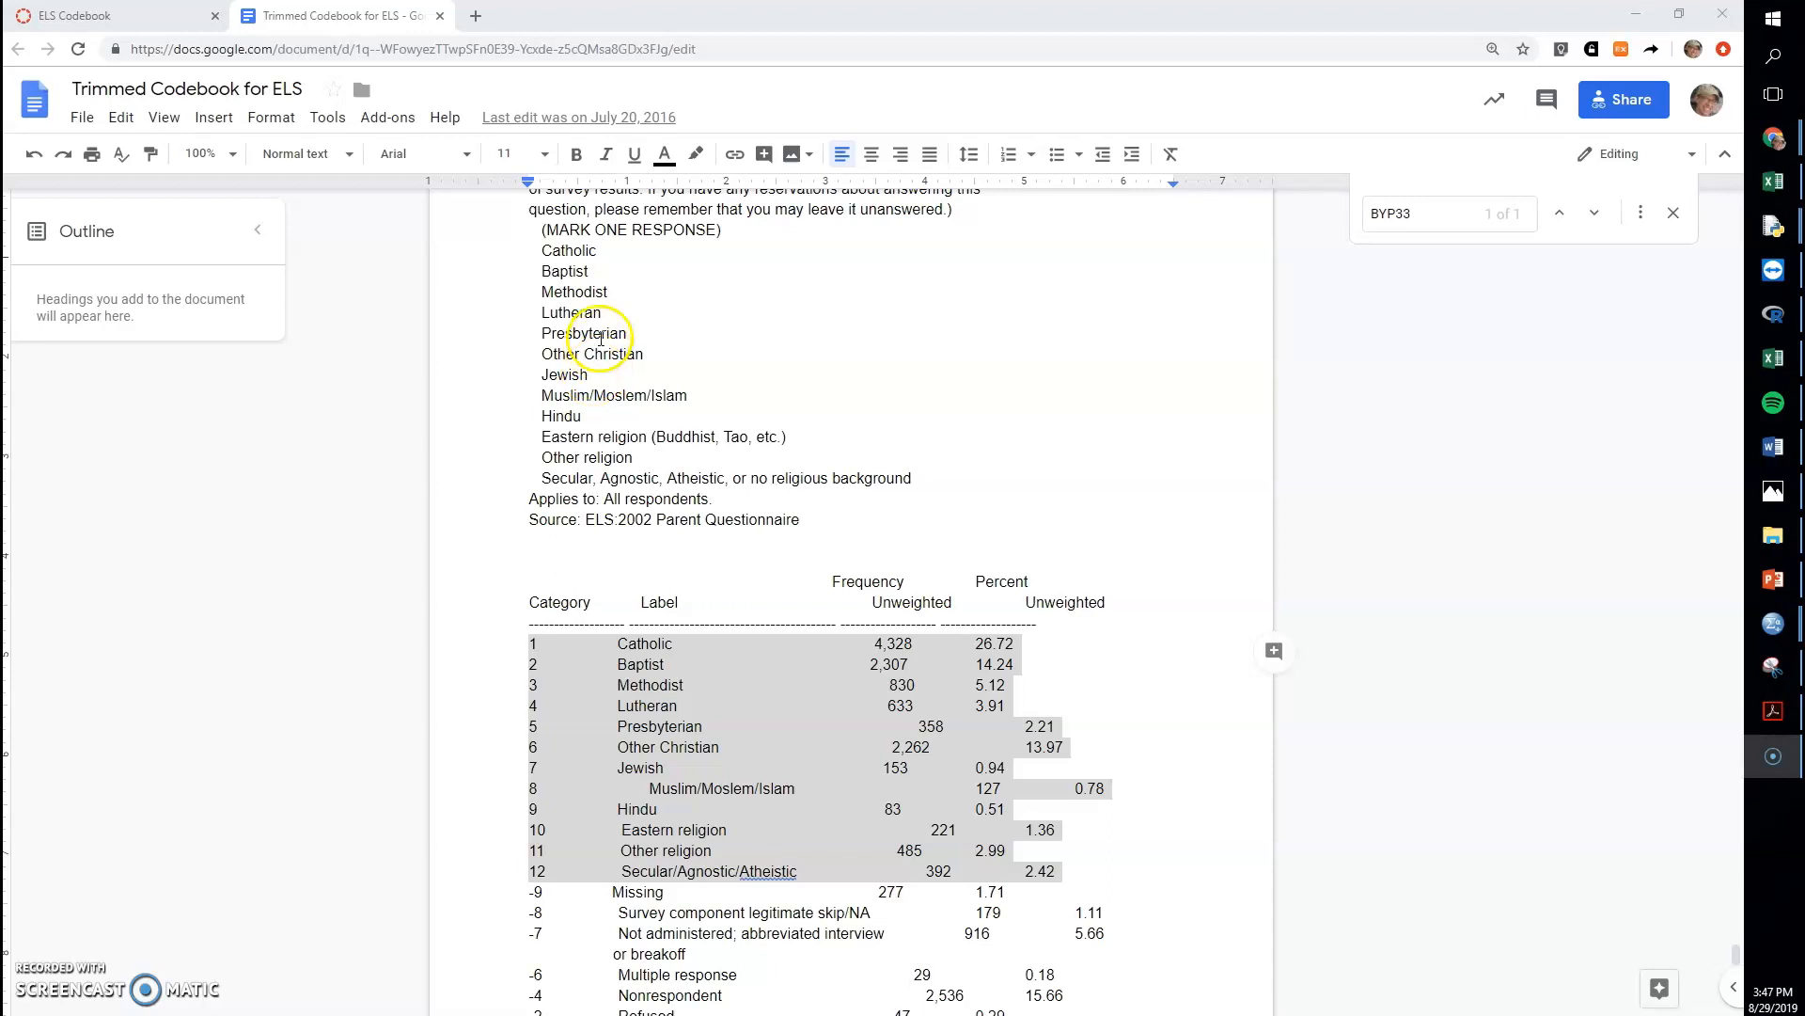
{"action": "scroll", "scroll_direction": "up", "scroll_amount": 3}
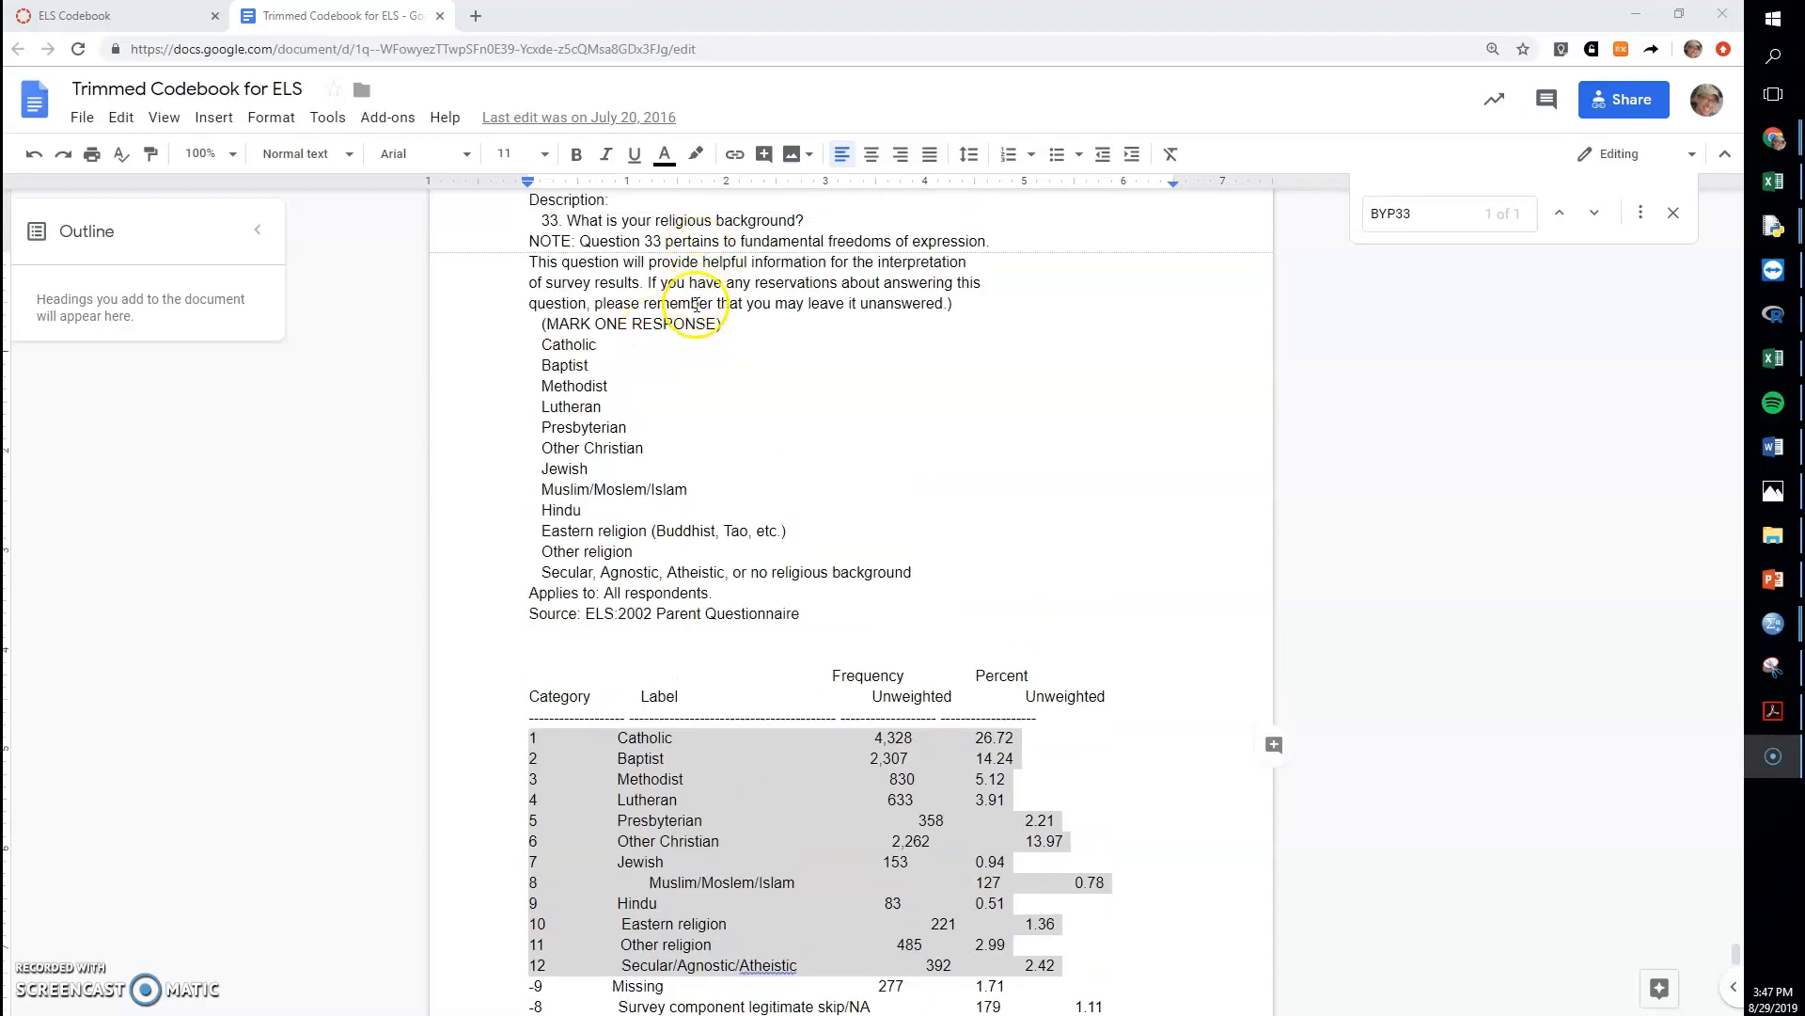
{"action": "mouse_move", "coordinate": [650, 483]}
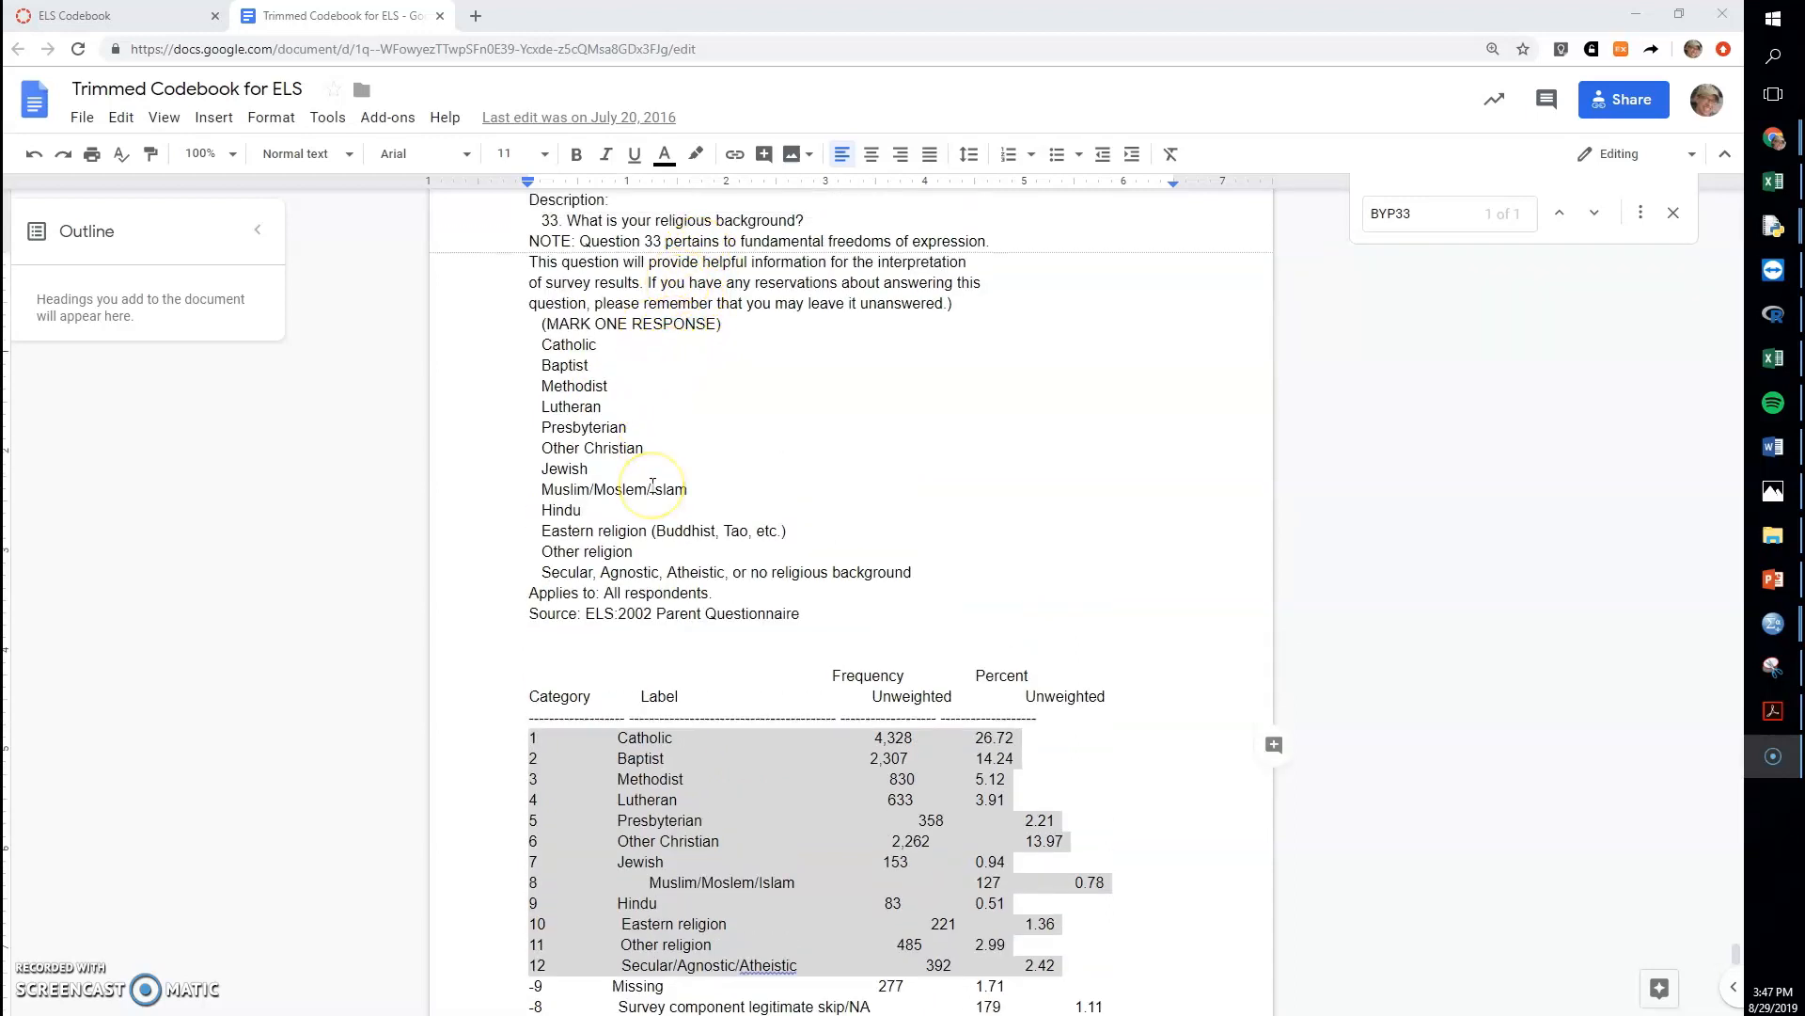
{"action": "scroll", "scroll_direction": "down", "scroll_amount": 3}
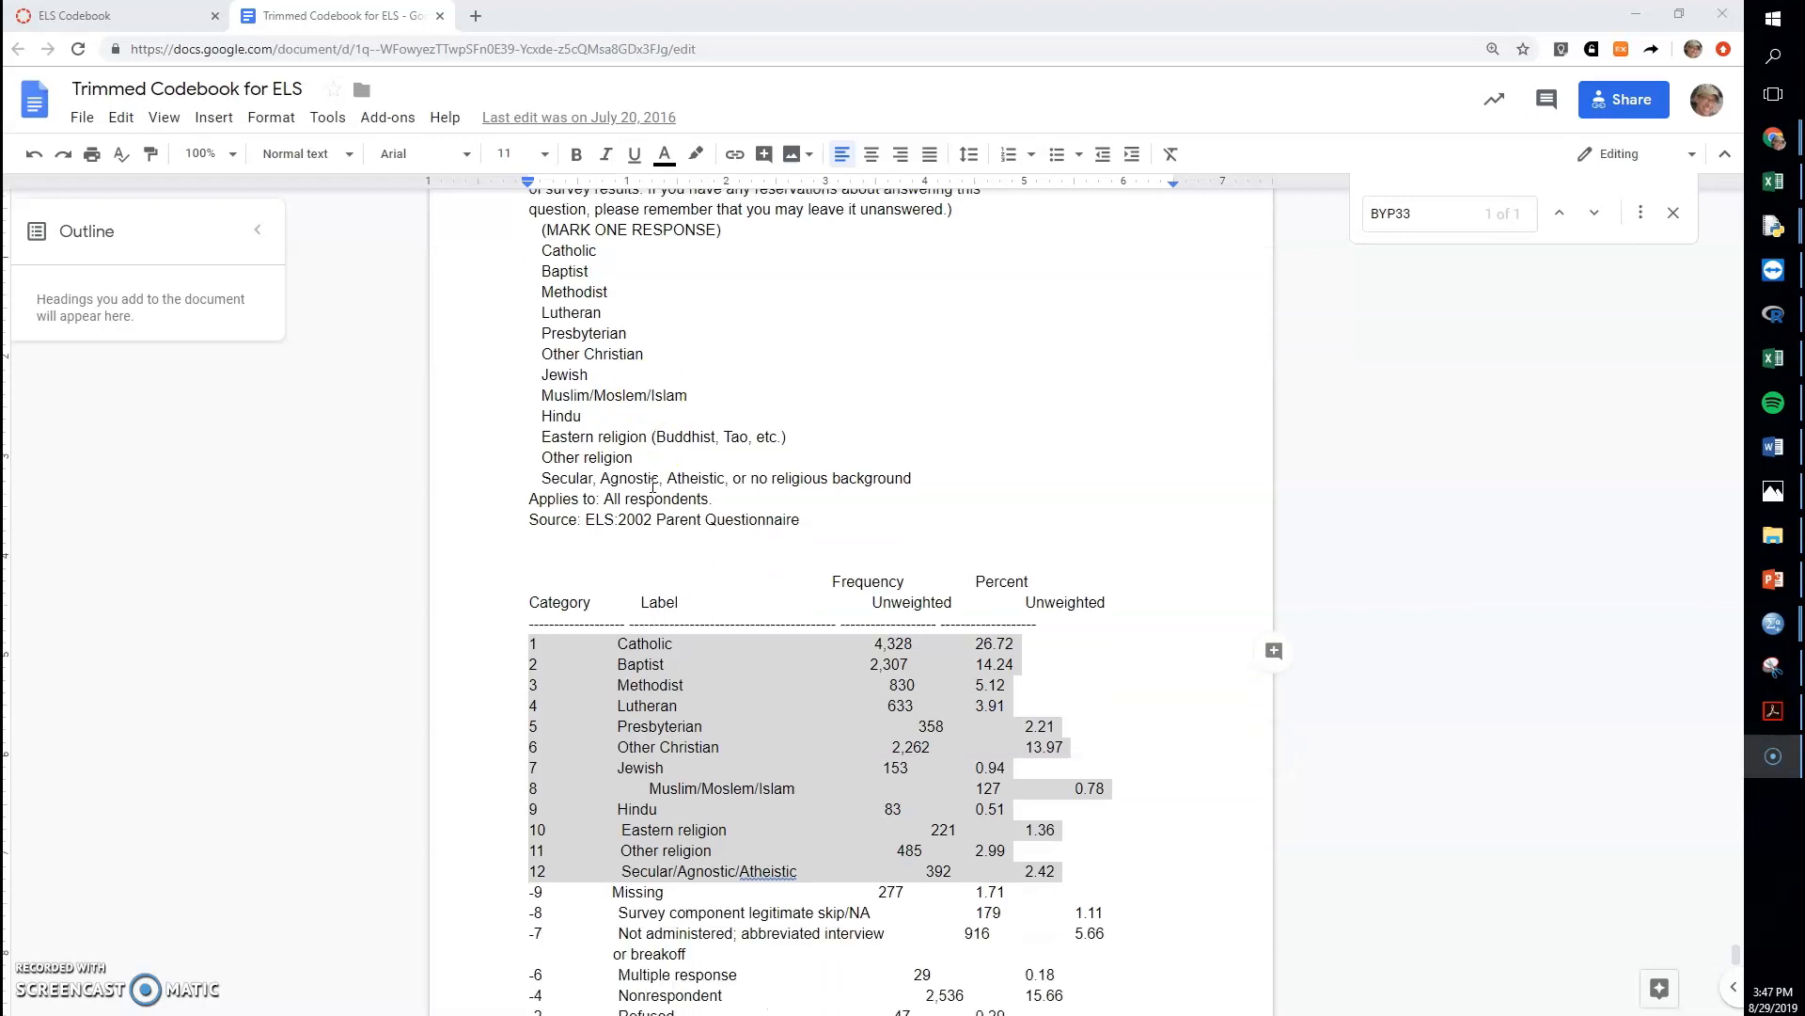
{"action": "scroll", "scroll_direction": "down", "scroll_amount": 3}
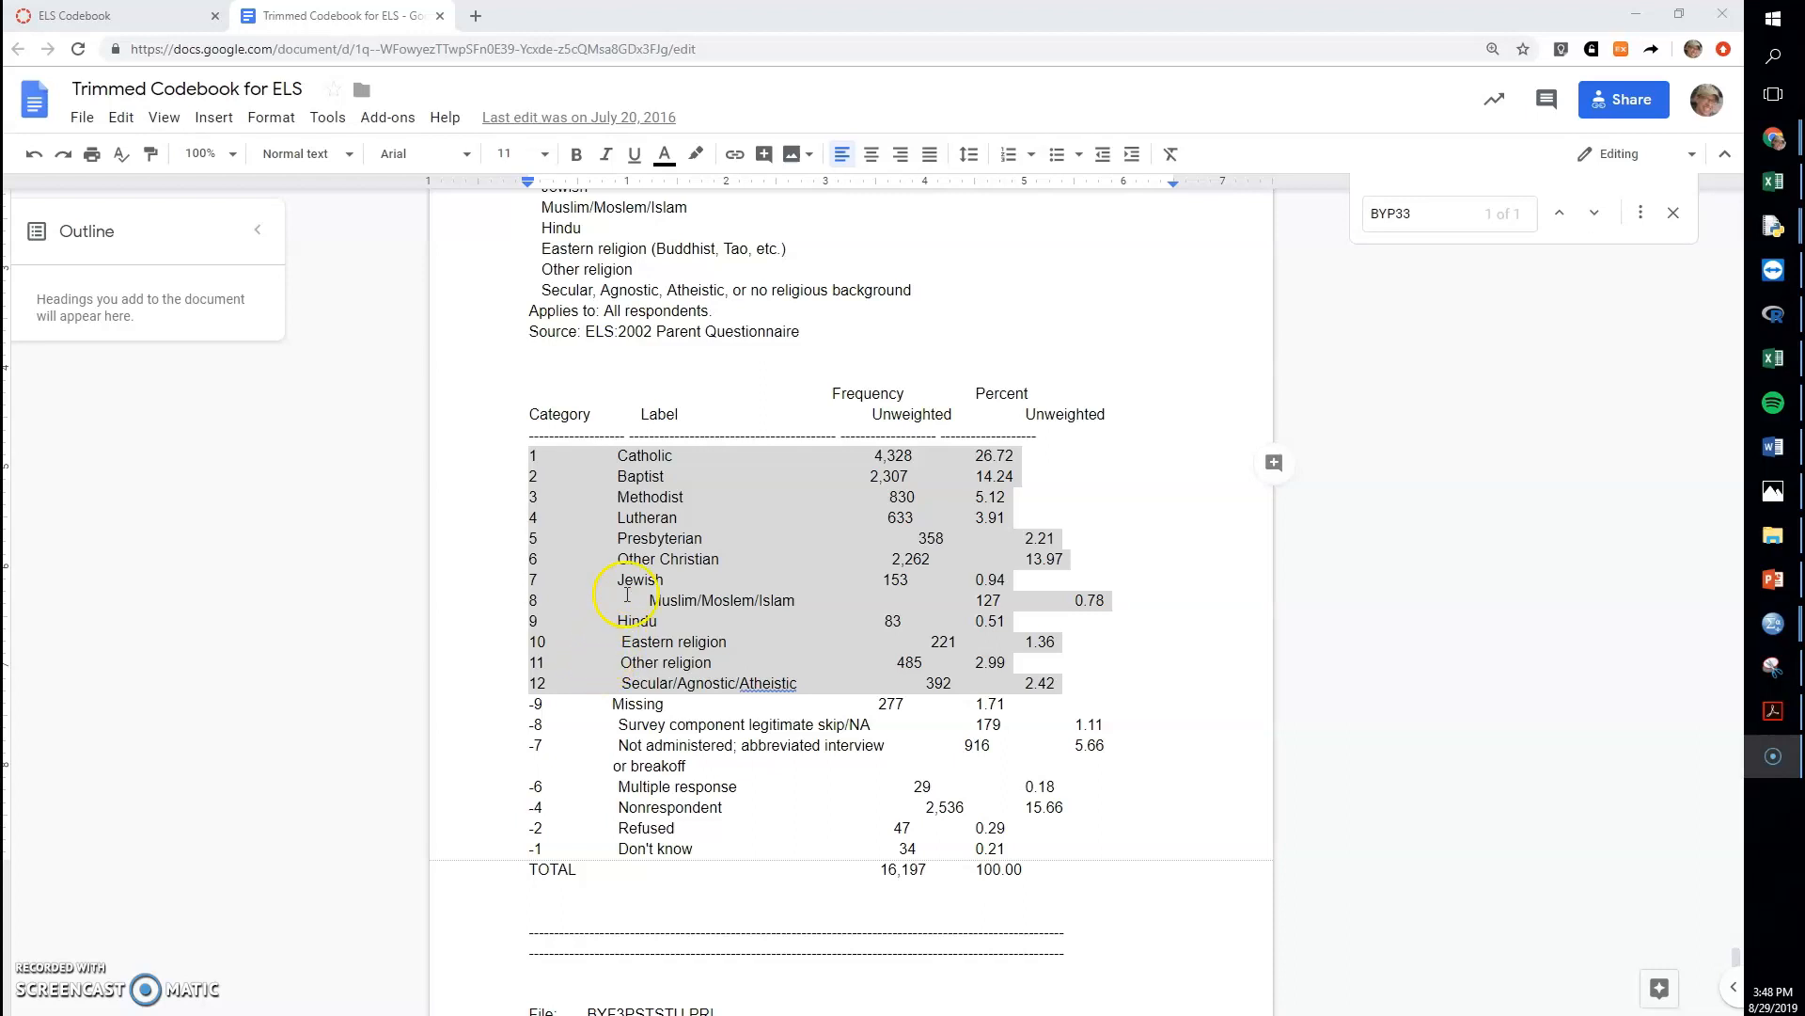
{"action": "mouse_move", "coordinate": [700, 618]}
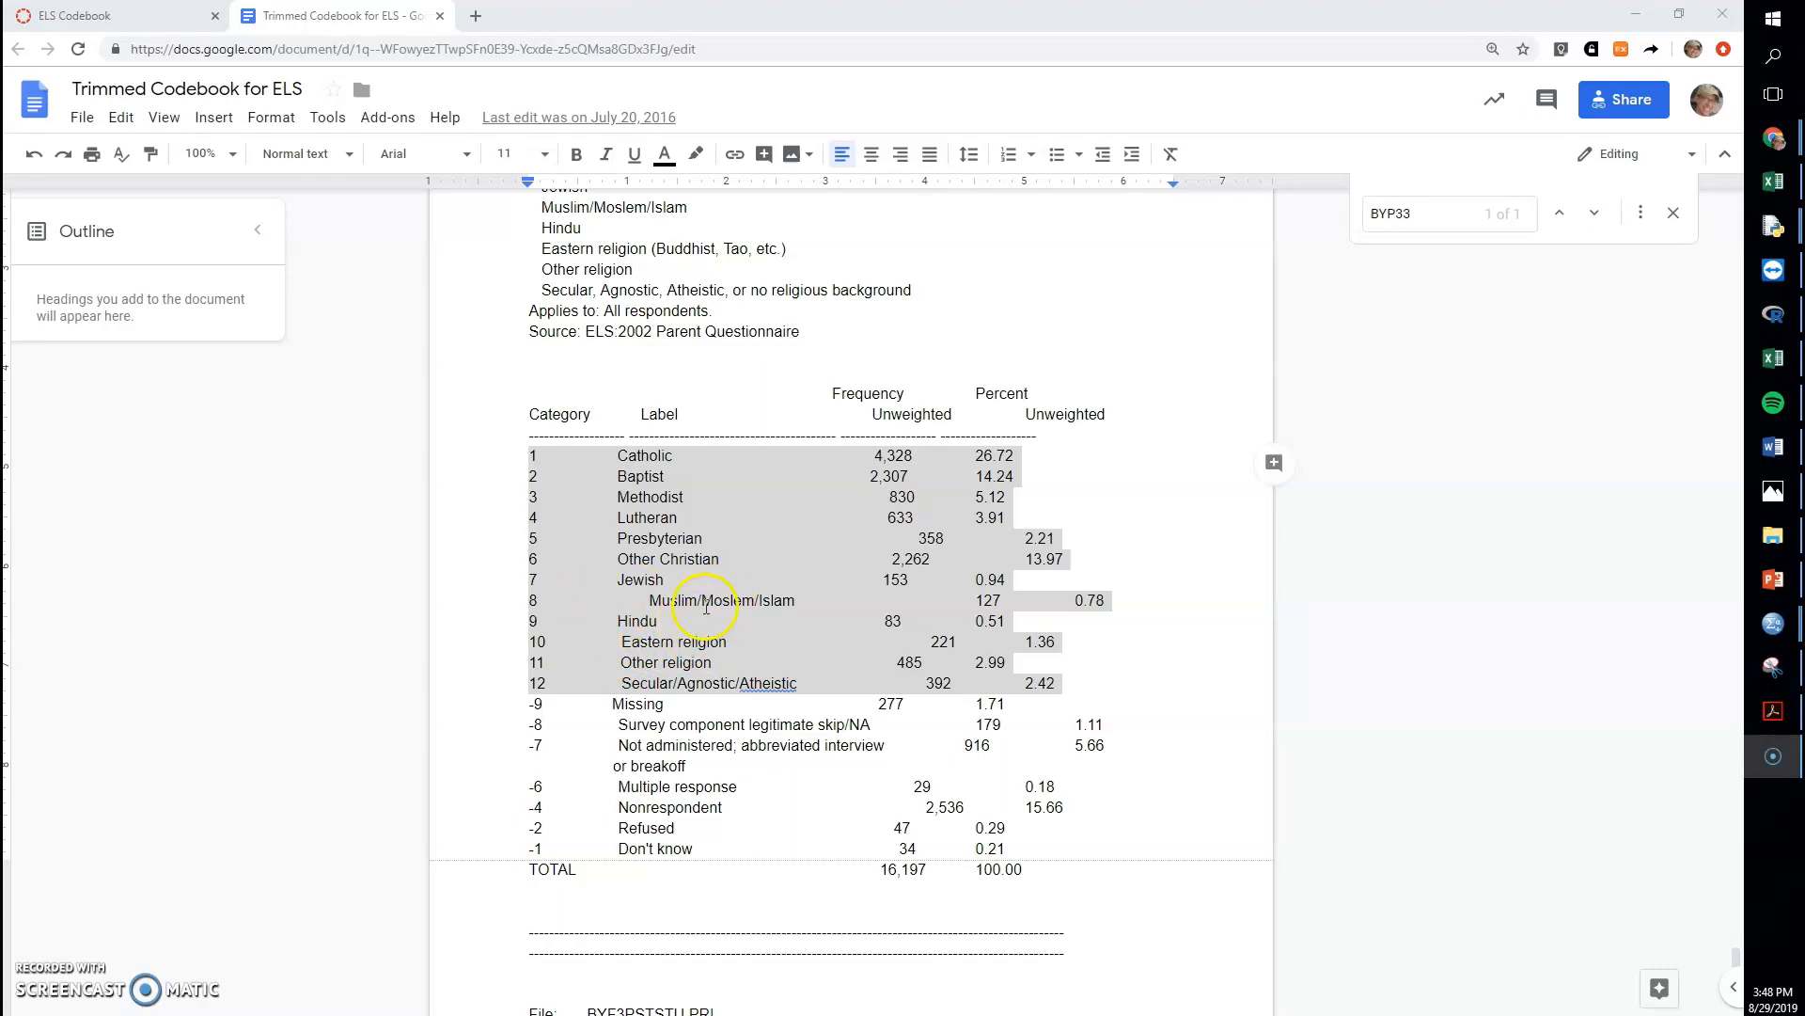
{"action": "mouse_move", "coordinate": [677, 607]}
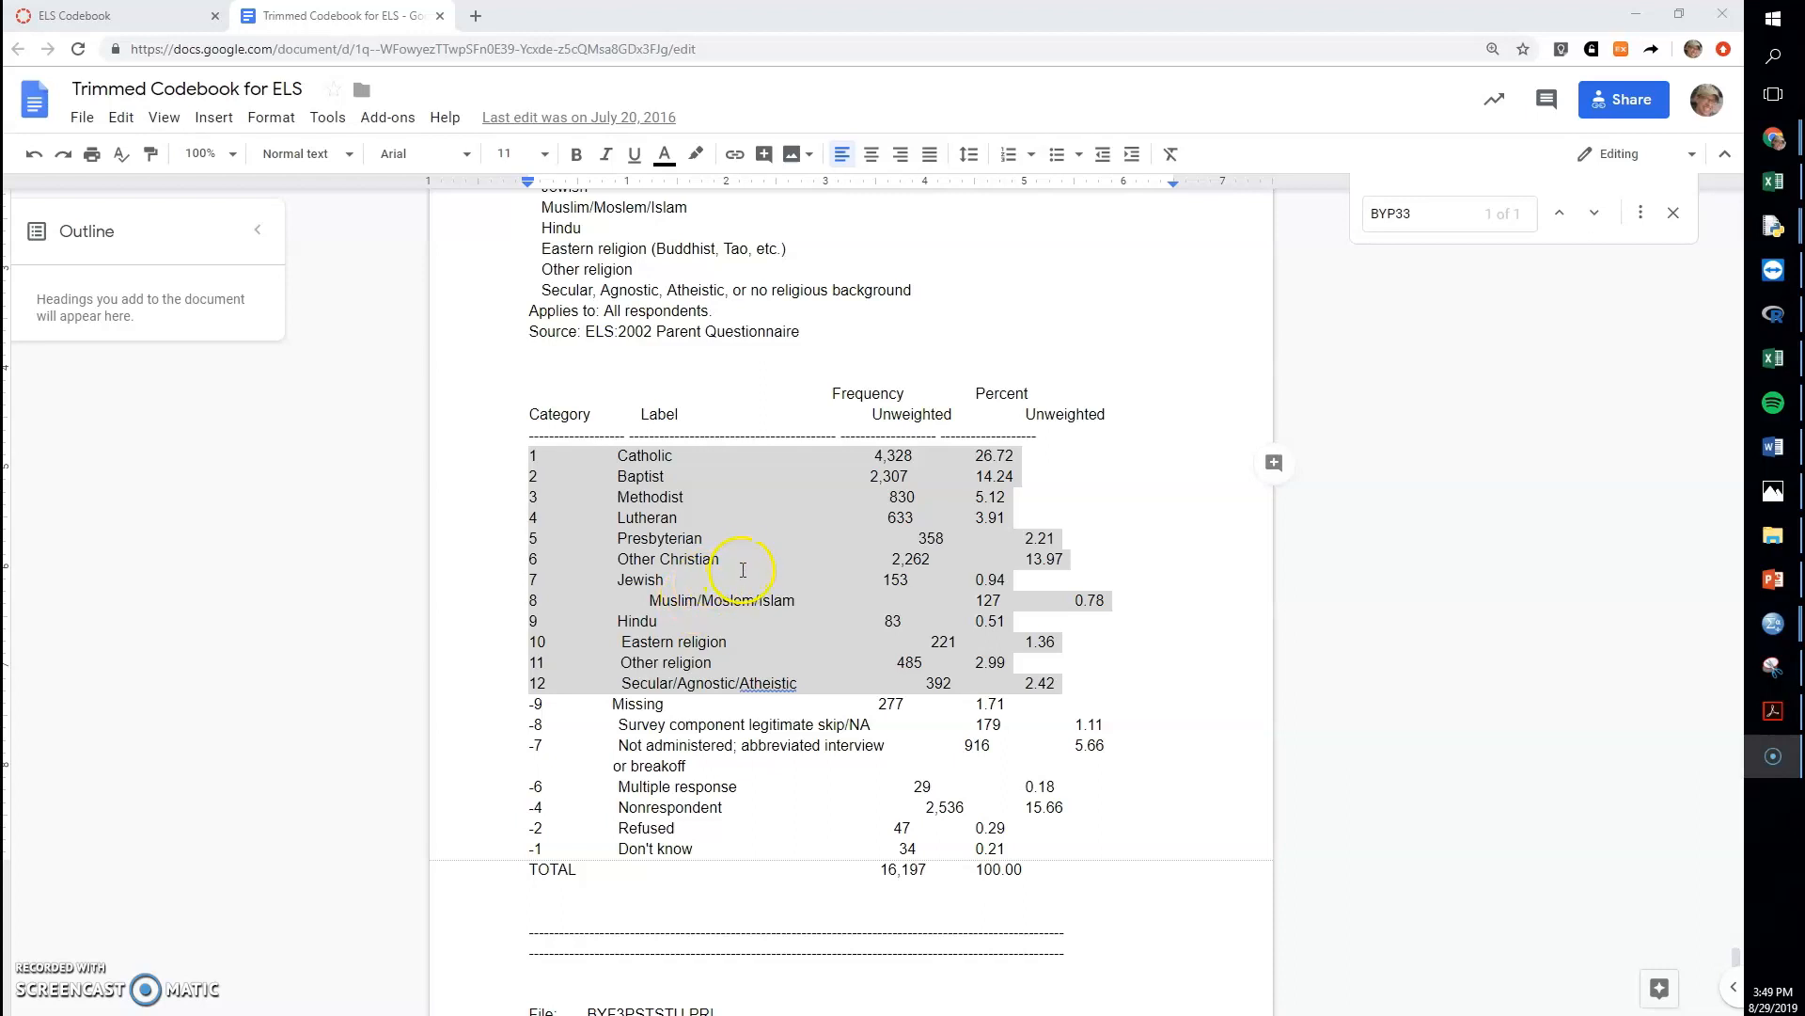
{"action": "mouse_move", "coordinate": [638, 476]}
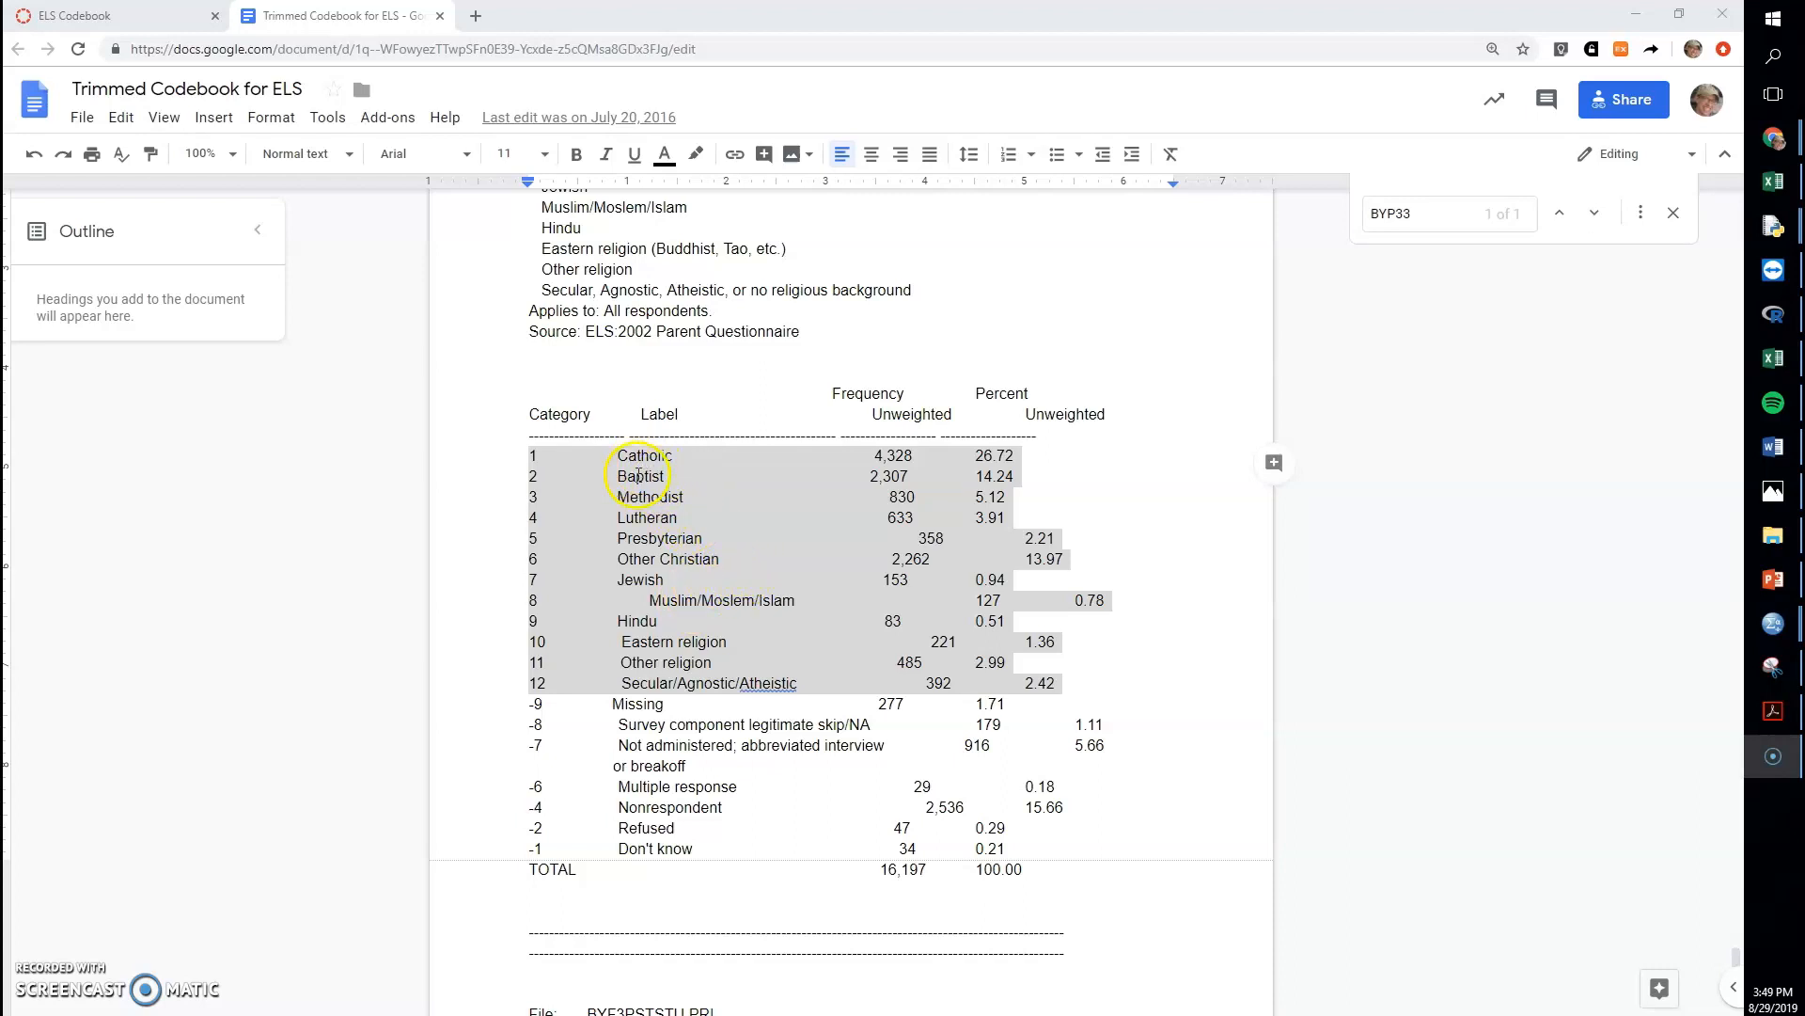
{"action": "mouse_move", "coordinate": [596, 450]}
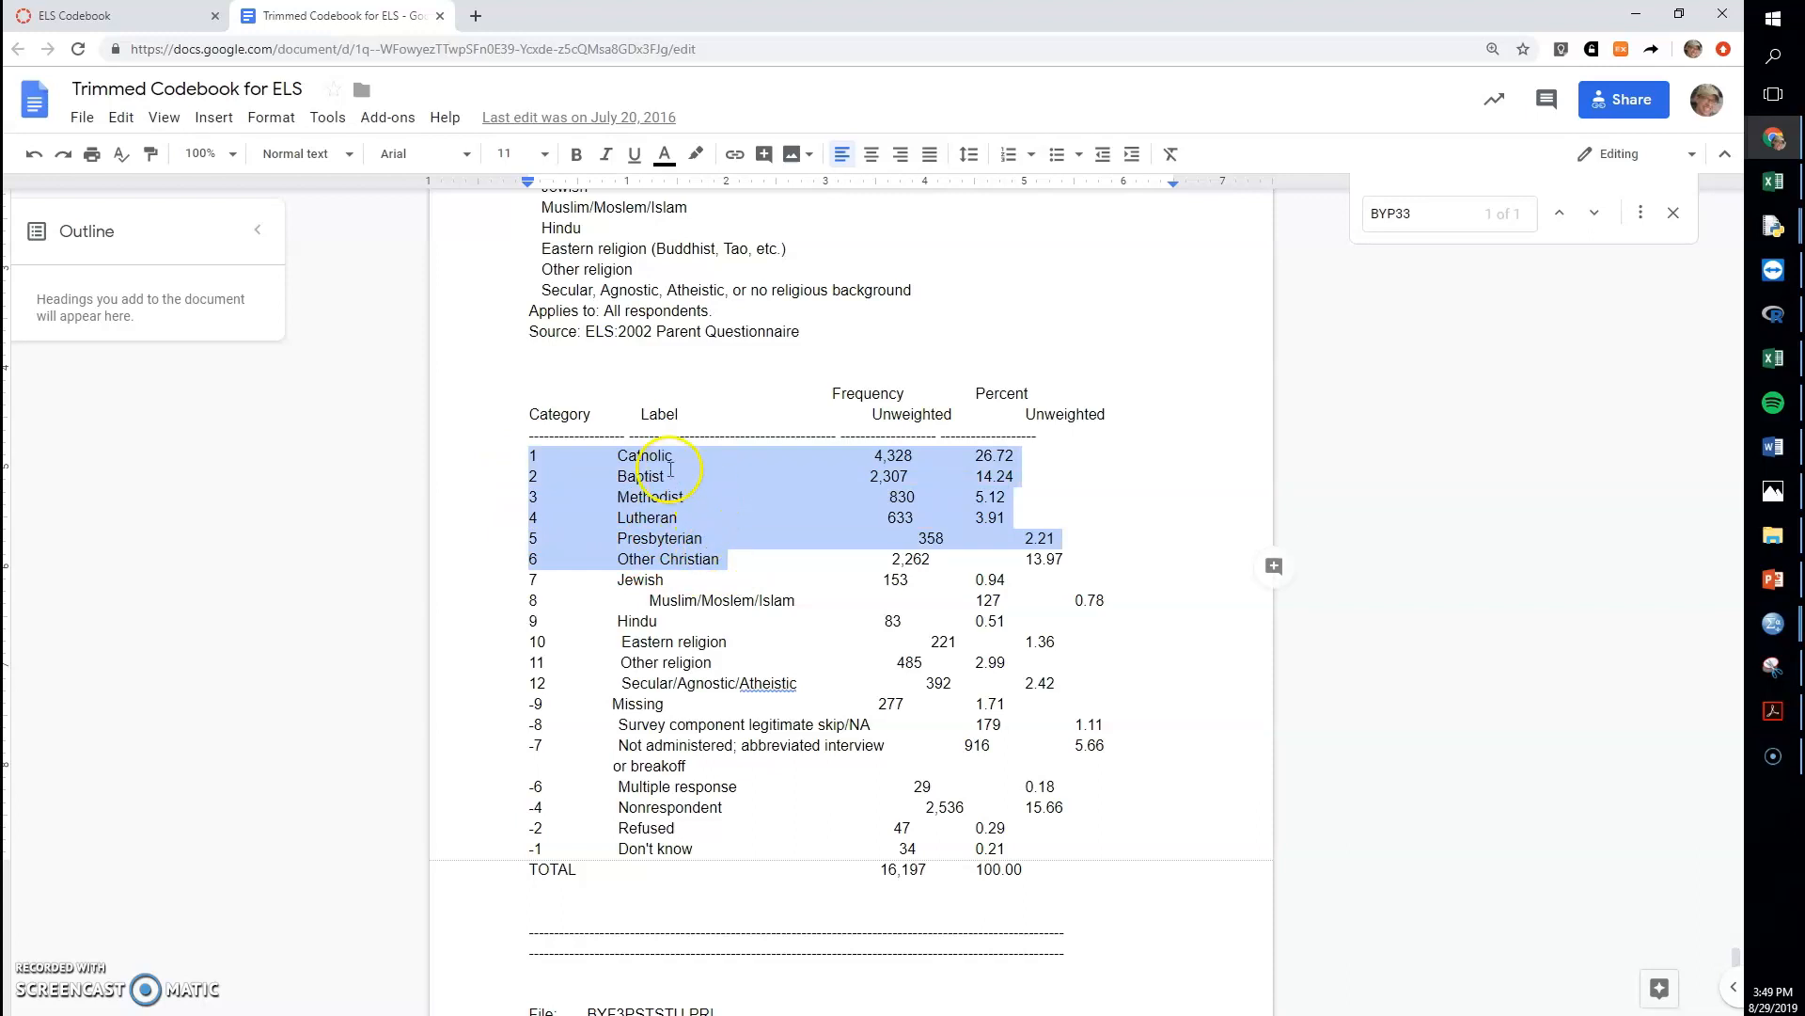
{"action": "mouse_move", "coordinate": [690, 519]}
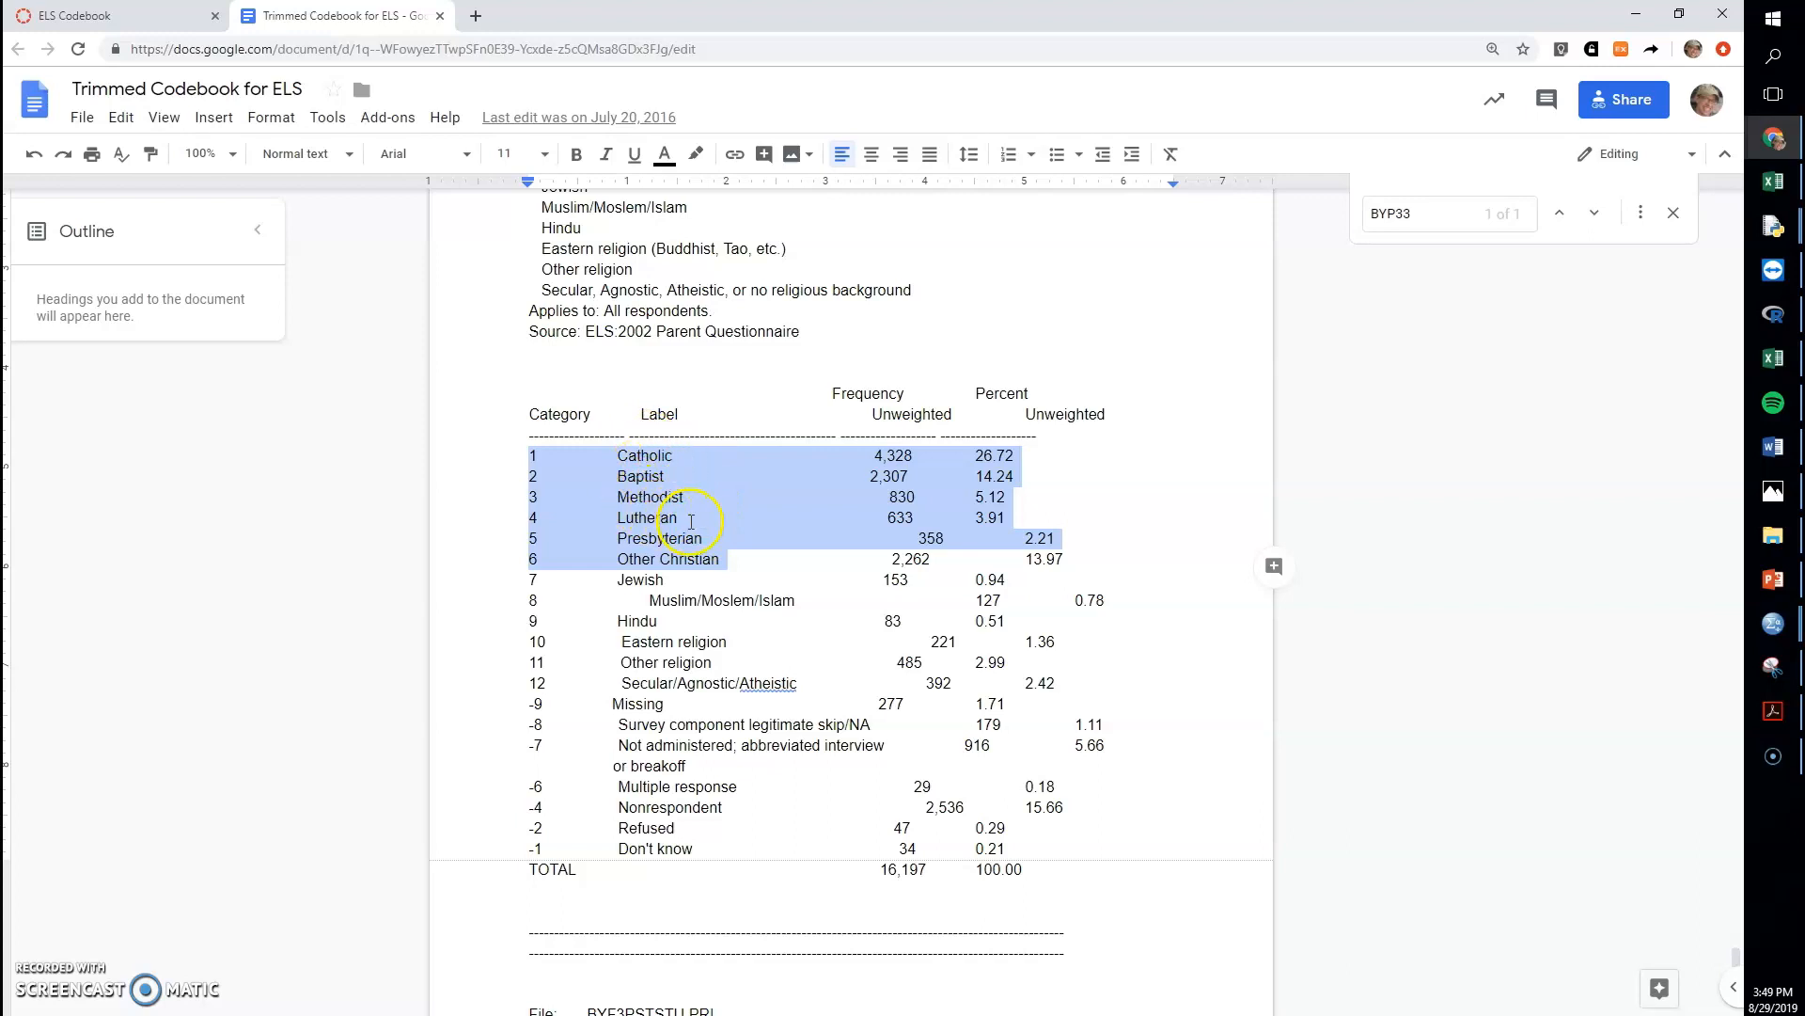
{"action": "mouse_move", "coordinate": [662, 494]}
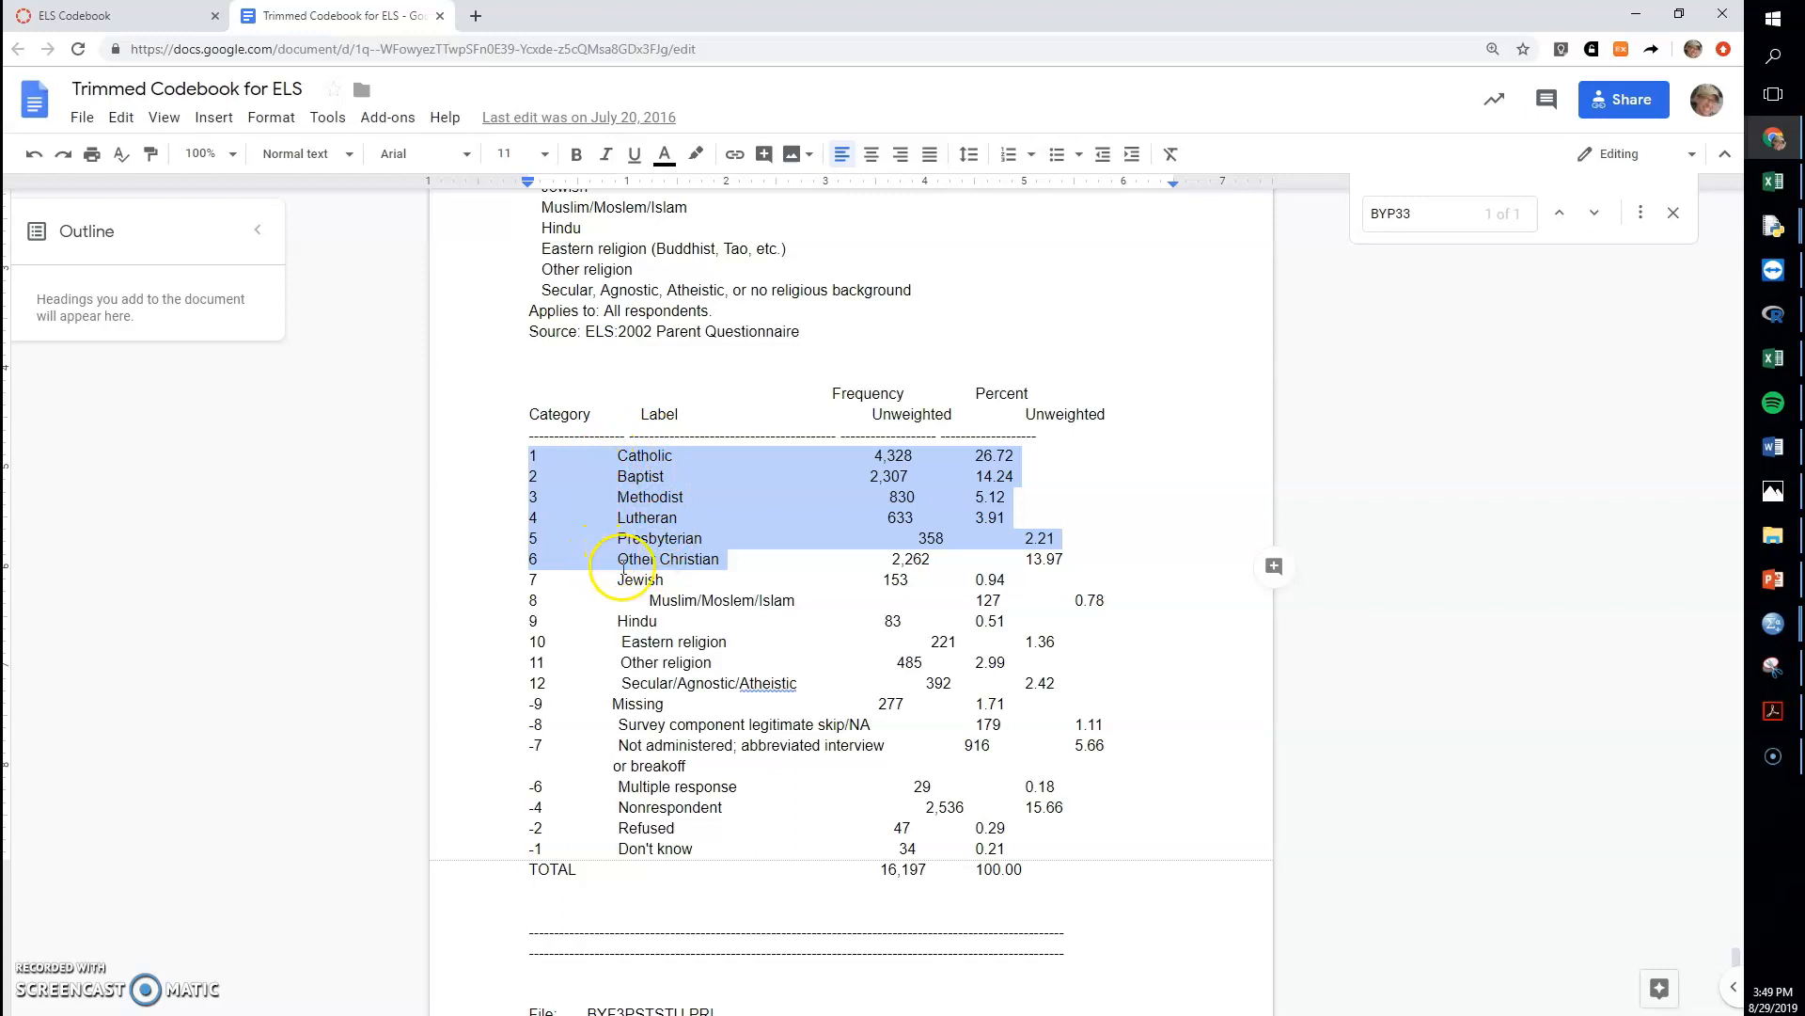
{"action": "mouse_move", "coordinate": [700, 682]}
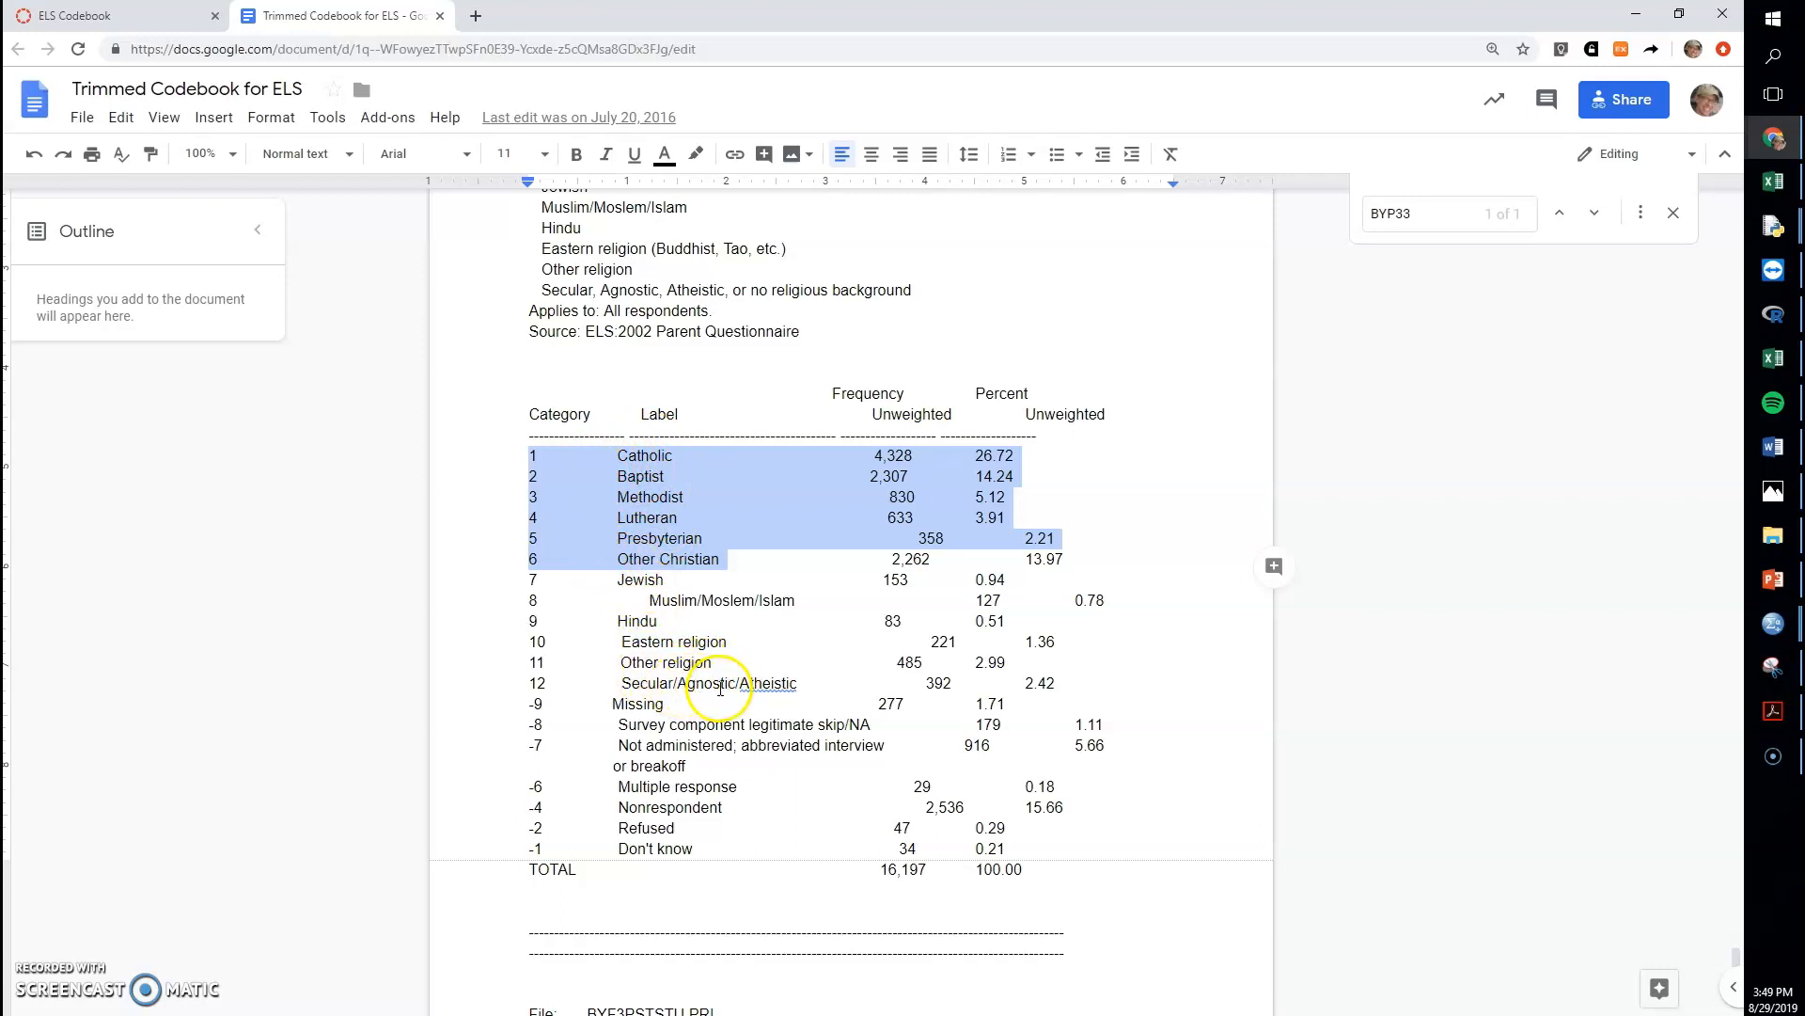
{"action": "mouse_move", "coordinate": [687, 609]}
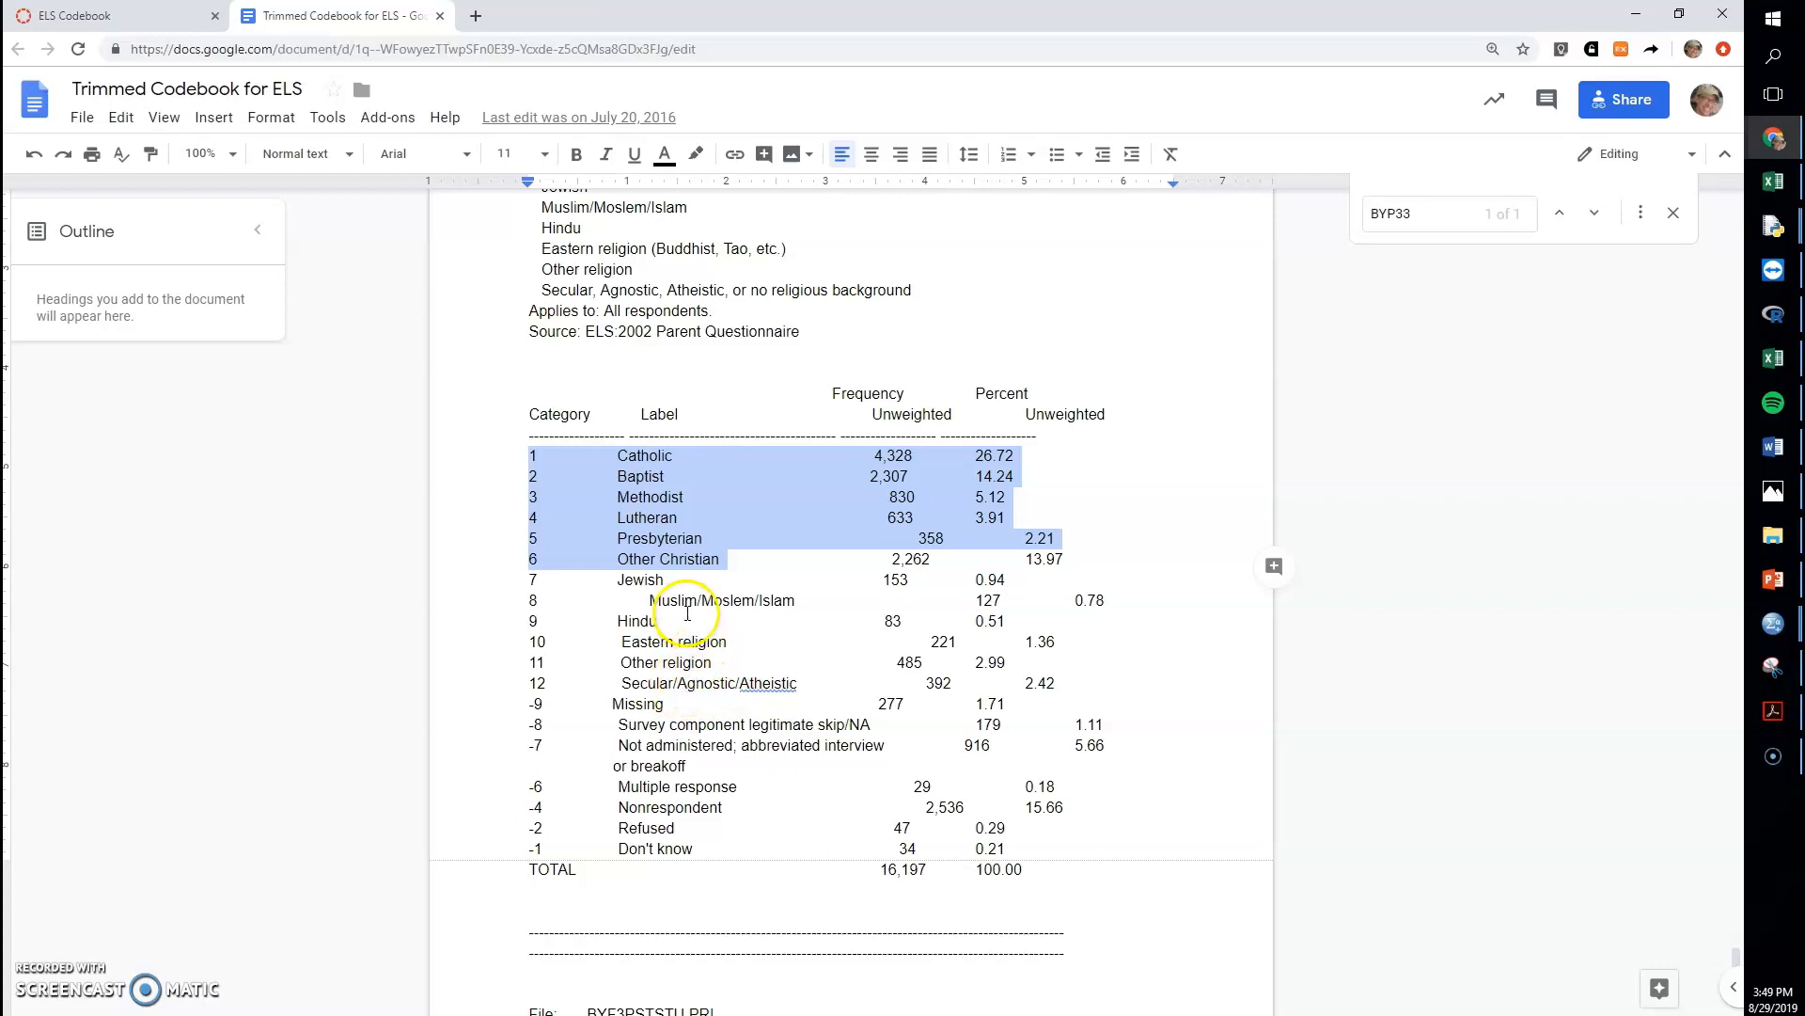
{"action": "mouse_move", "coordinate": [673, 511]}
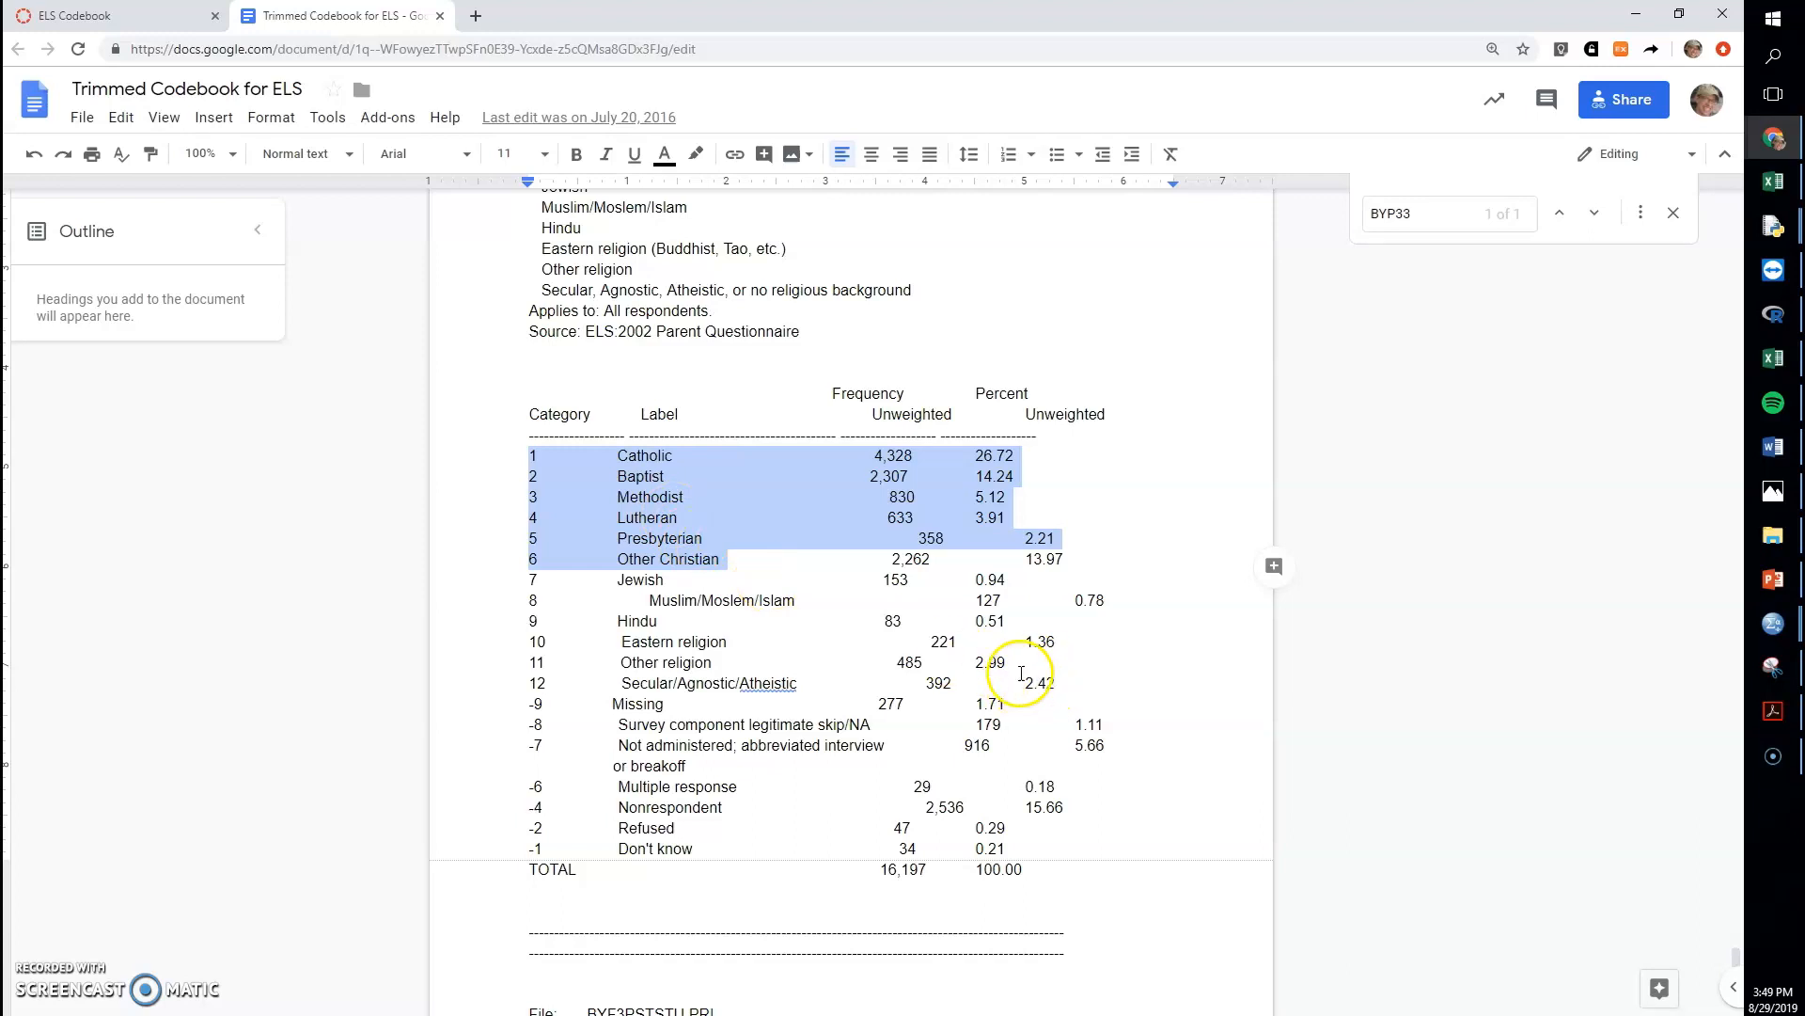
{"action": "mouse_move", "coordinate": [641, 673]}
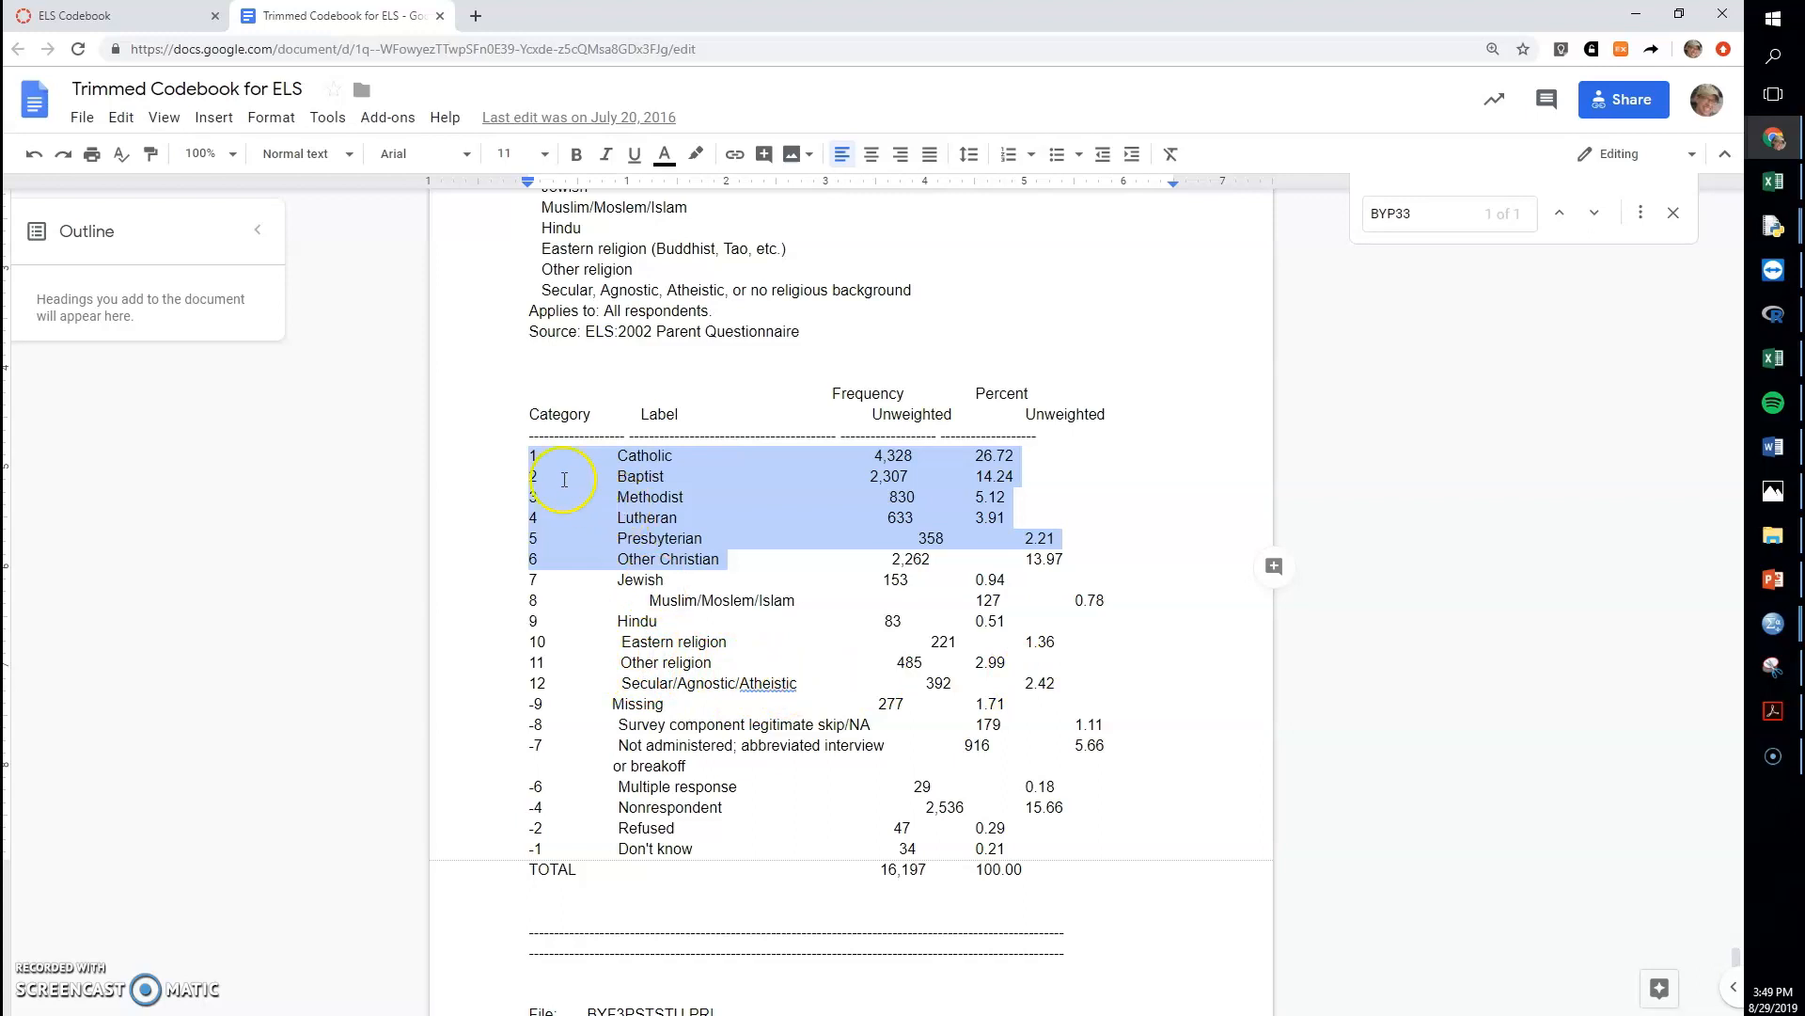
{"action": "mouse_move", "coordinate": [530, 563]}
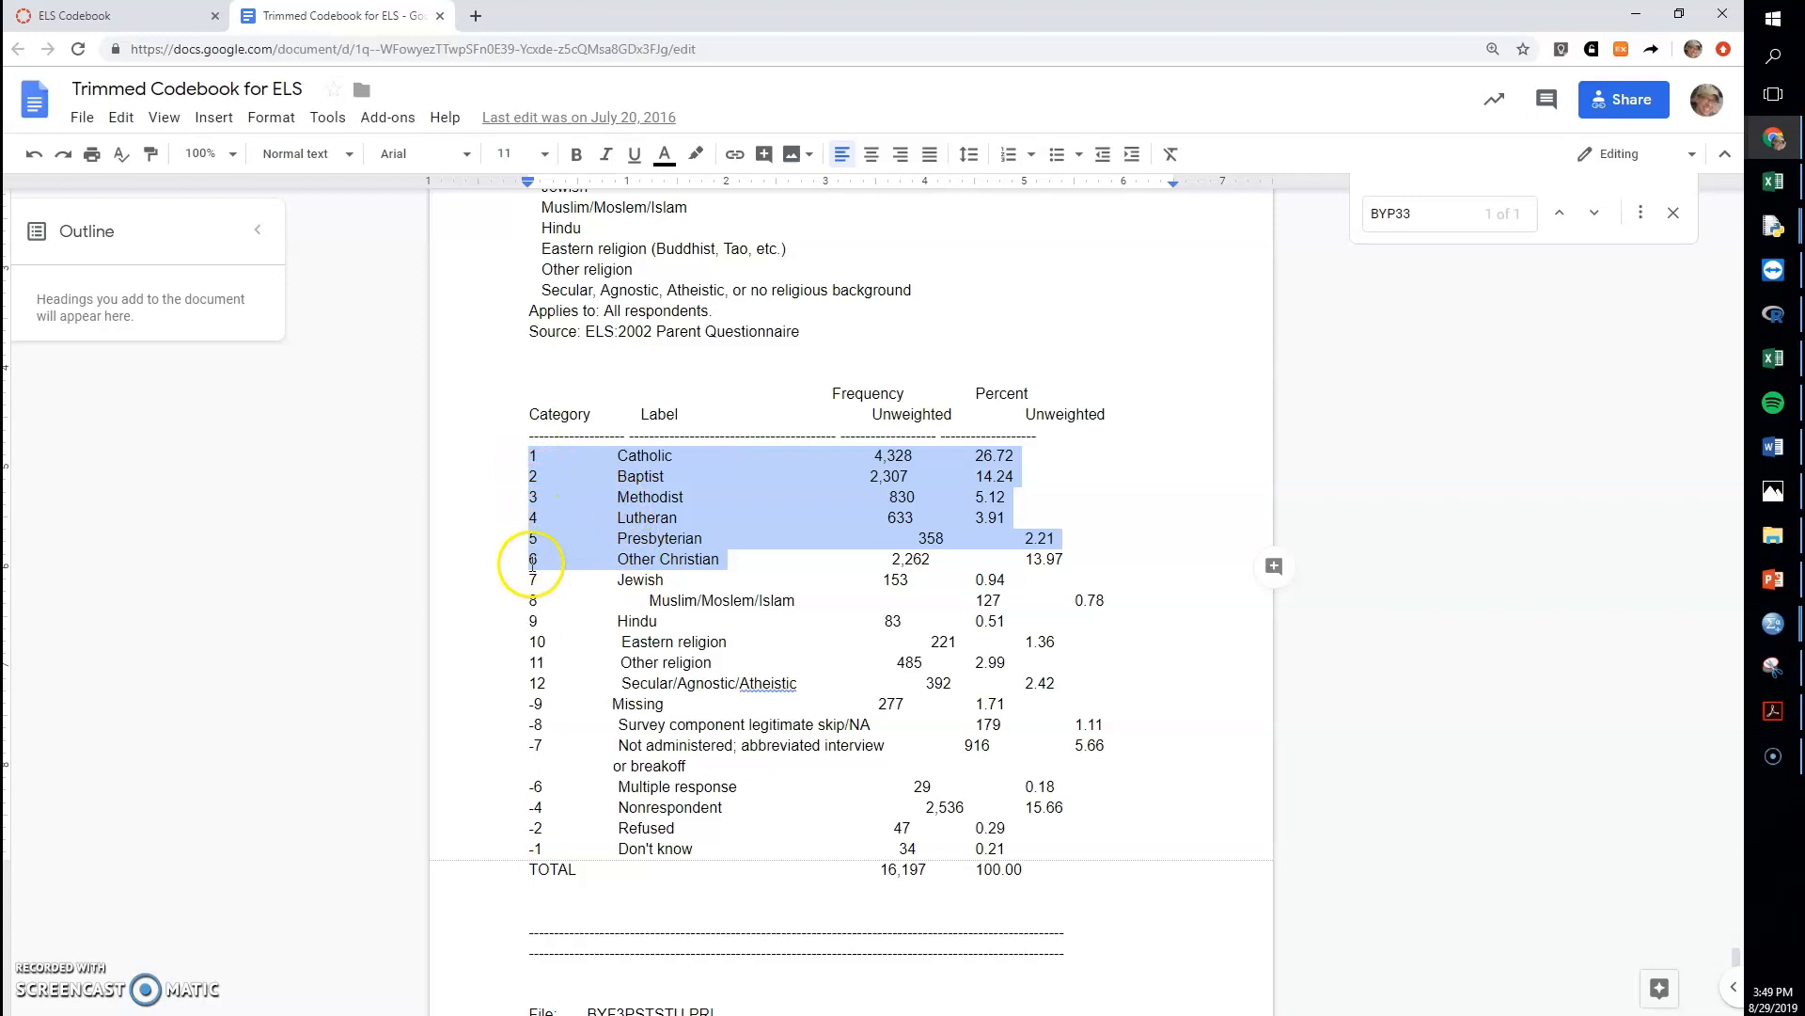
{"action": "mouse_move", "coordinate": [600, 468]}
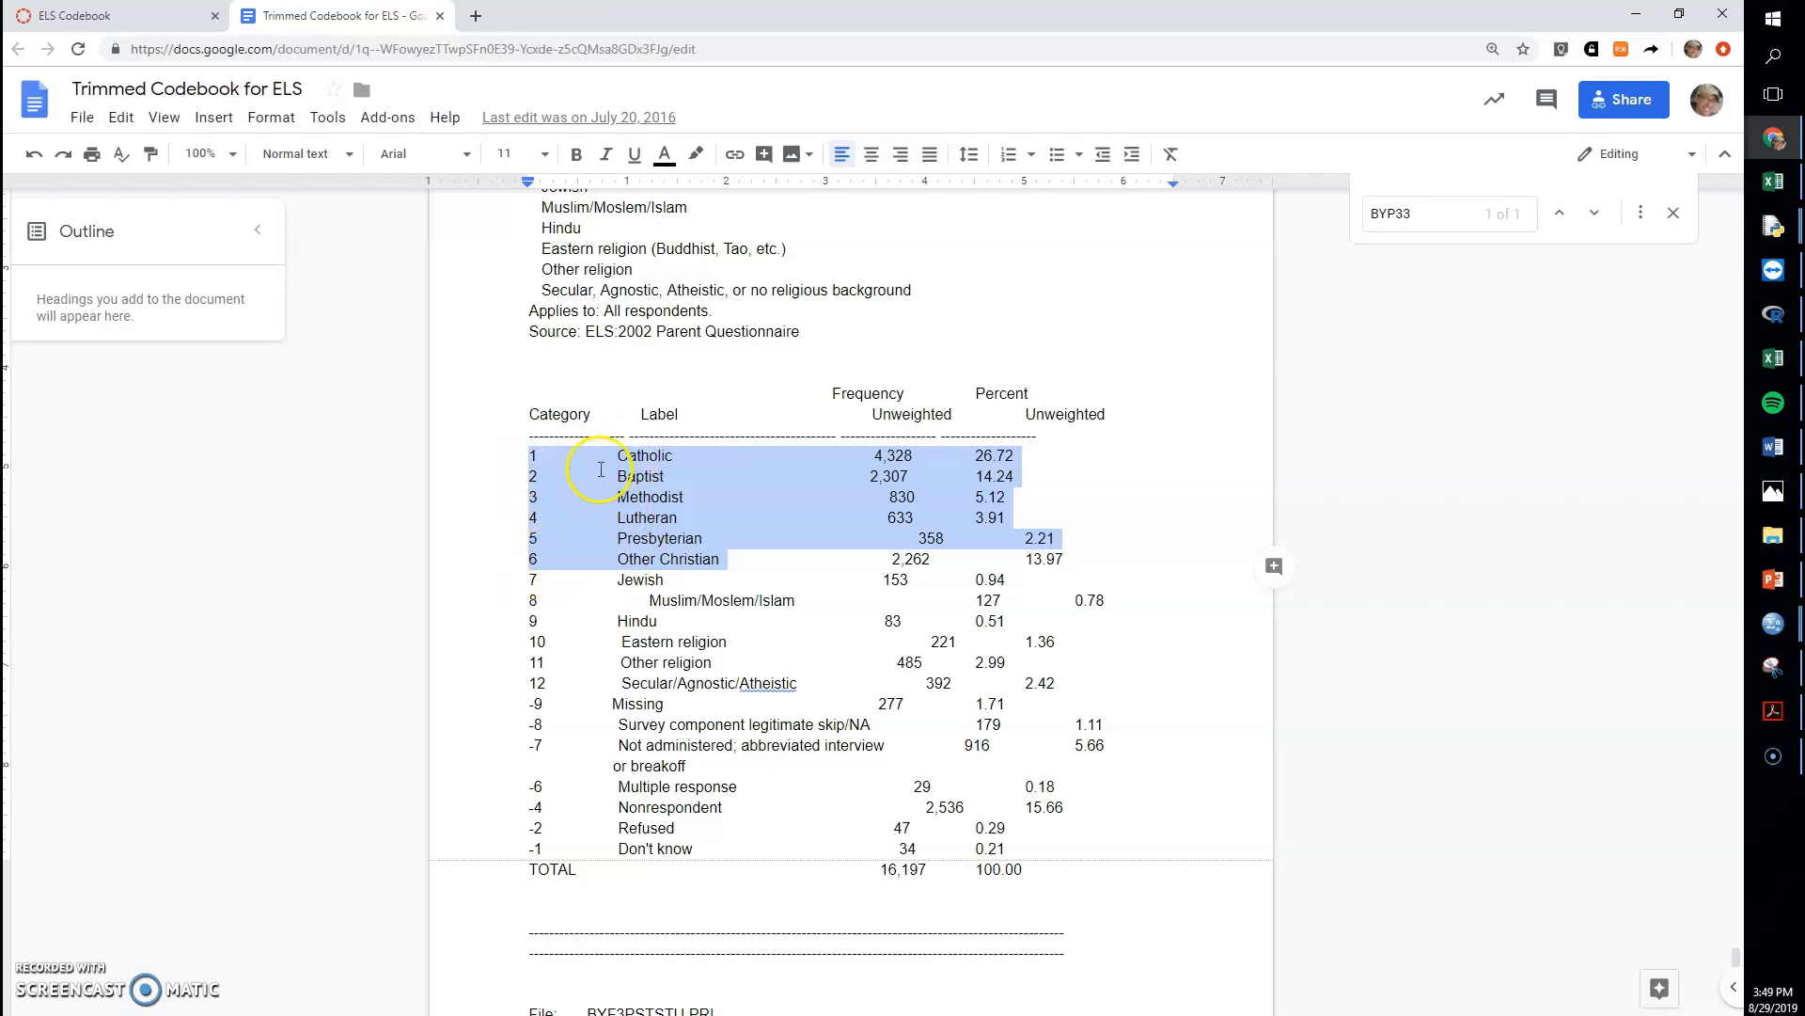
{"action": "mouse_move", "coordinate": [543, 679]}
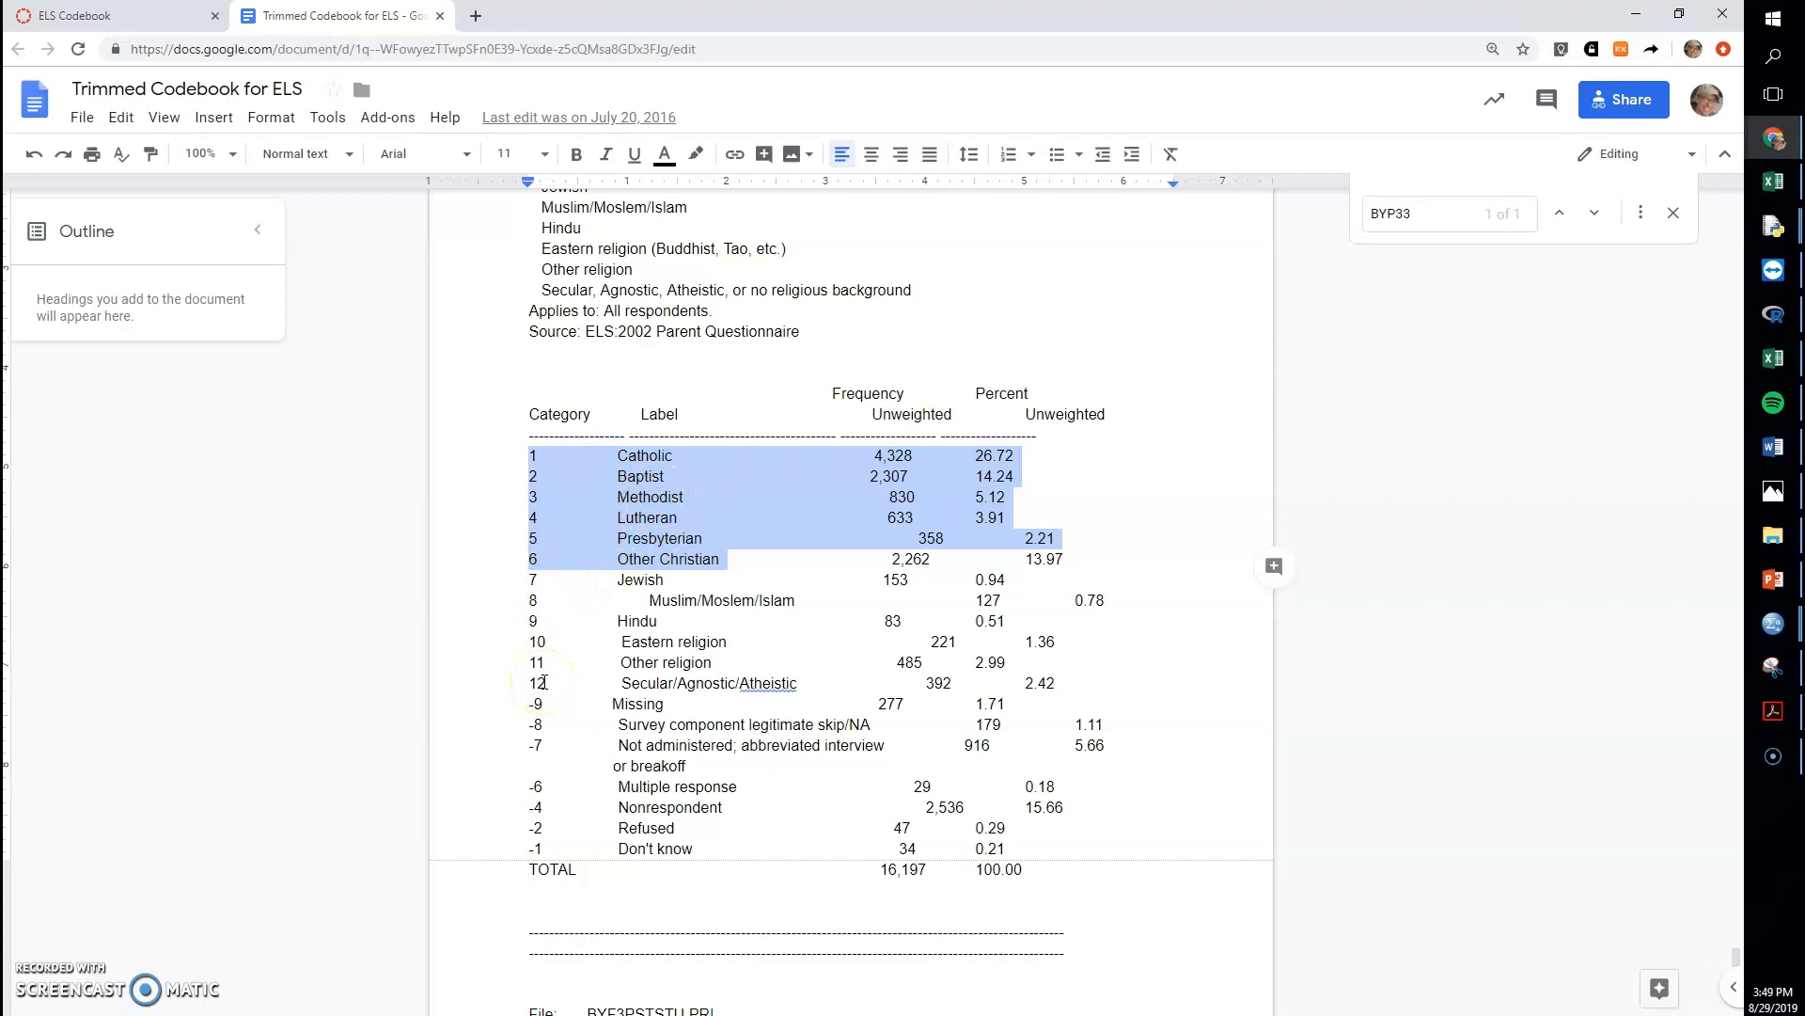
{"action": "mouse_move", "coordinate": [1428, 707]}
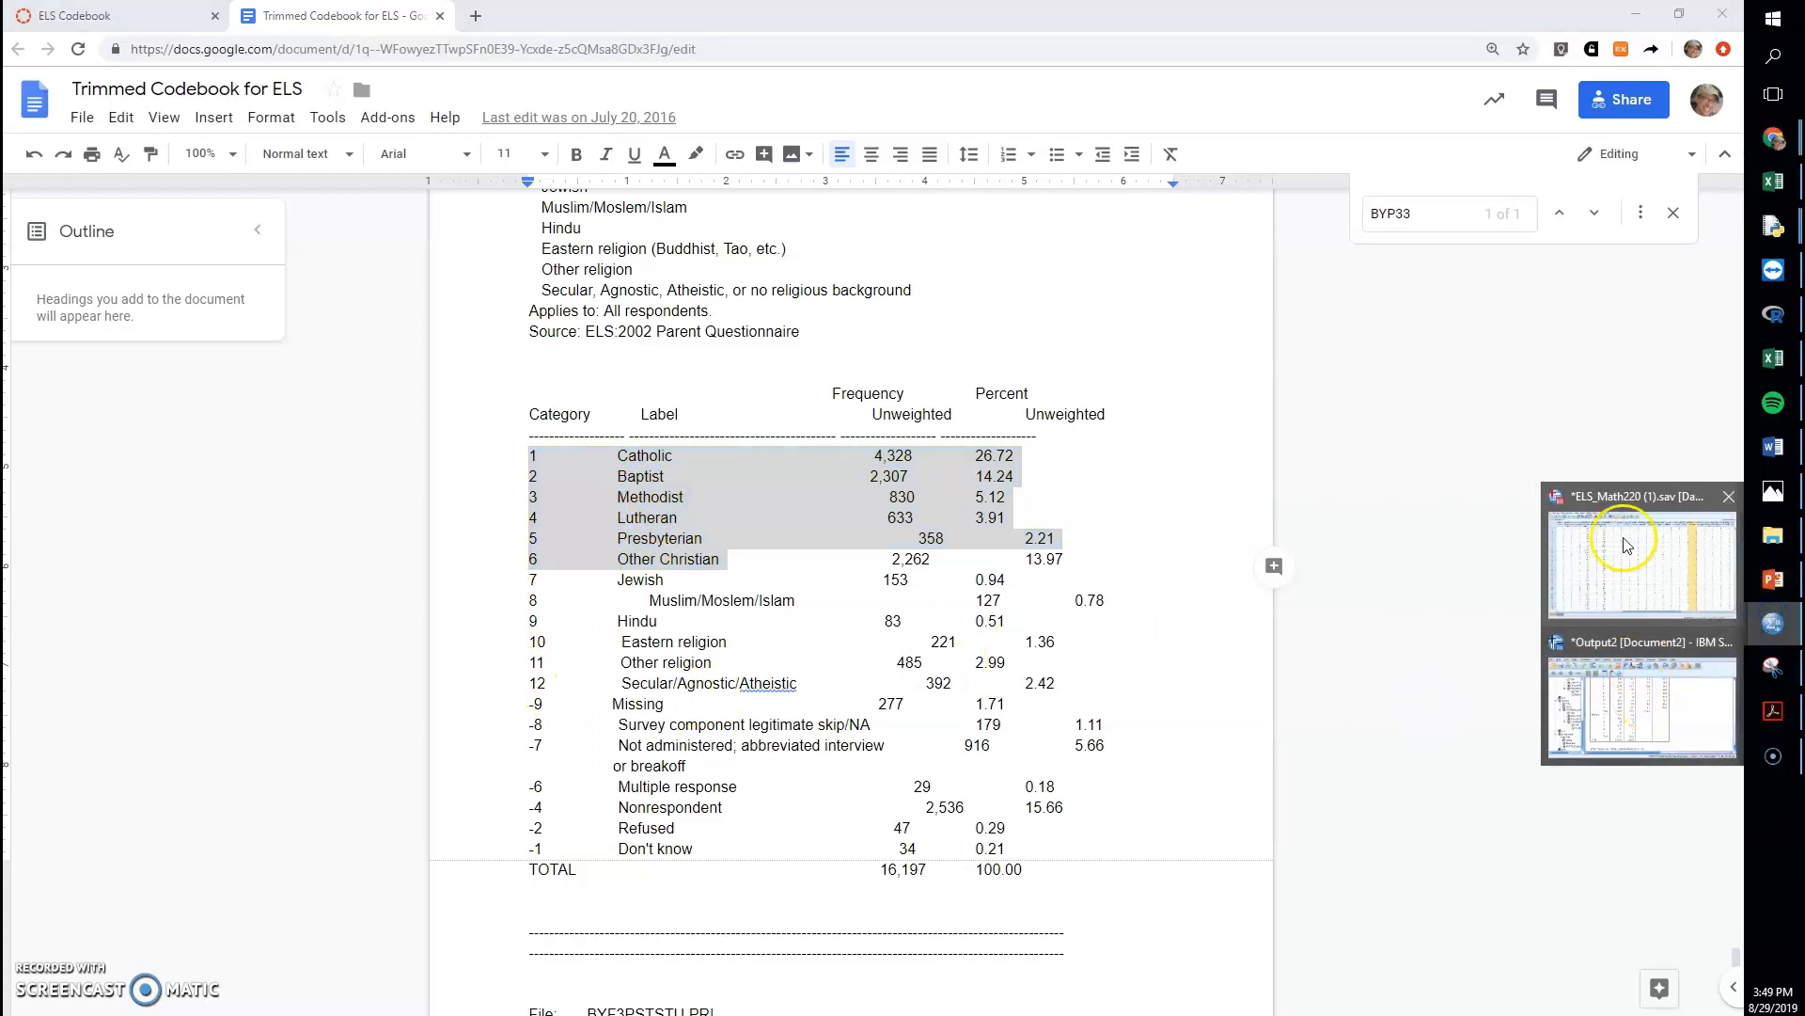
- Bring the SPSS Data Editor forward and browse the Data and Transform menus
{"action": "left_click", "coordinate": [1640, 553]}
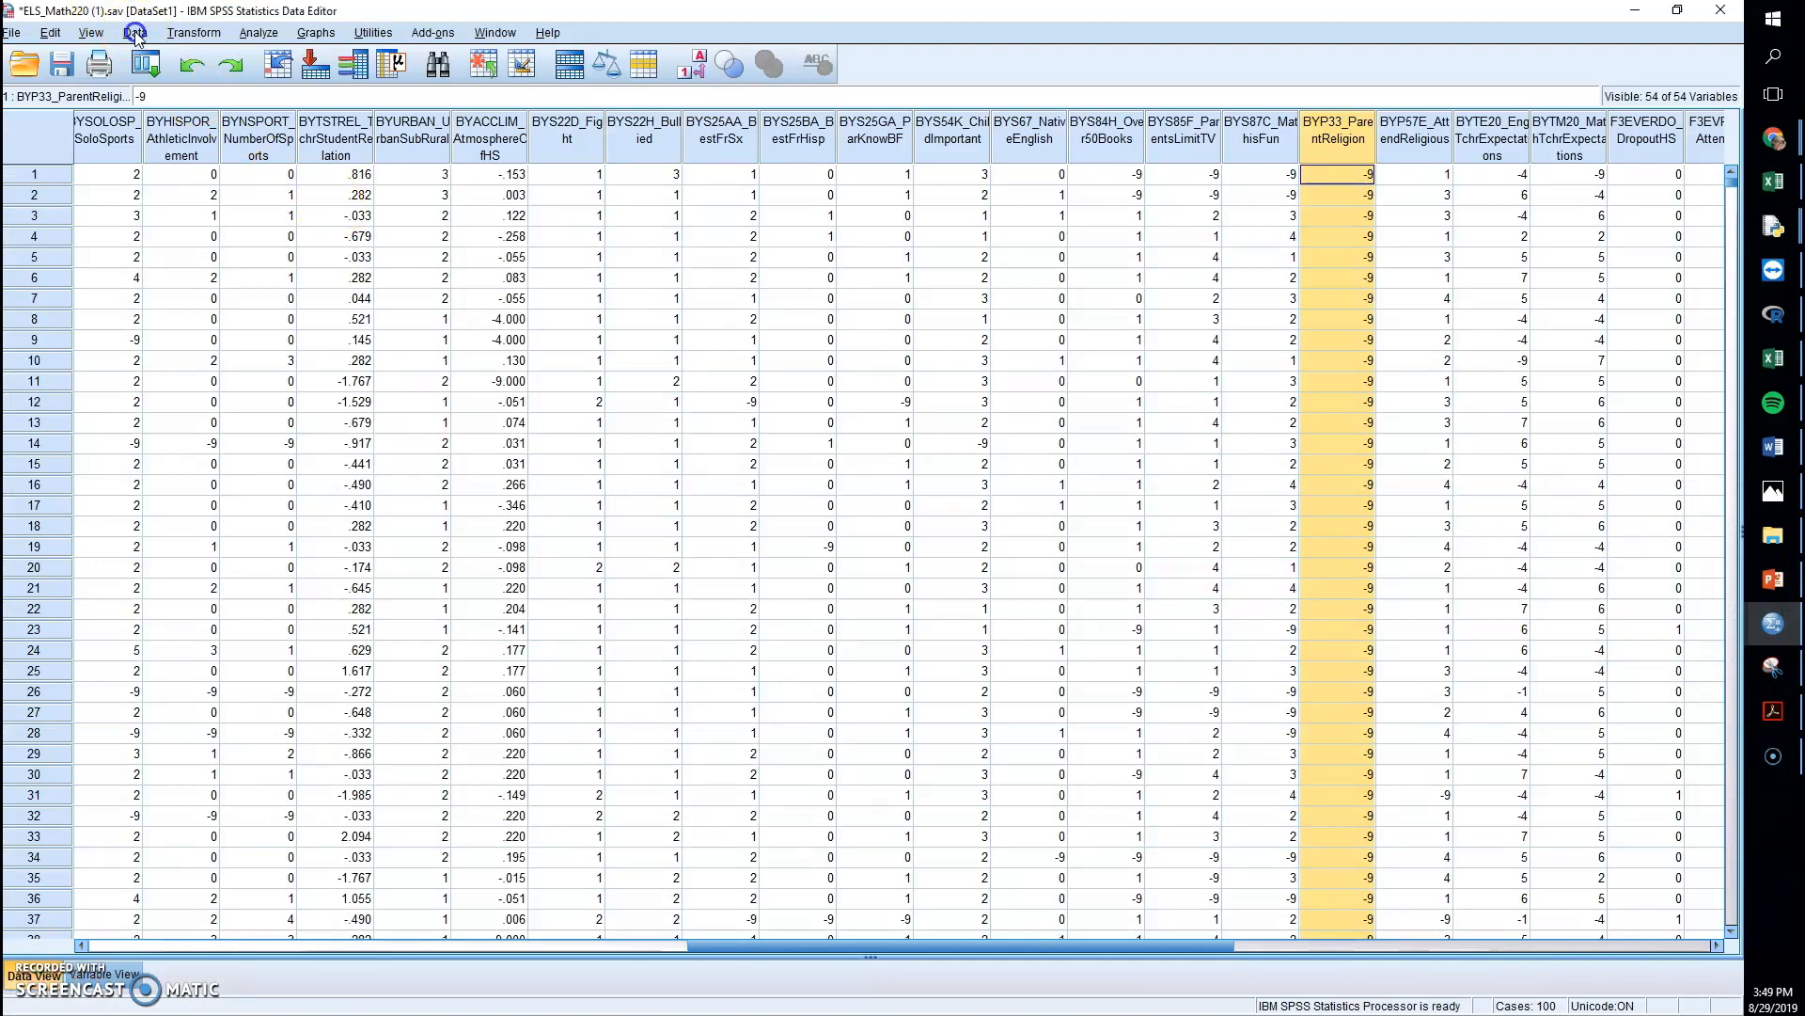
{"action": "left_click", "coordinate": [135, 32]}
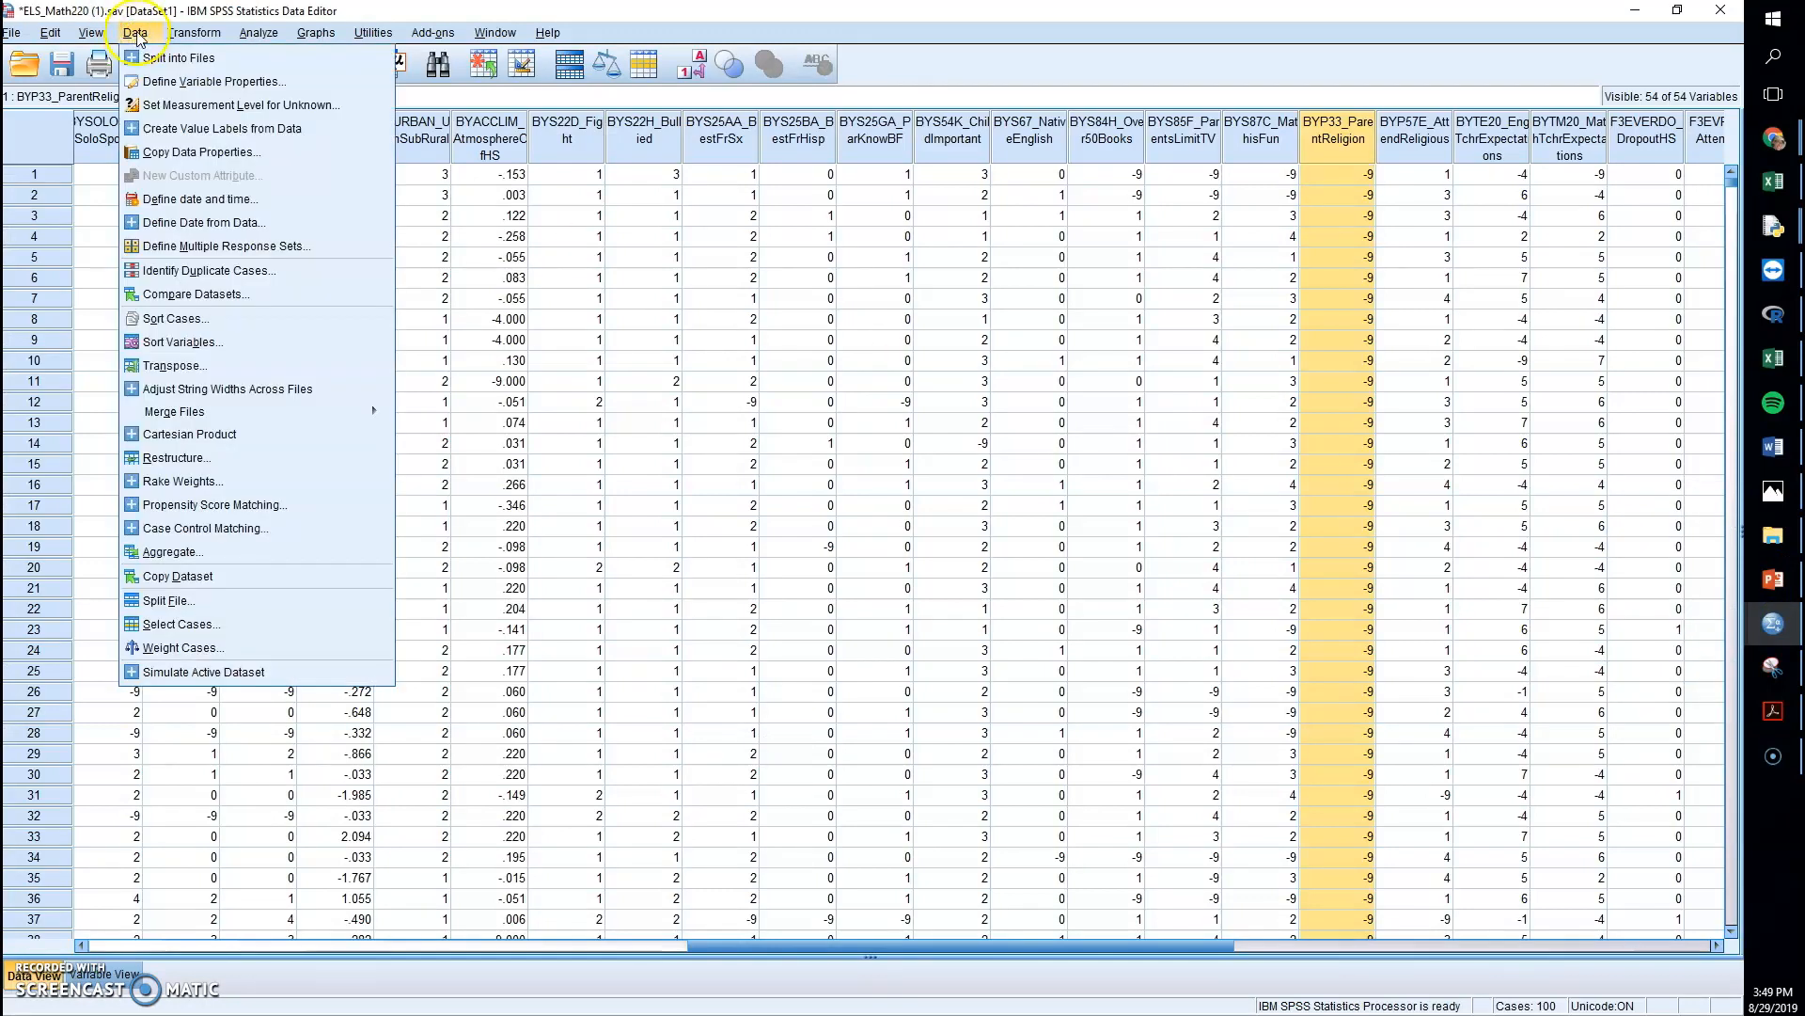
{"action": "left_click", "coordinate": [194, 32]}
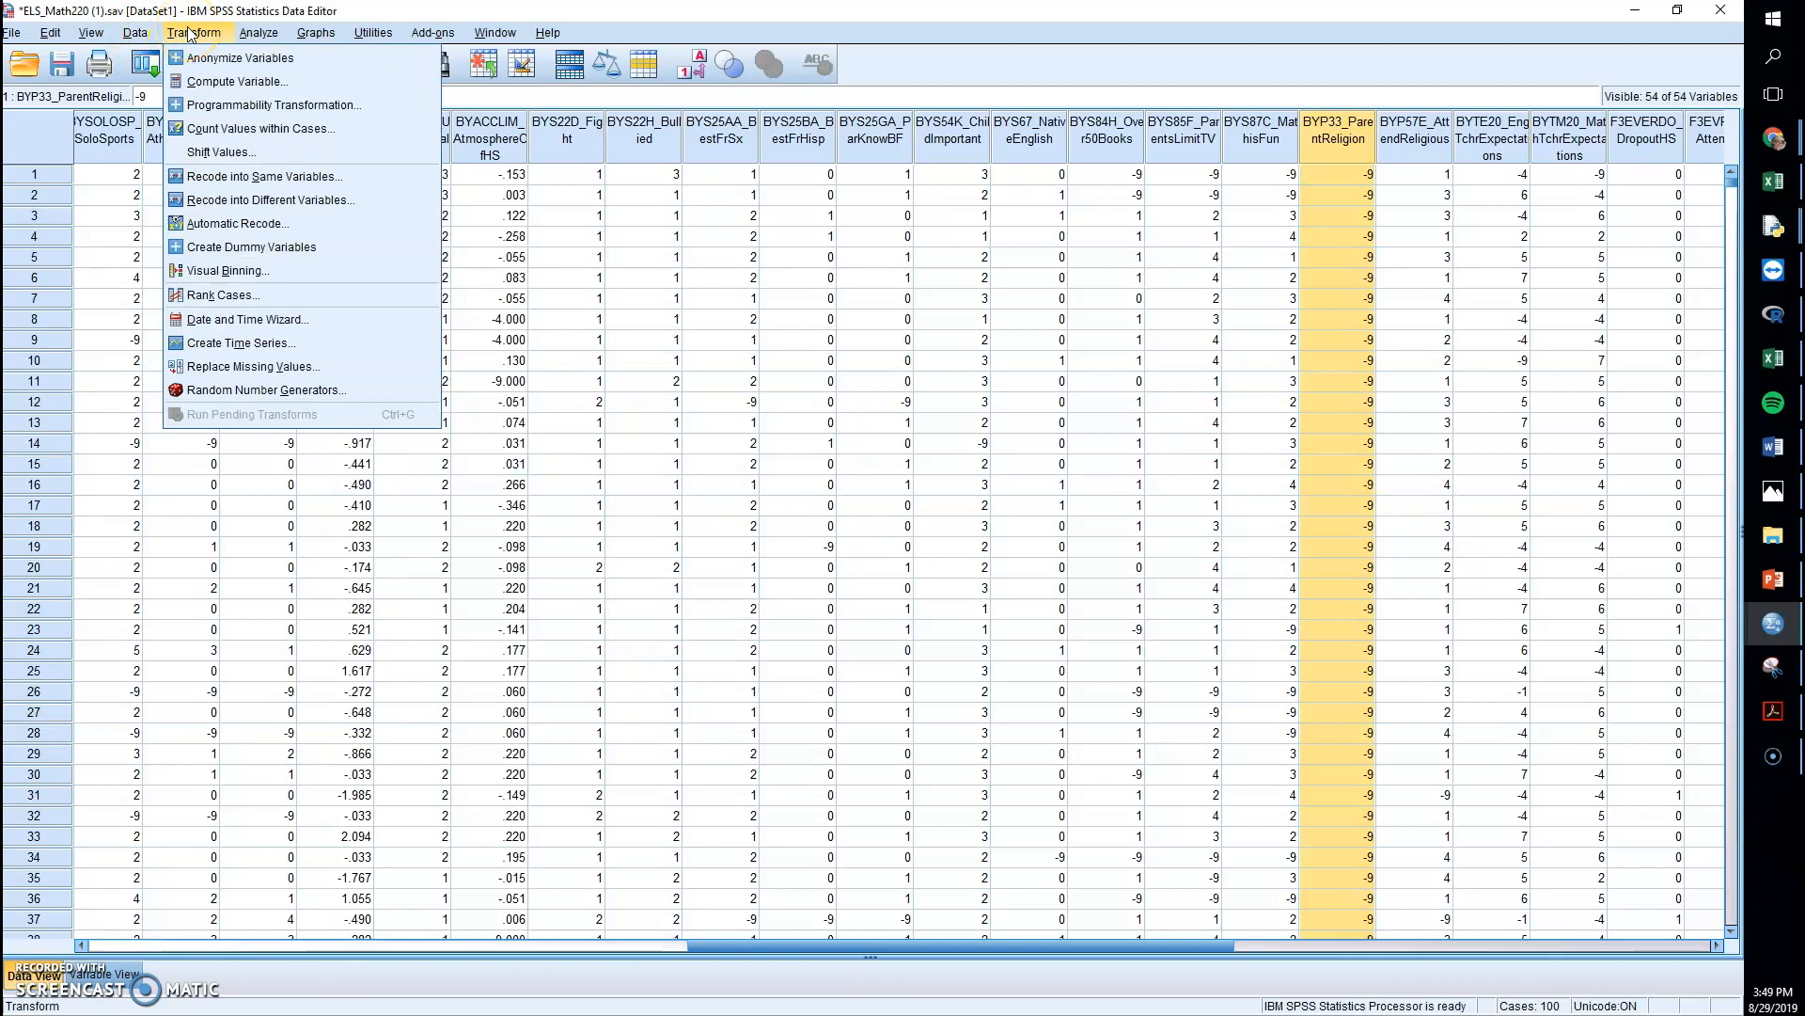
{"action": "mouse_move", "coordinate": [260, 128]}
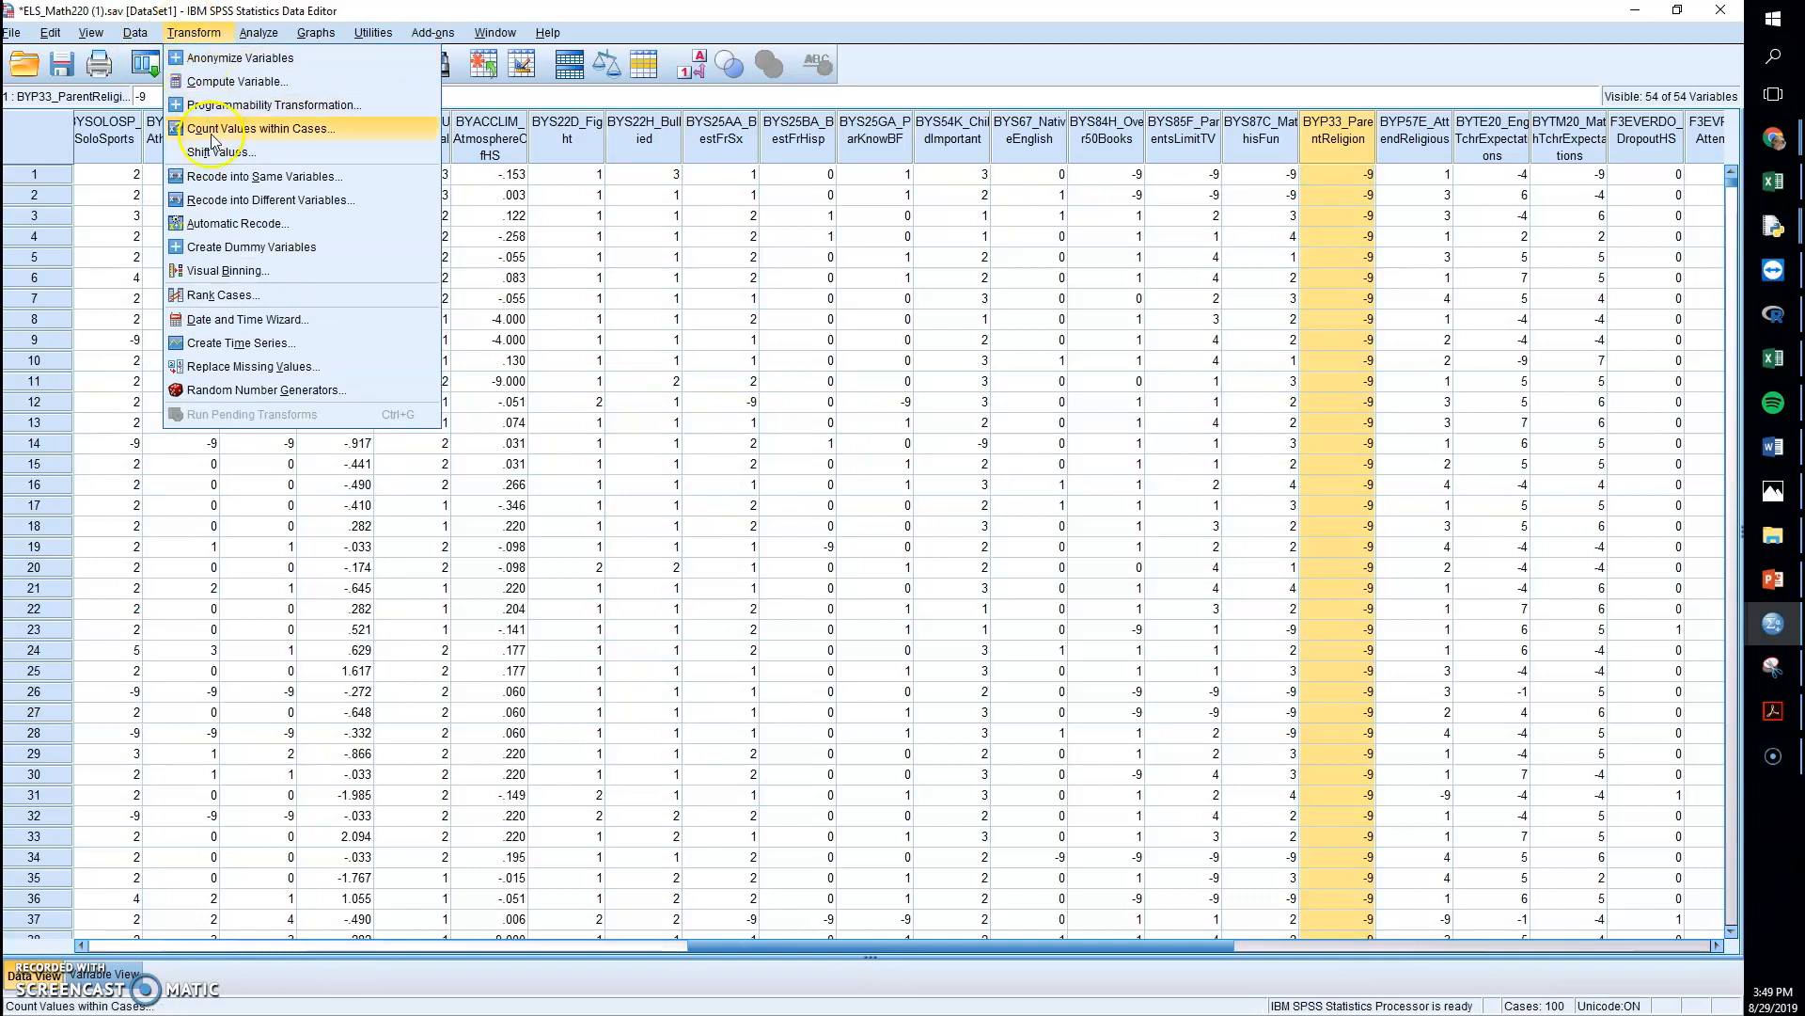
- Recode BYP33_ParentReligion into a different variable with output name and label 'Christian'
{"action": "left_click", "coordinate": [271, 200]}
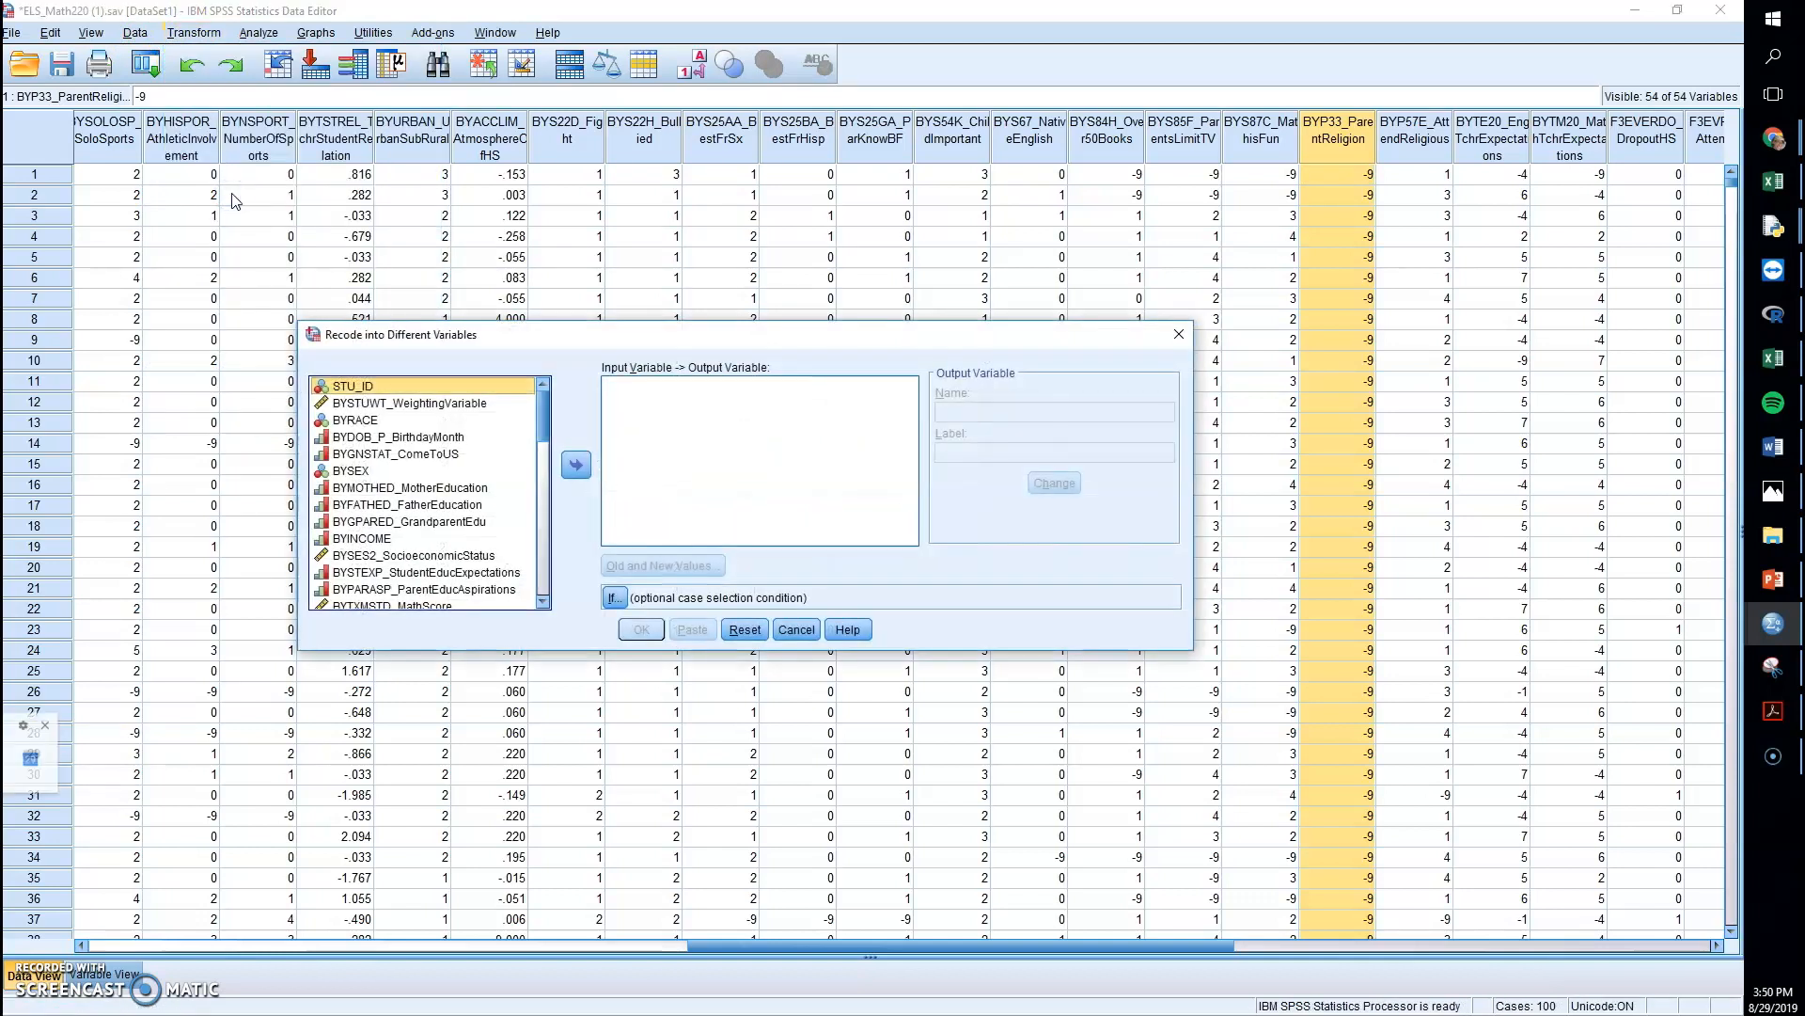
{"action": "mouse_move", "coordinate": [526, 432]}
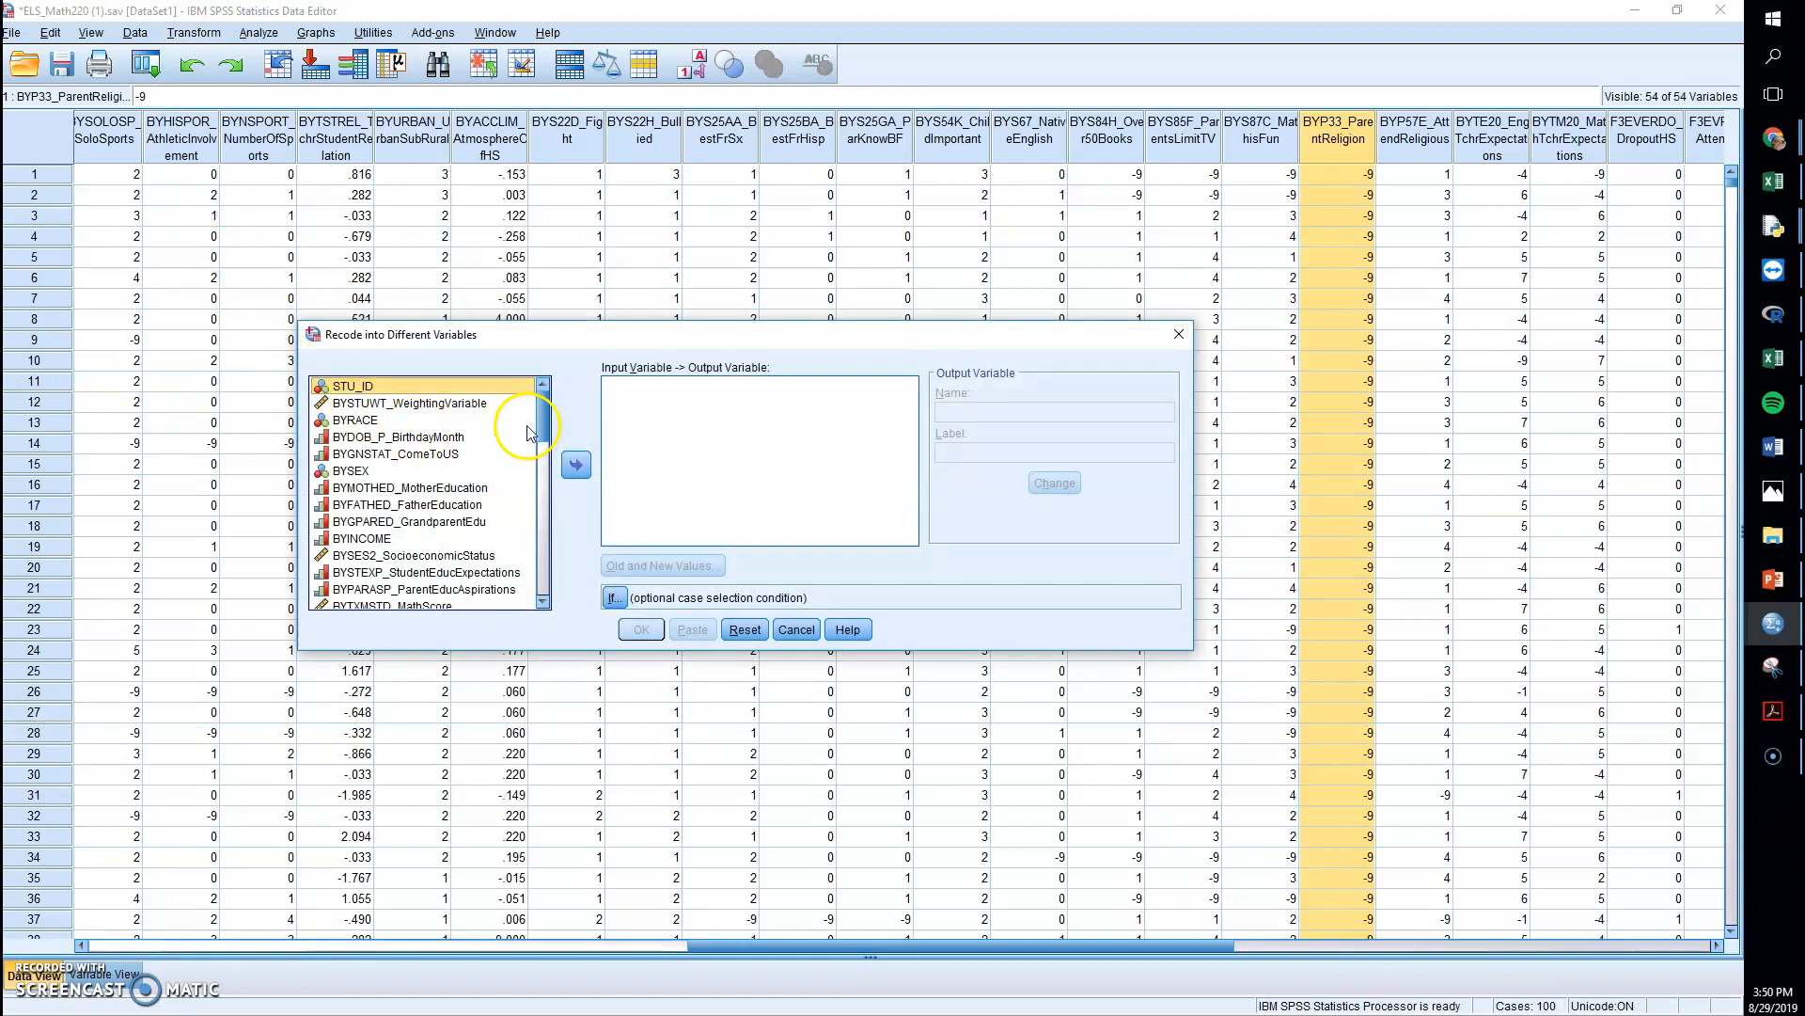
{"action": "scroll", "scroll_direction": "down", "scroll_amount": 3}
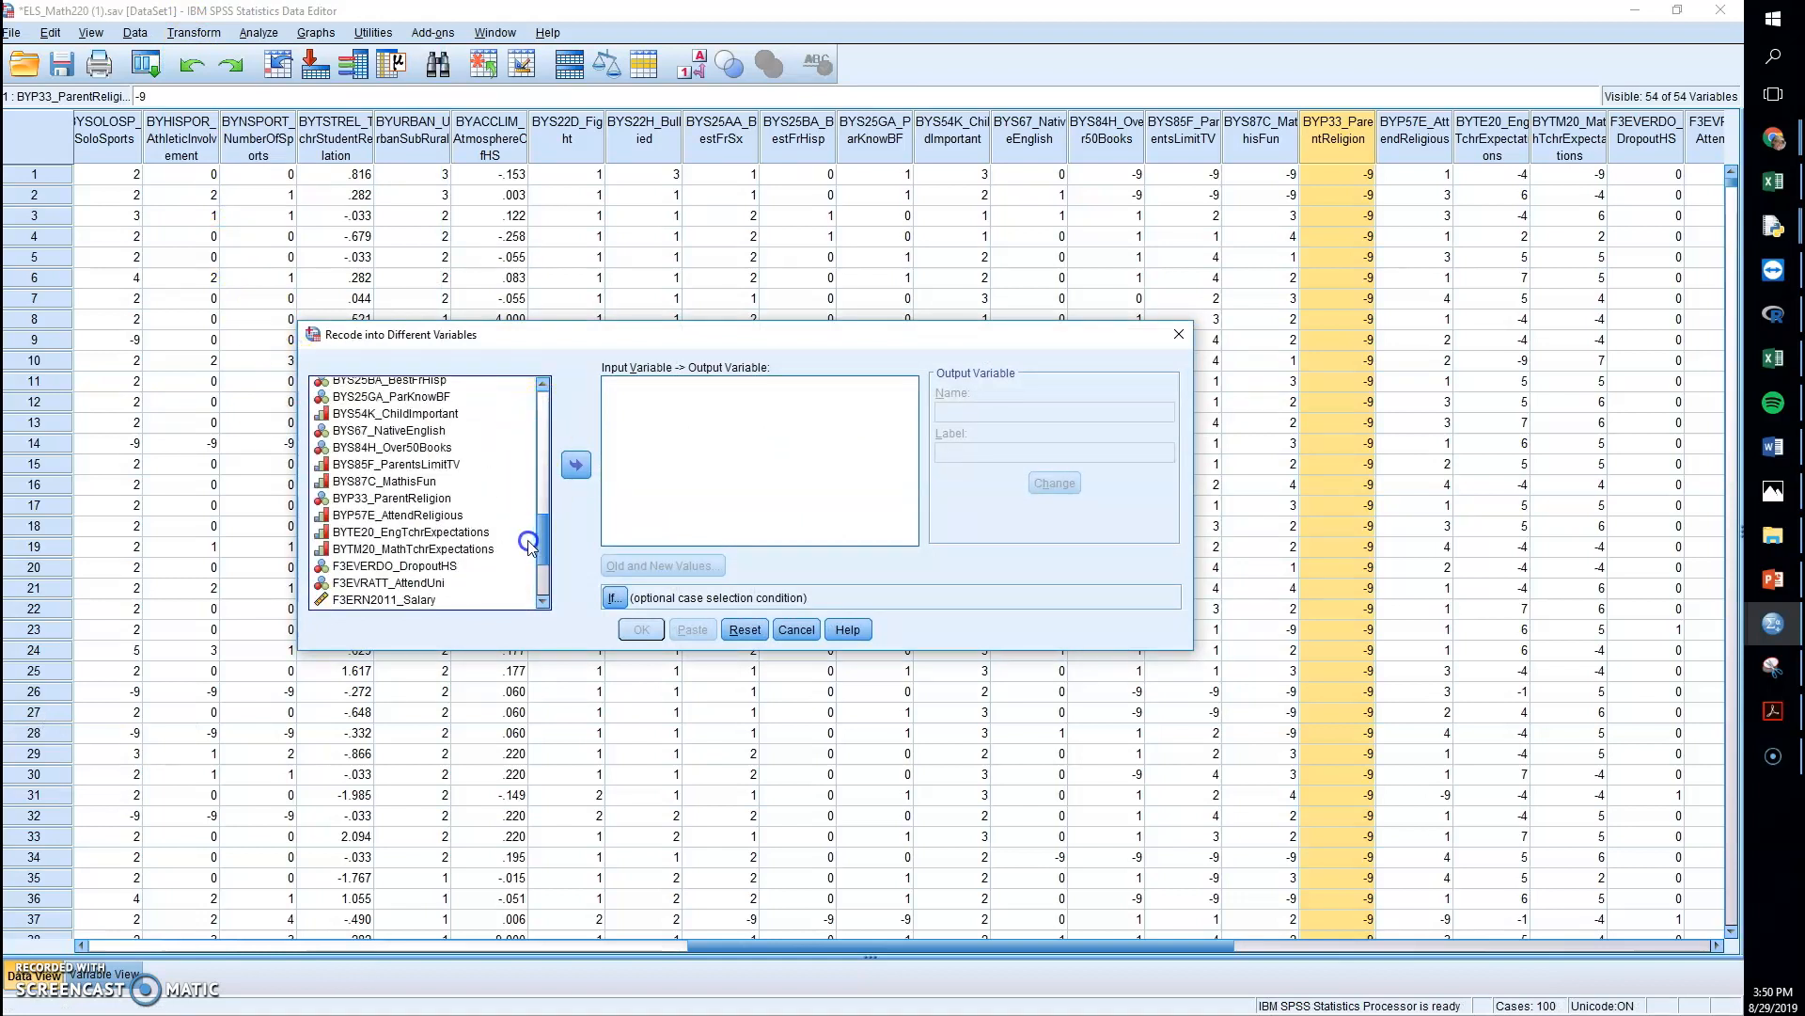
{"action": "left_click", "coordinate": [575, 464]}
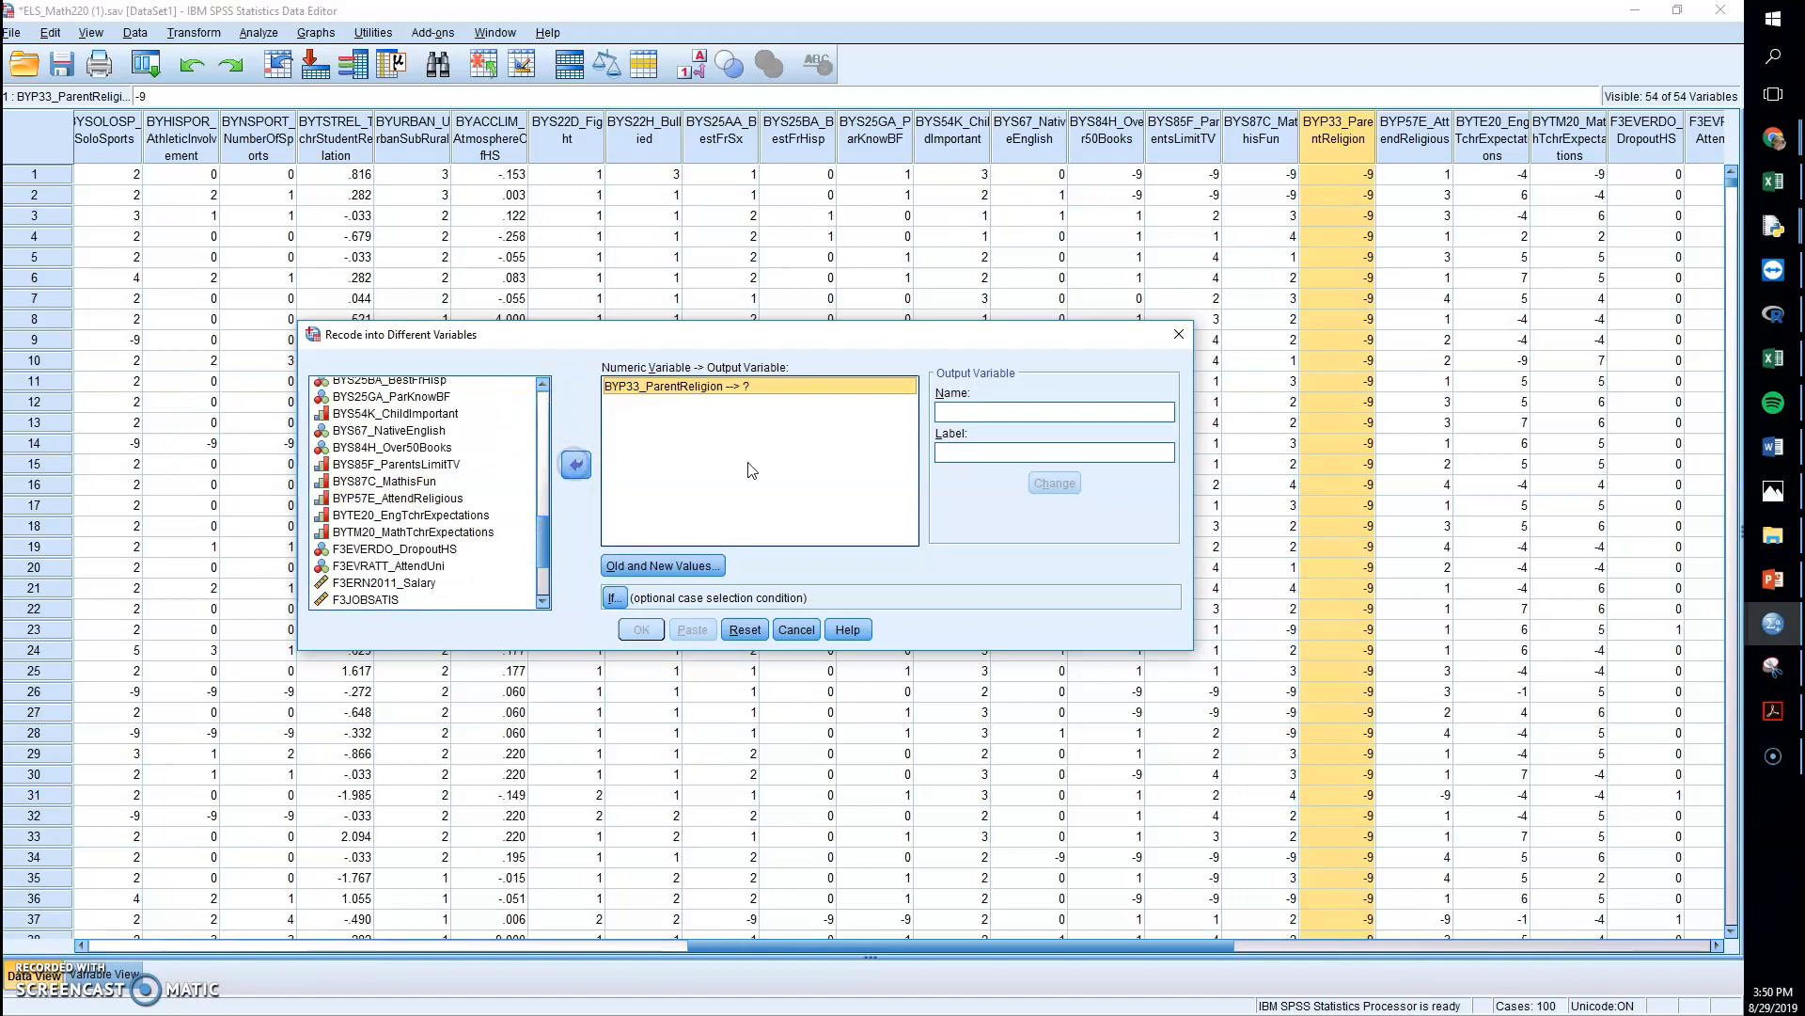
{"action": "left_click", "coordinate": [1053, 412]}
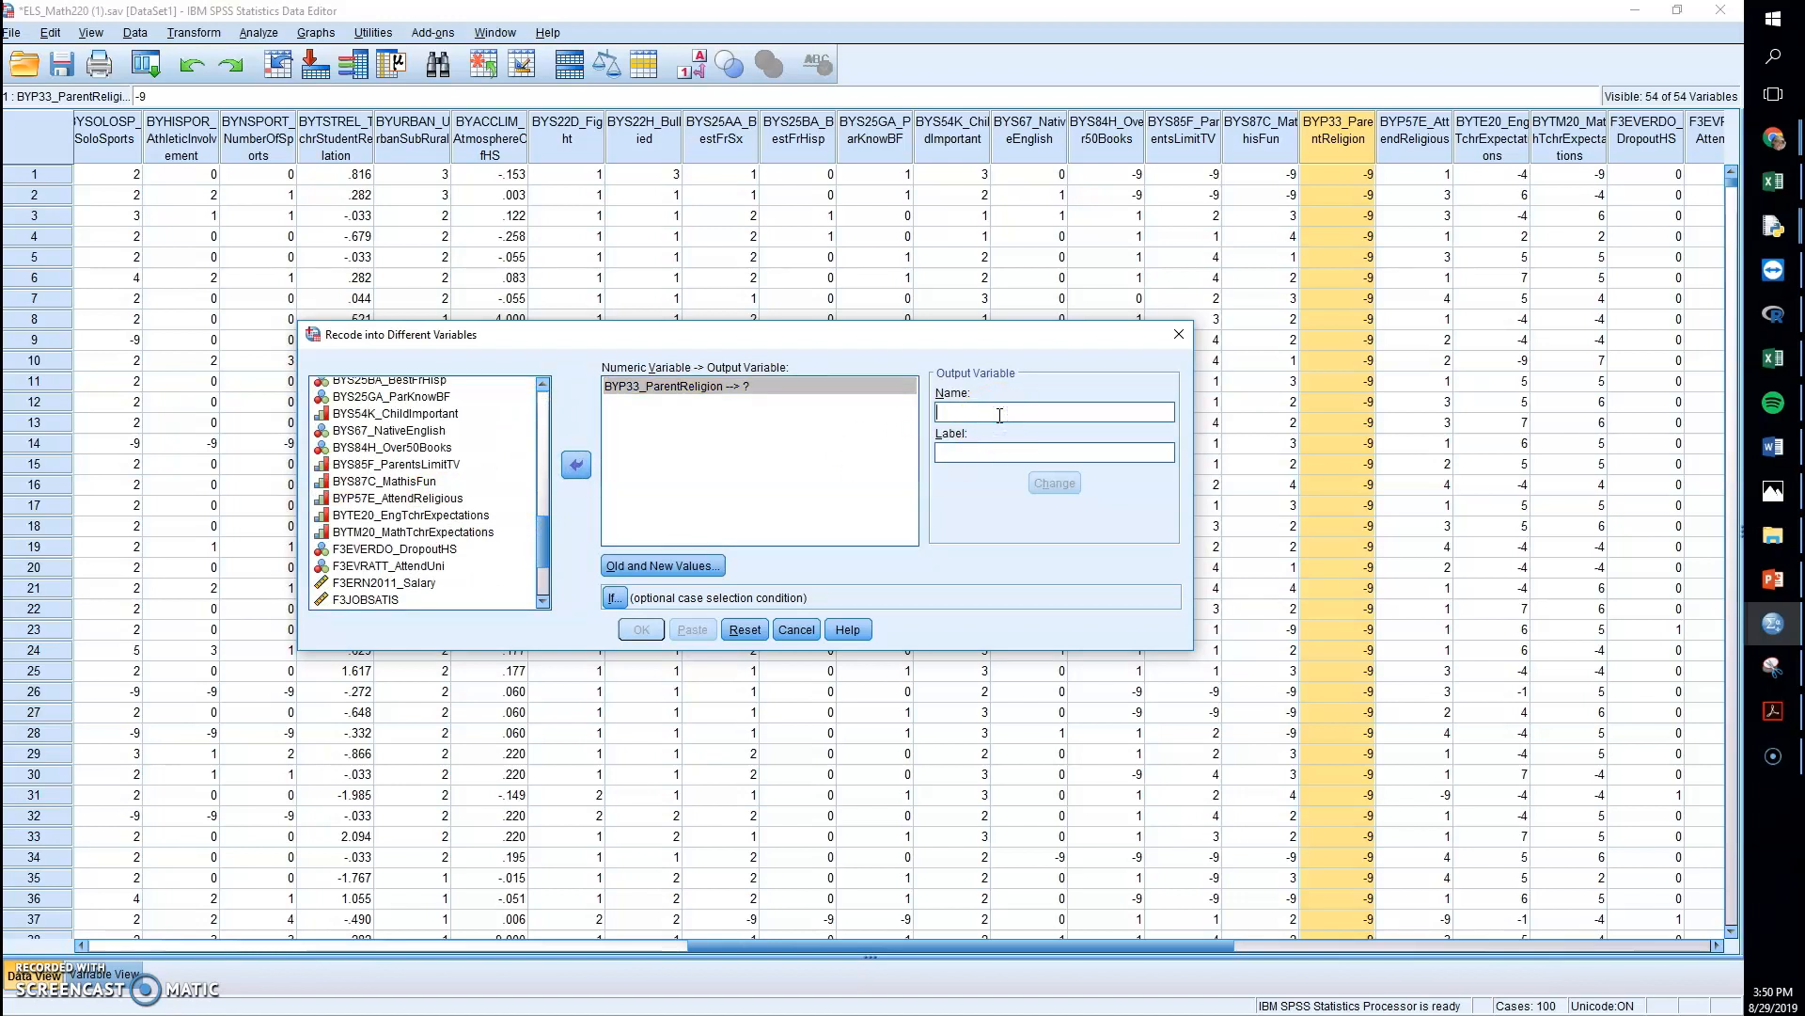
{"action": "type", "text": "Christian"}
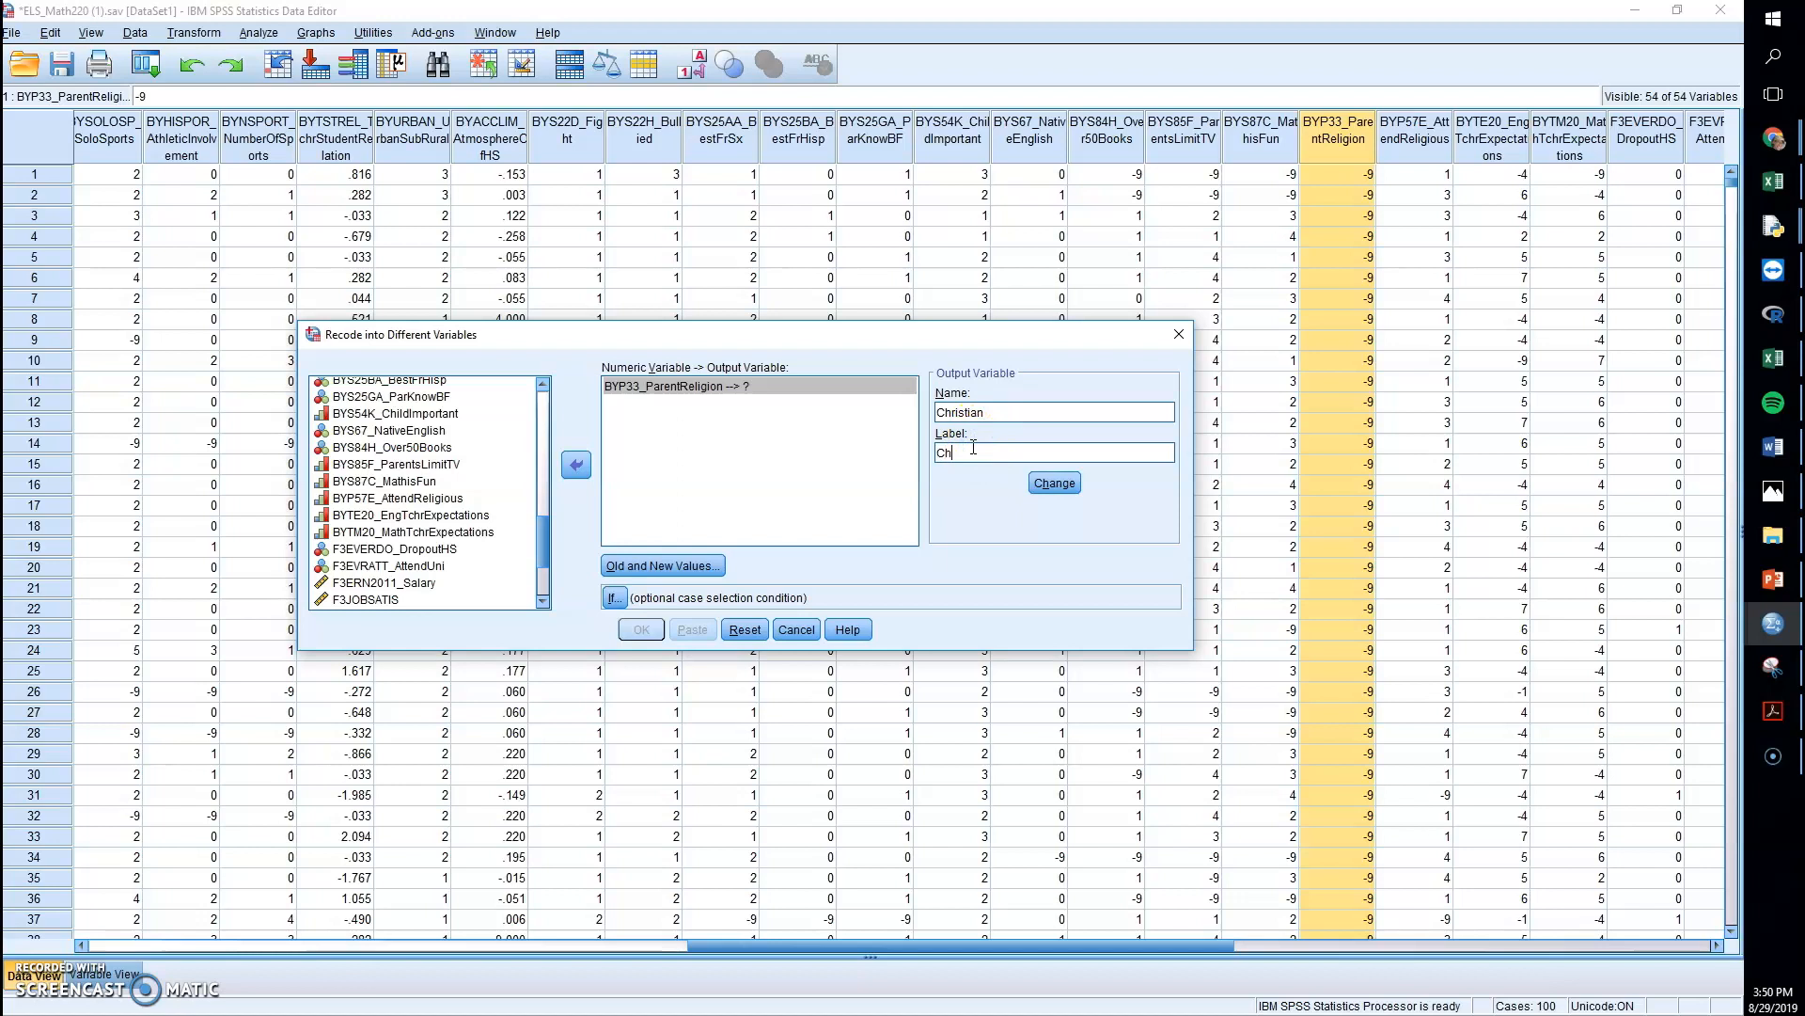
{"action": "type", "text": "ristian"}
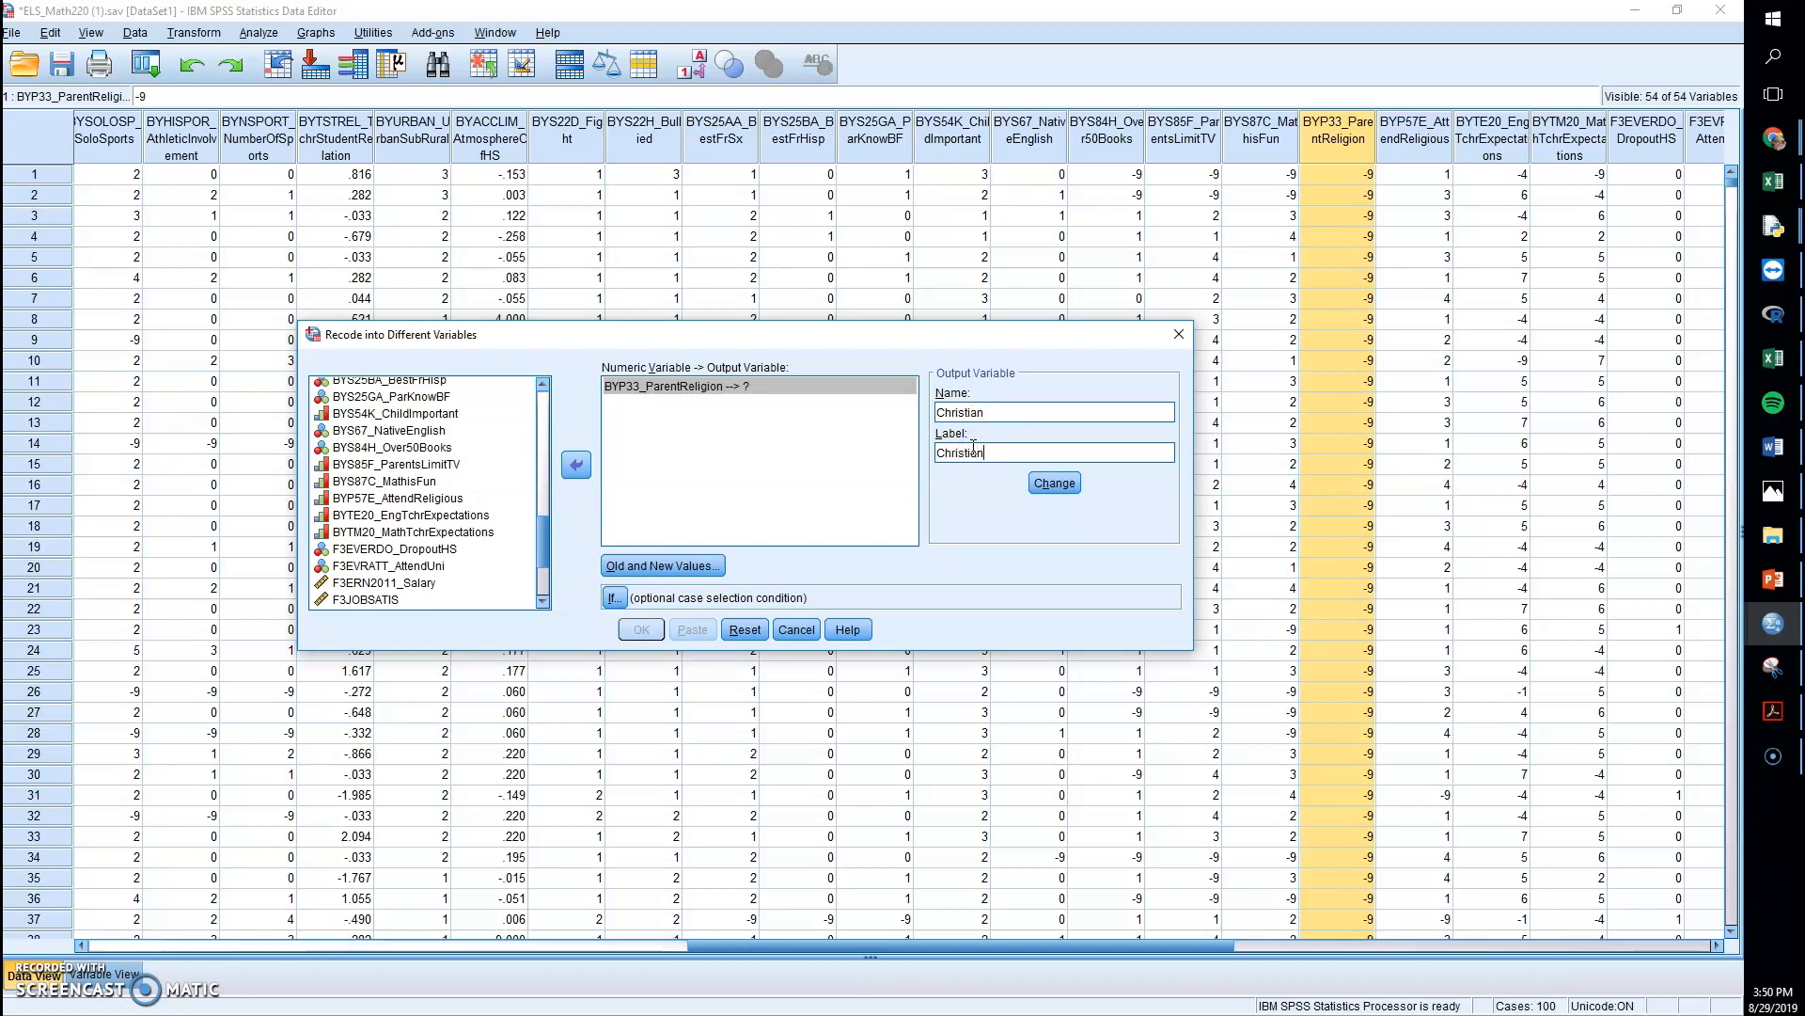
{"action": "mouse_move", "coordinate": [781, 562]}
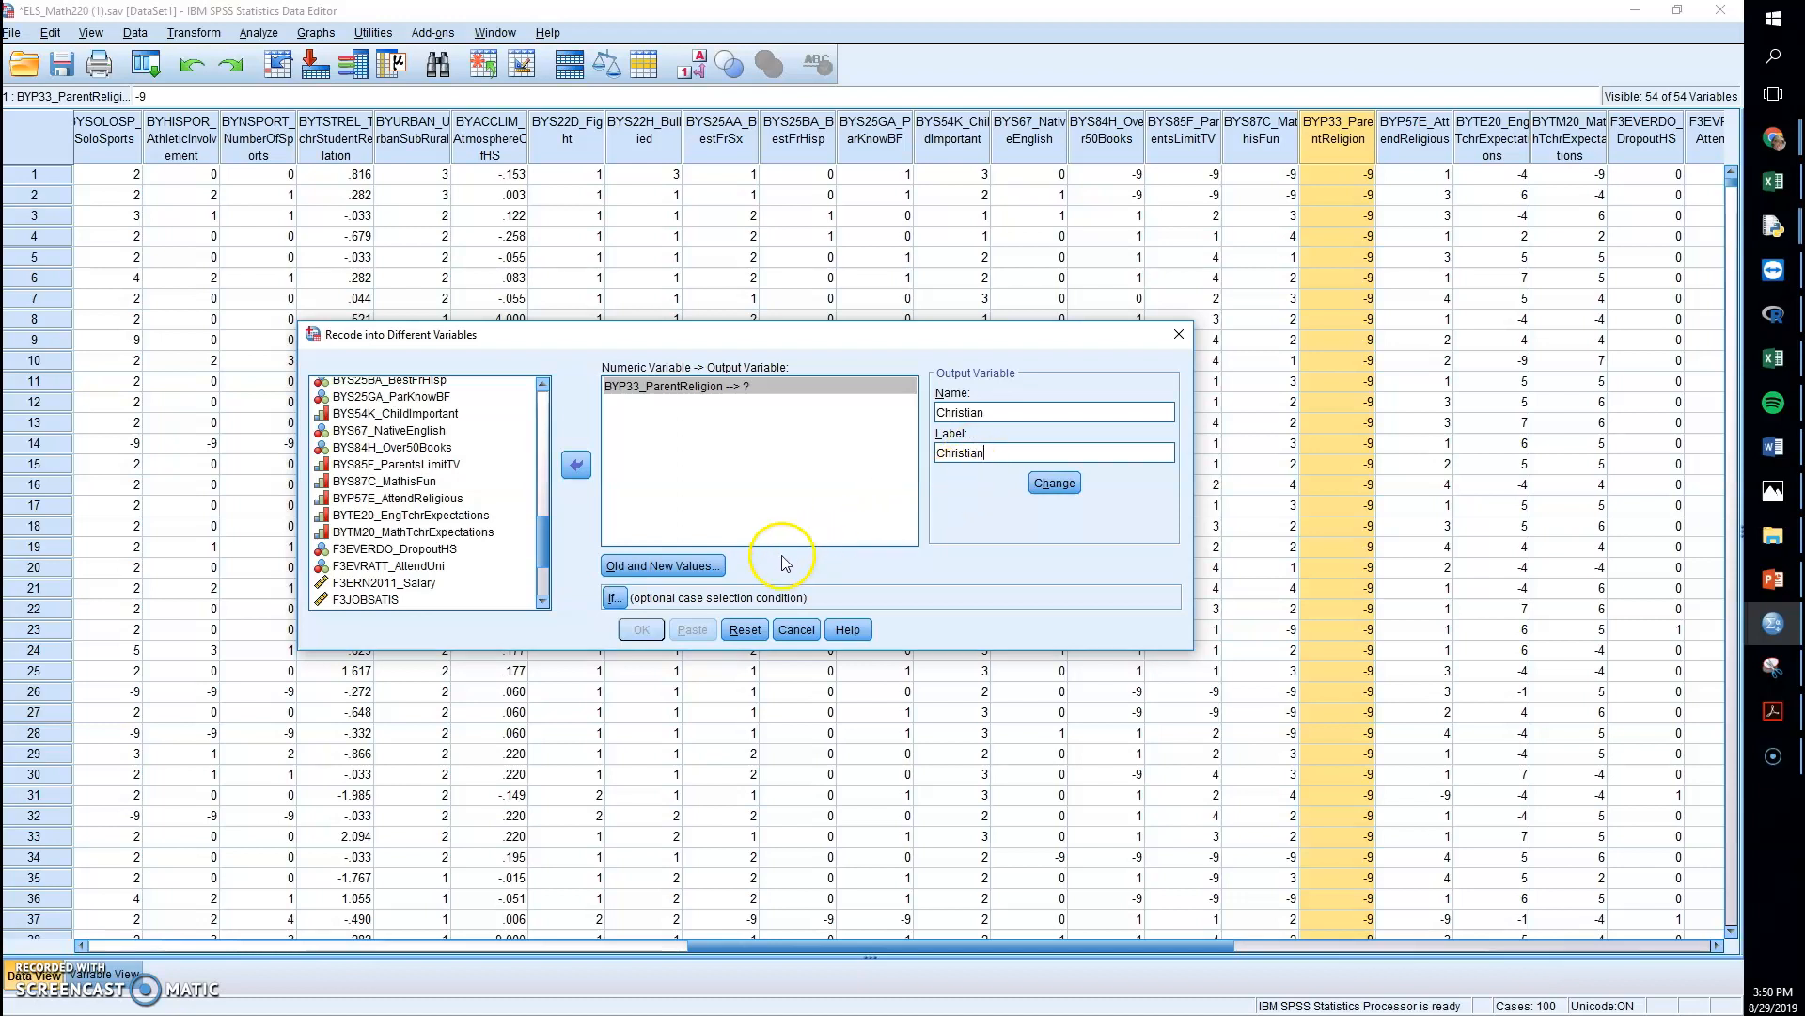
- Add old-and-new value rules: range 1 through 6 → 1, range 7 through 12 → 0
{"action": "left_click", "coordinate": [660, 564]}
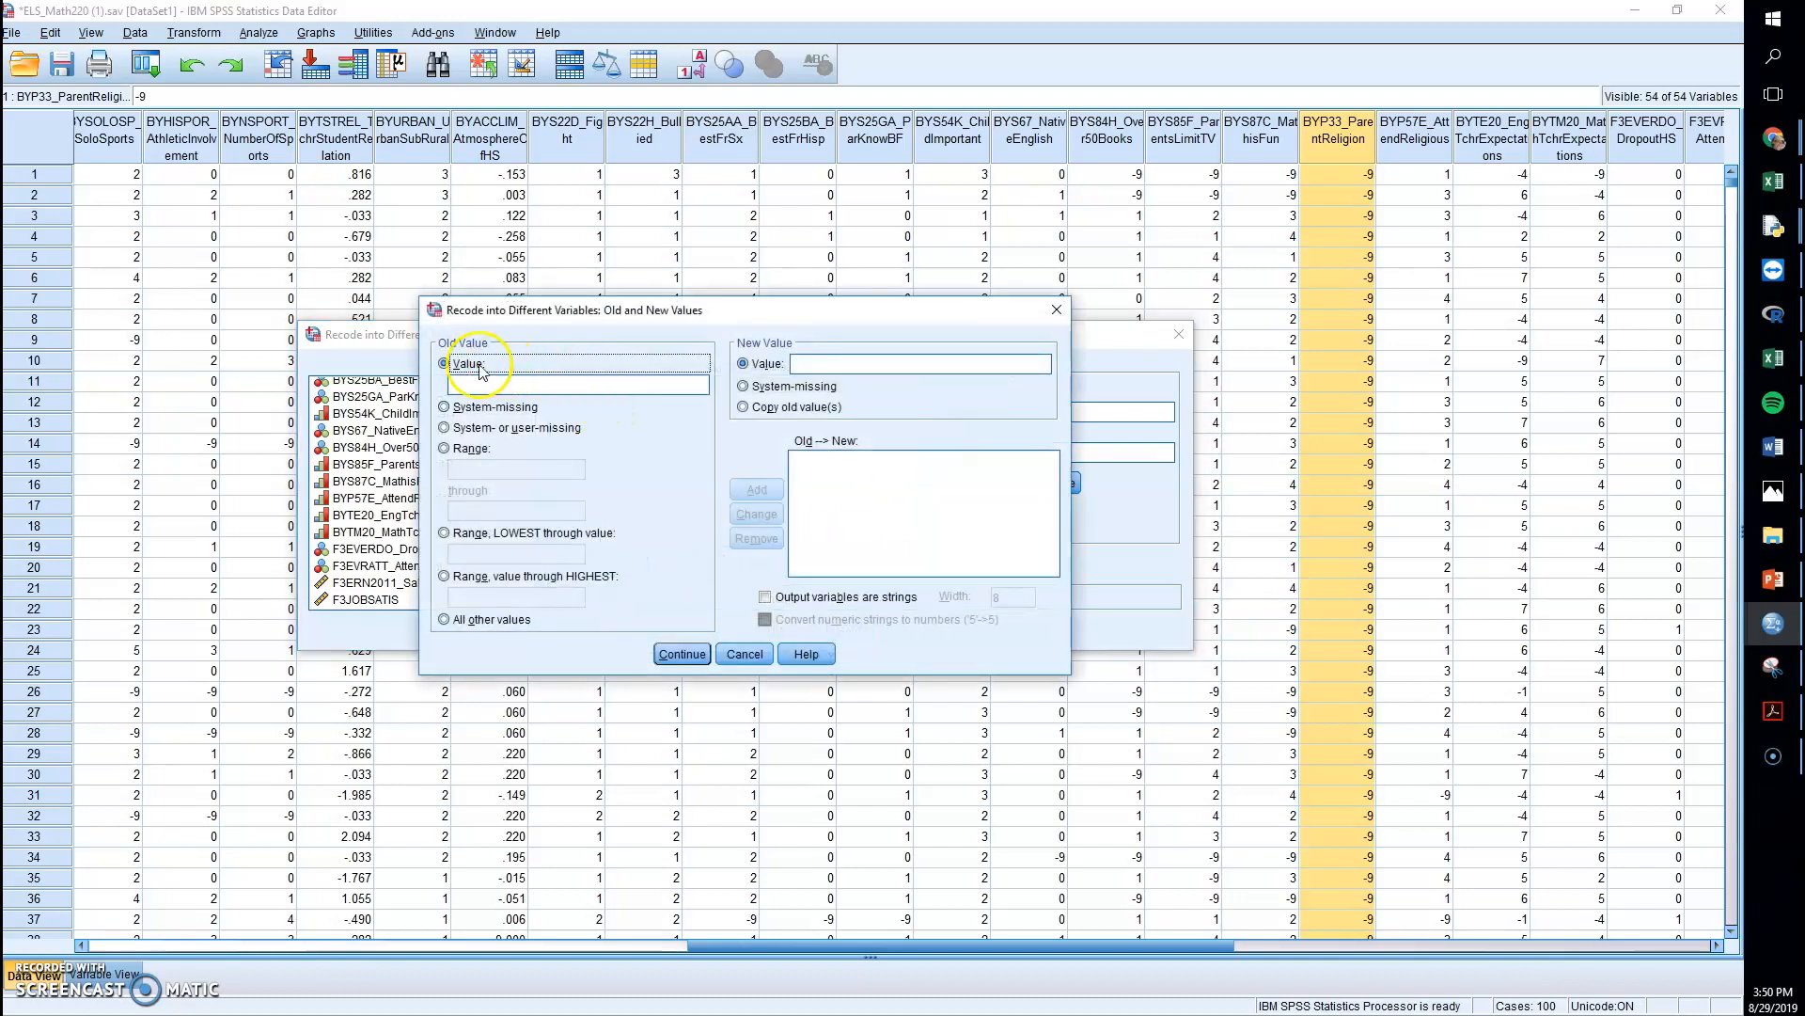
{"action": "mouse_move", "coordinate": [493, 444]}
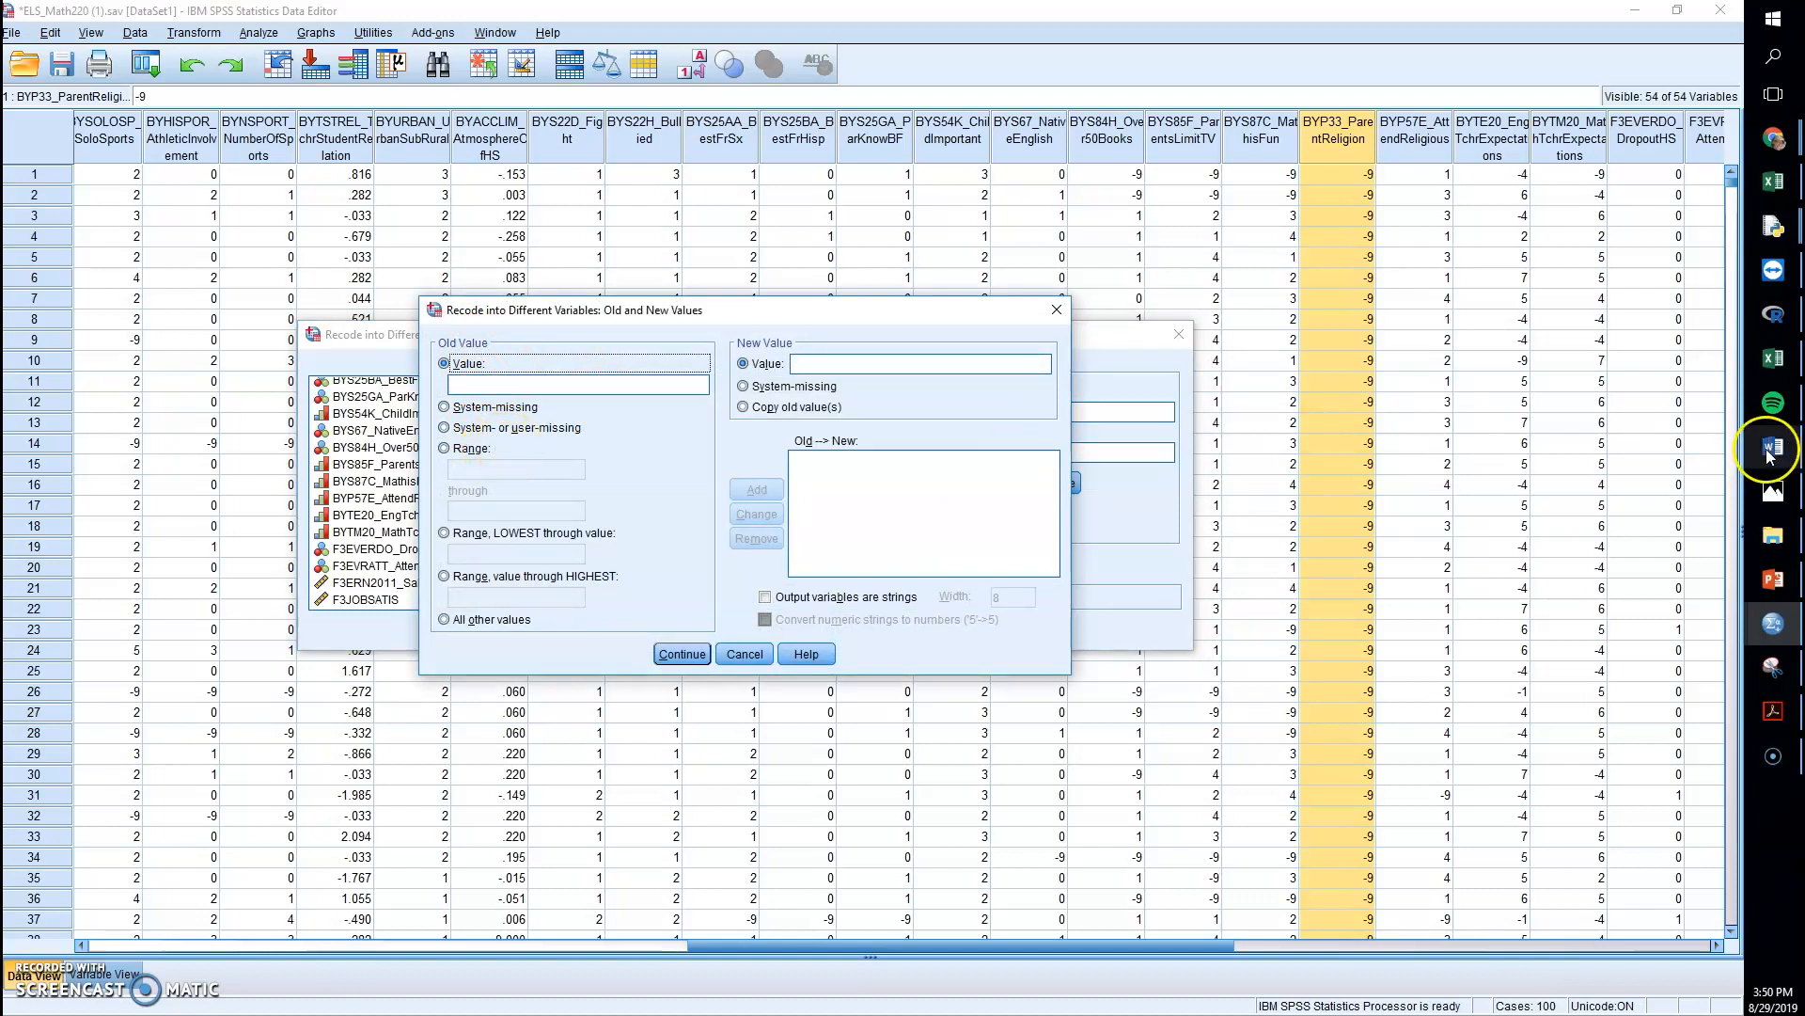
{"action": "mouse_move", "coordinate": [493, 432]}
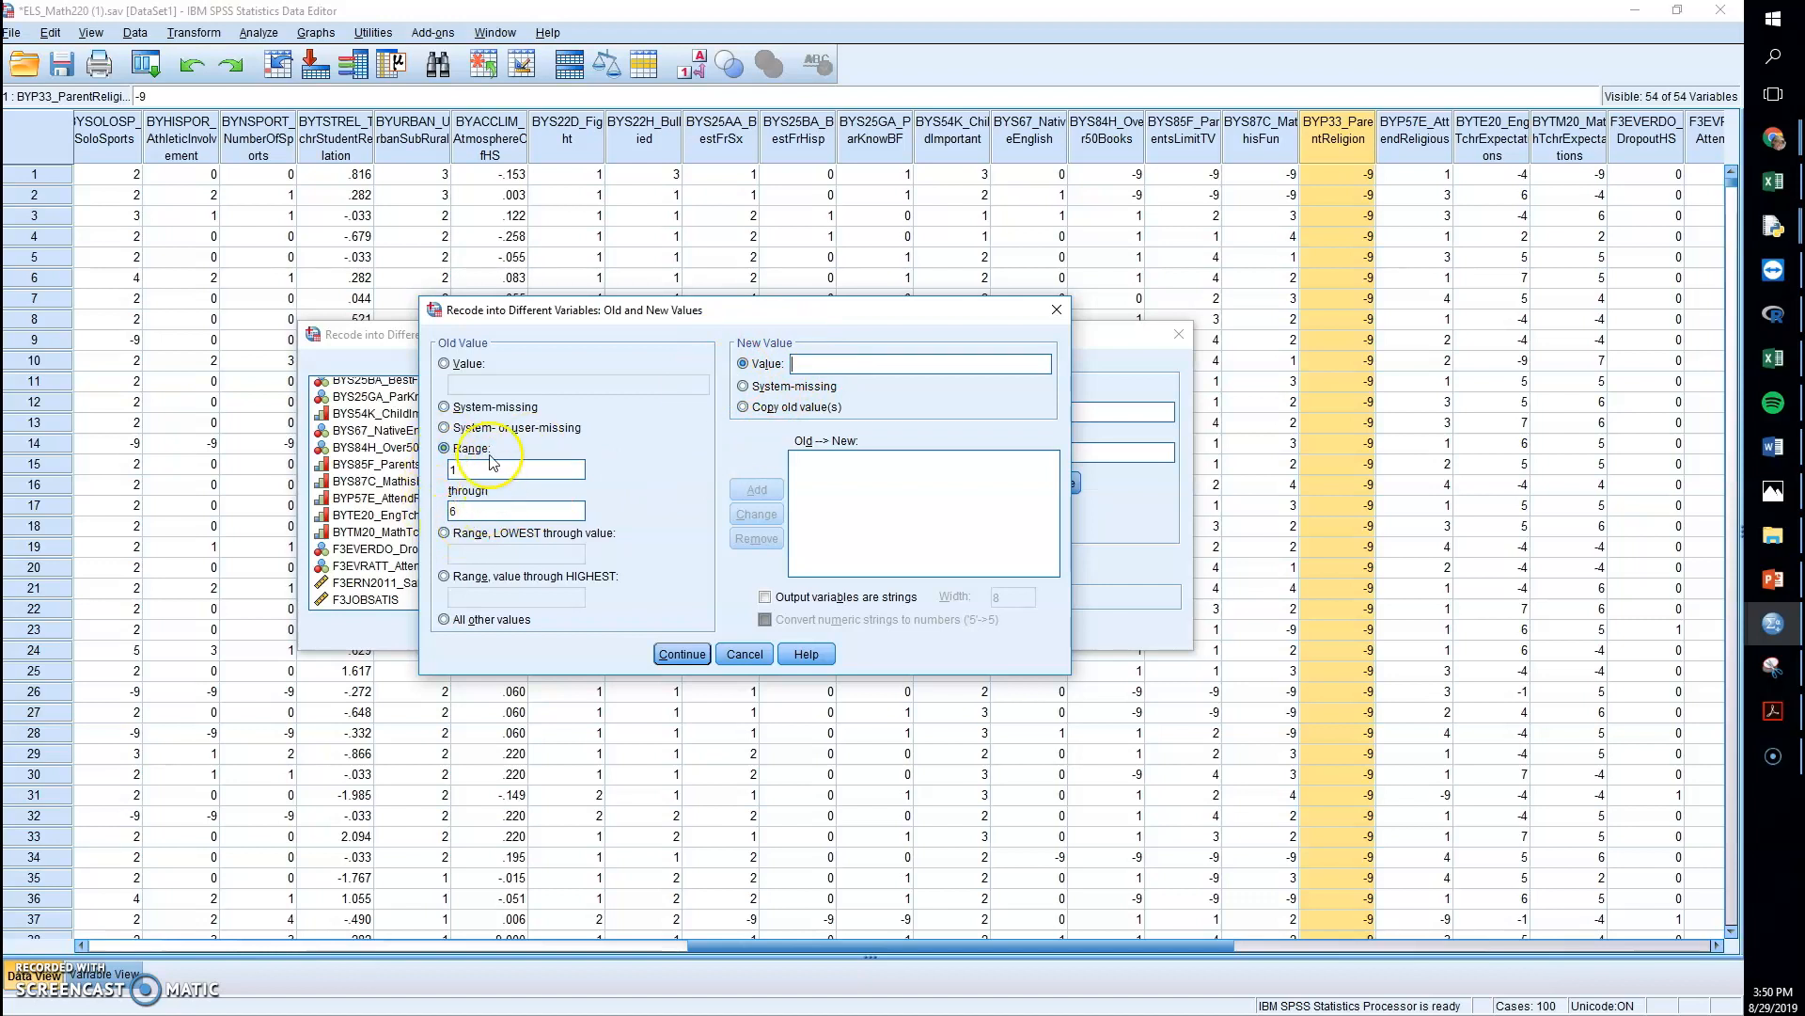
{"action": "left_click", "coordinate": [918, 363]}
{"action": "type", "text": "1"}
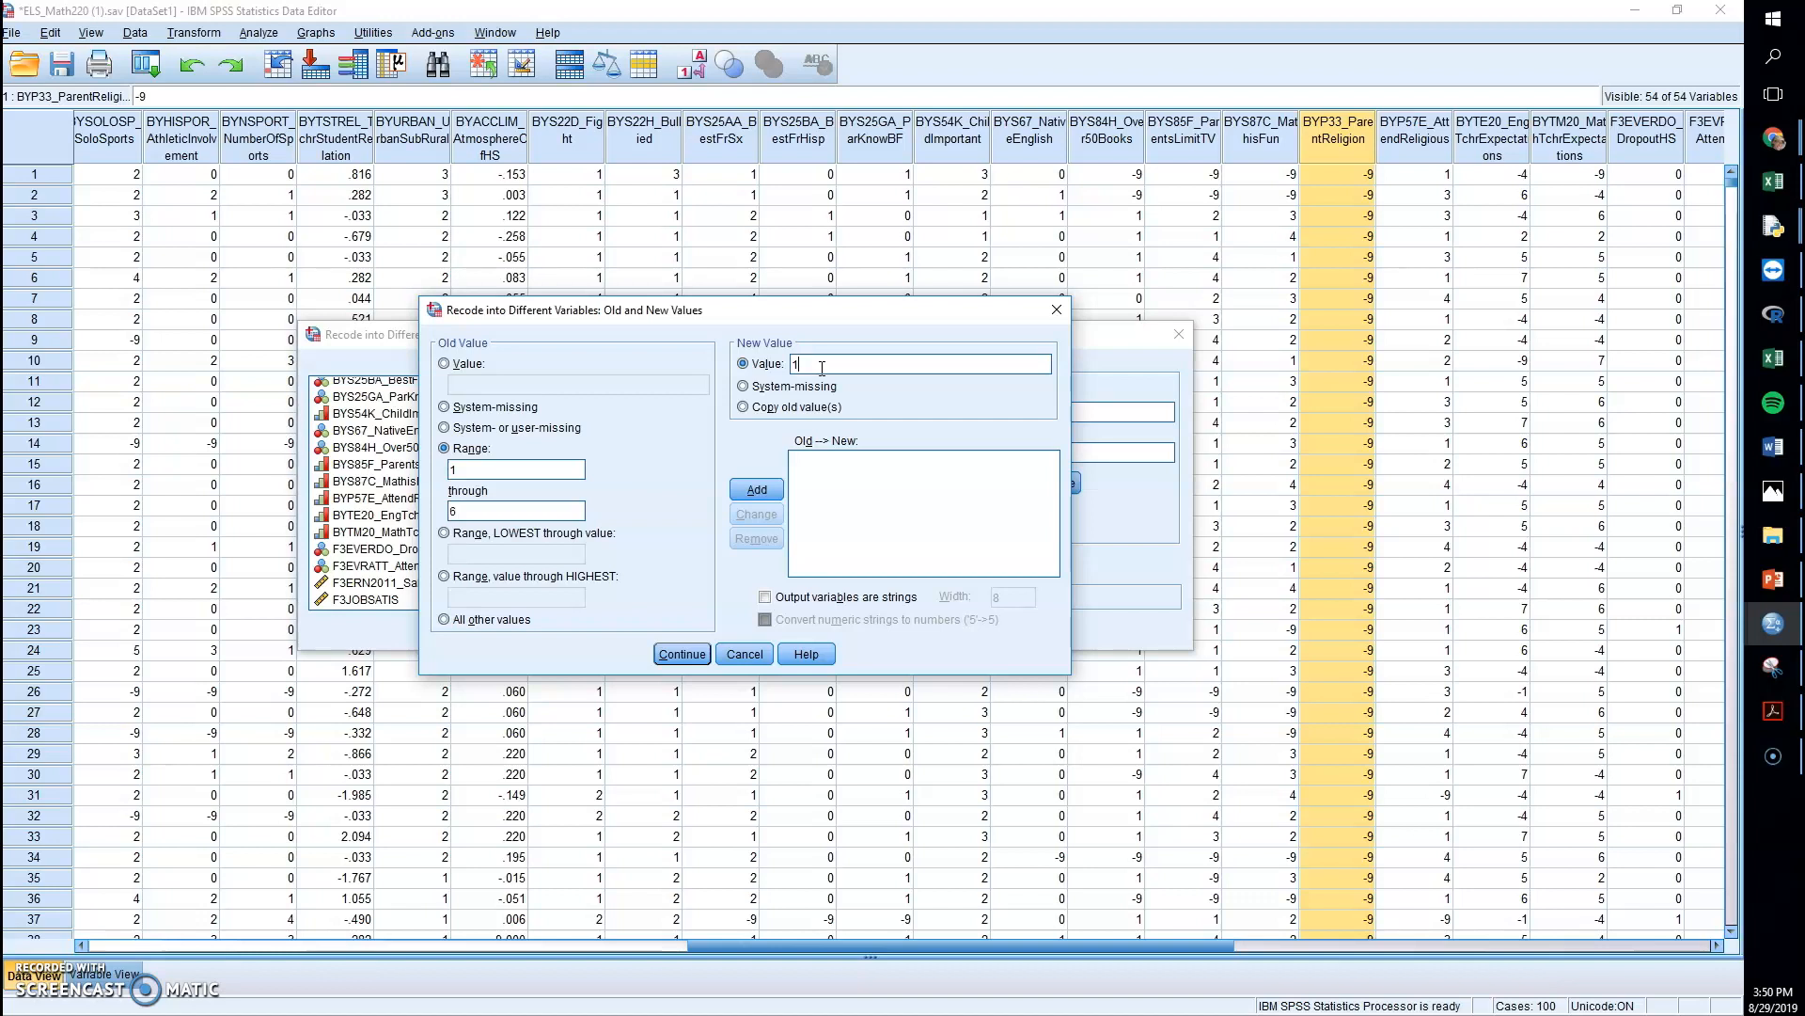
{"action": "left_click", "coordinate": [756, 489]}
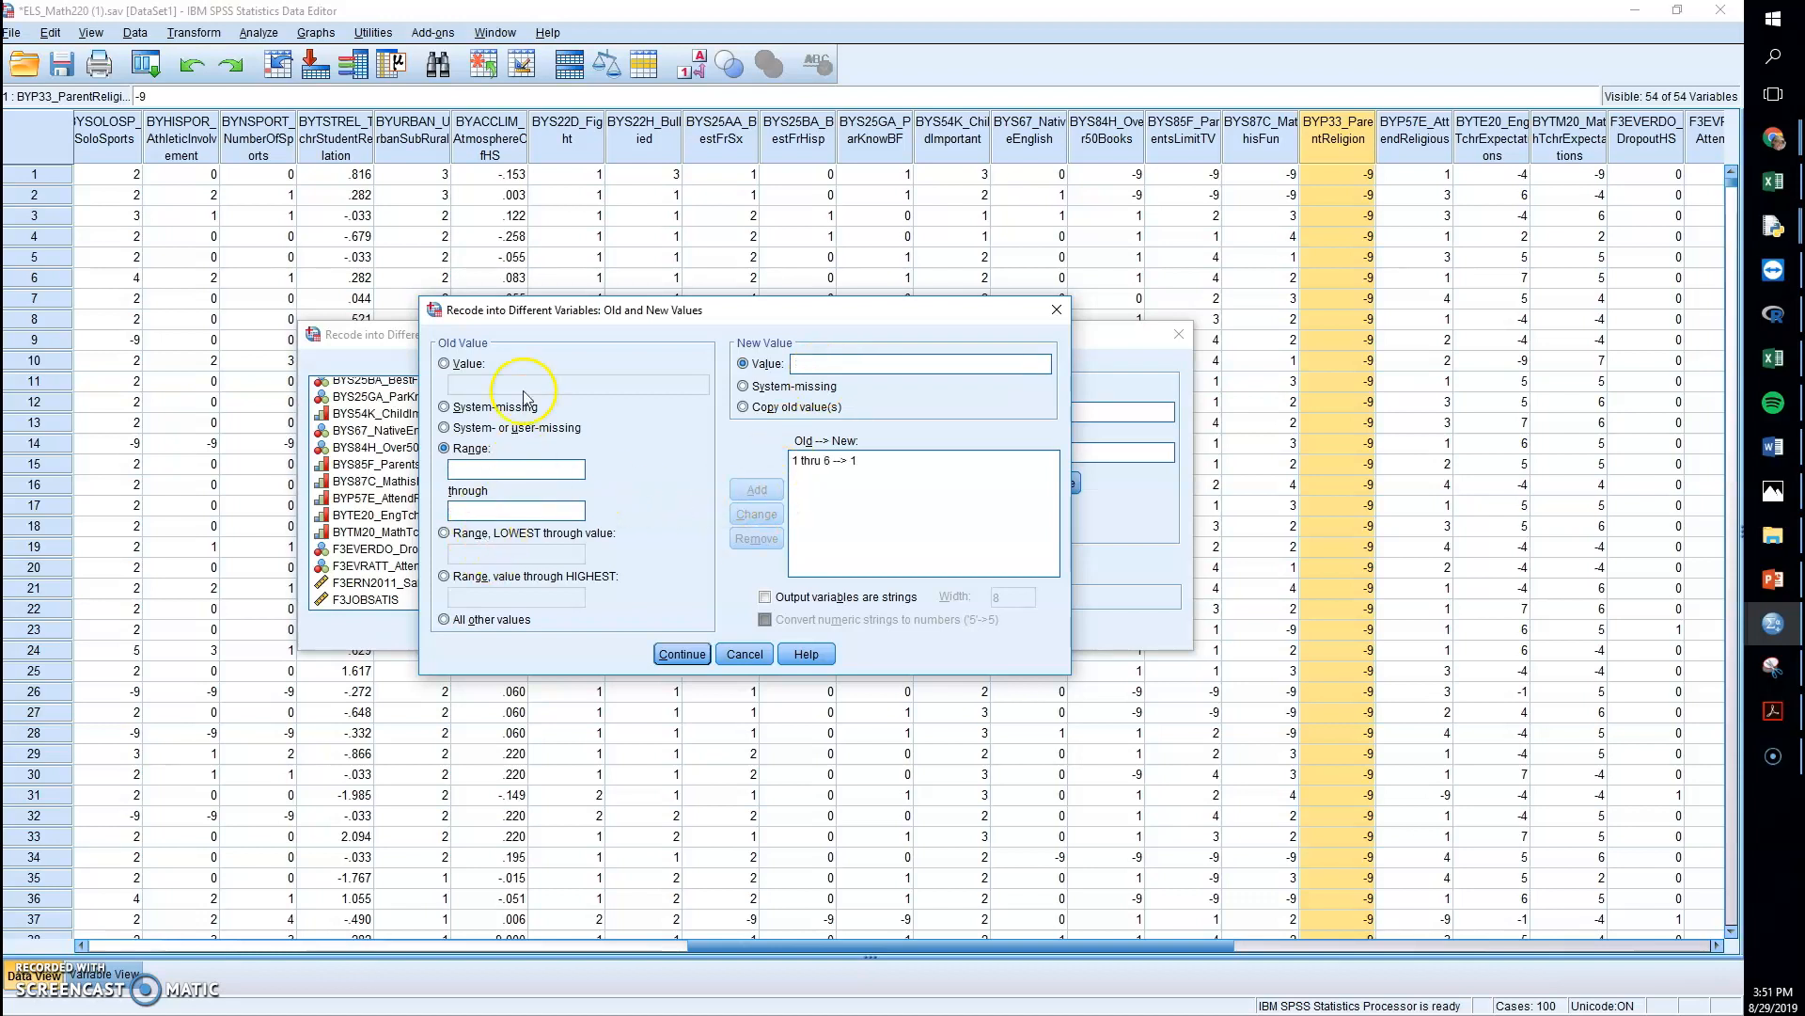
{"action": "left_click", "coordinate": [444, 448]}
{"action": "type", "text": "12"}
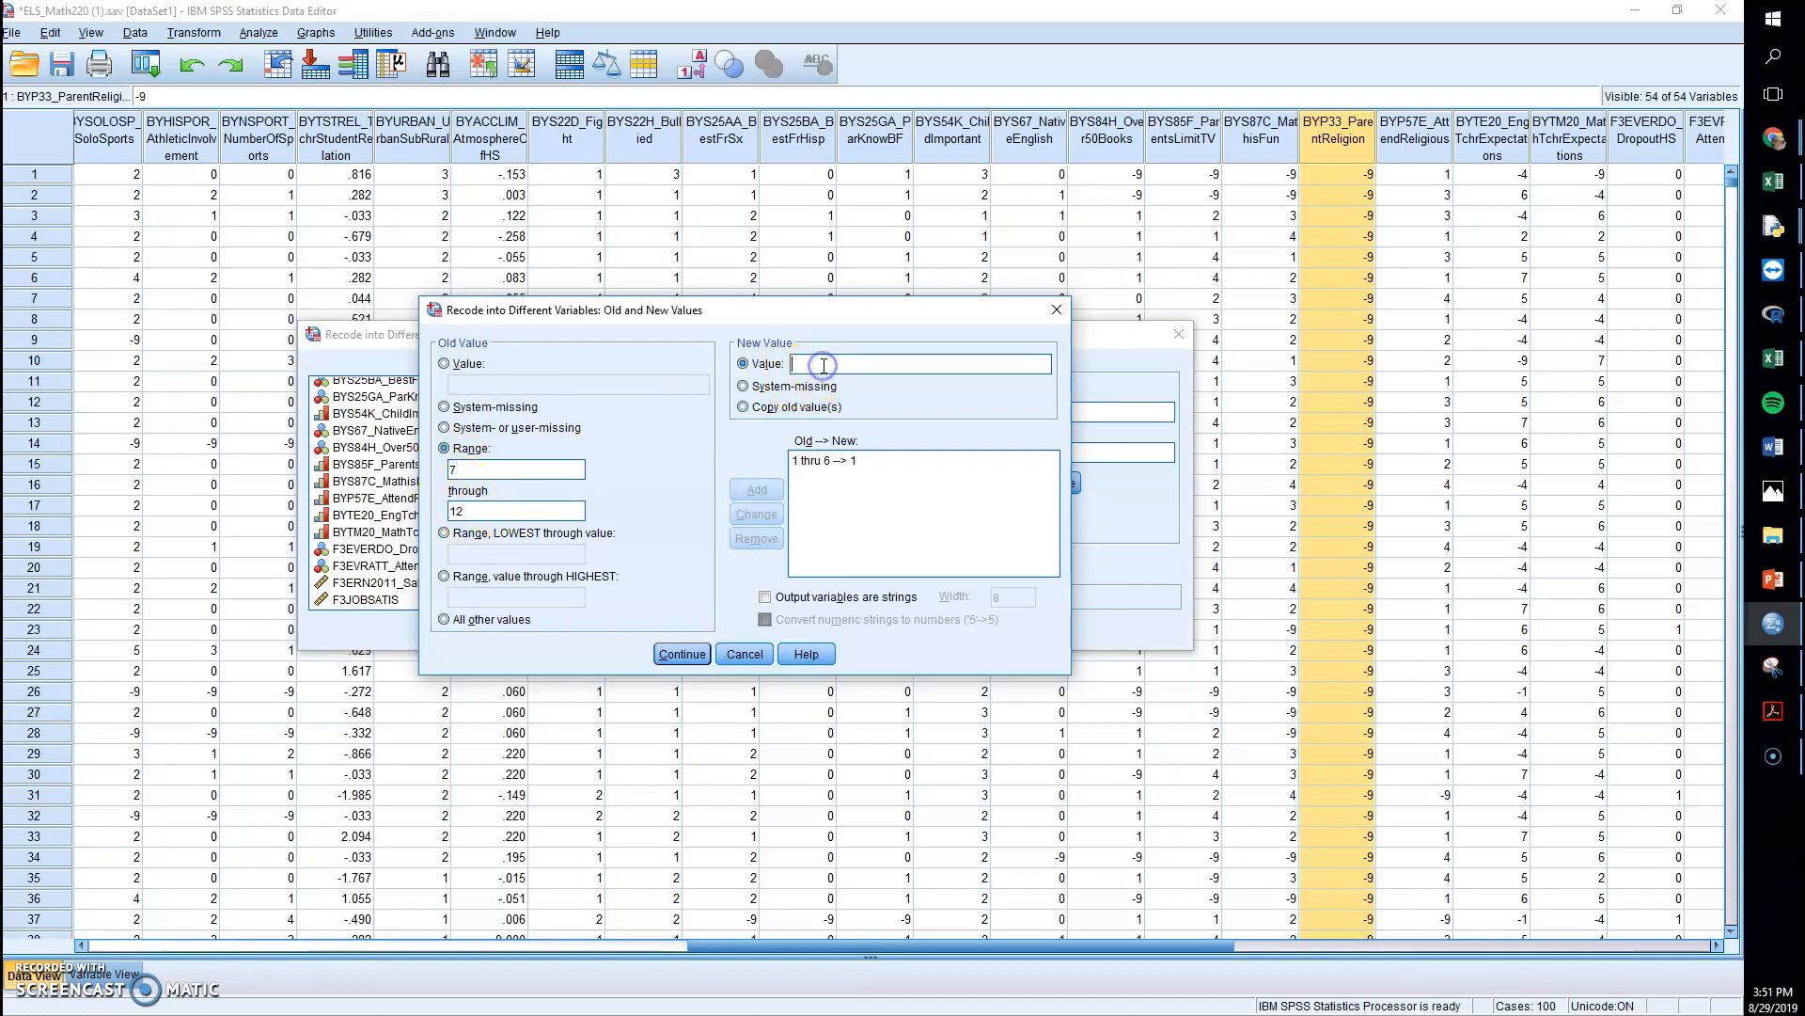
{"action": "left_click", "coordinate": [756, 489]}
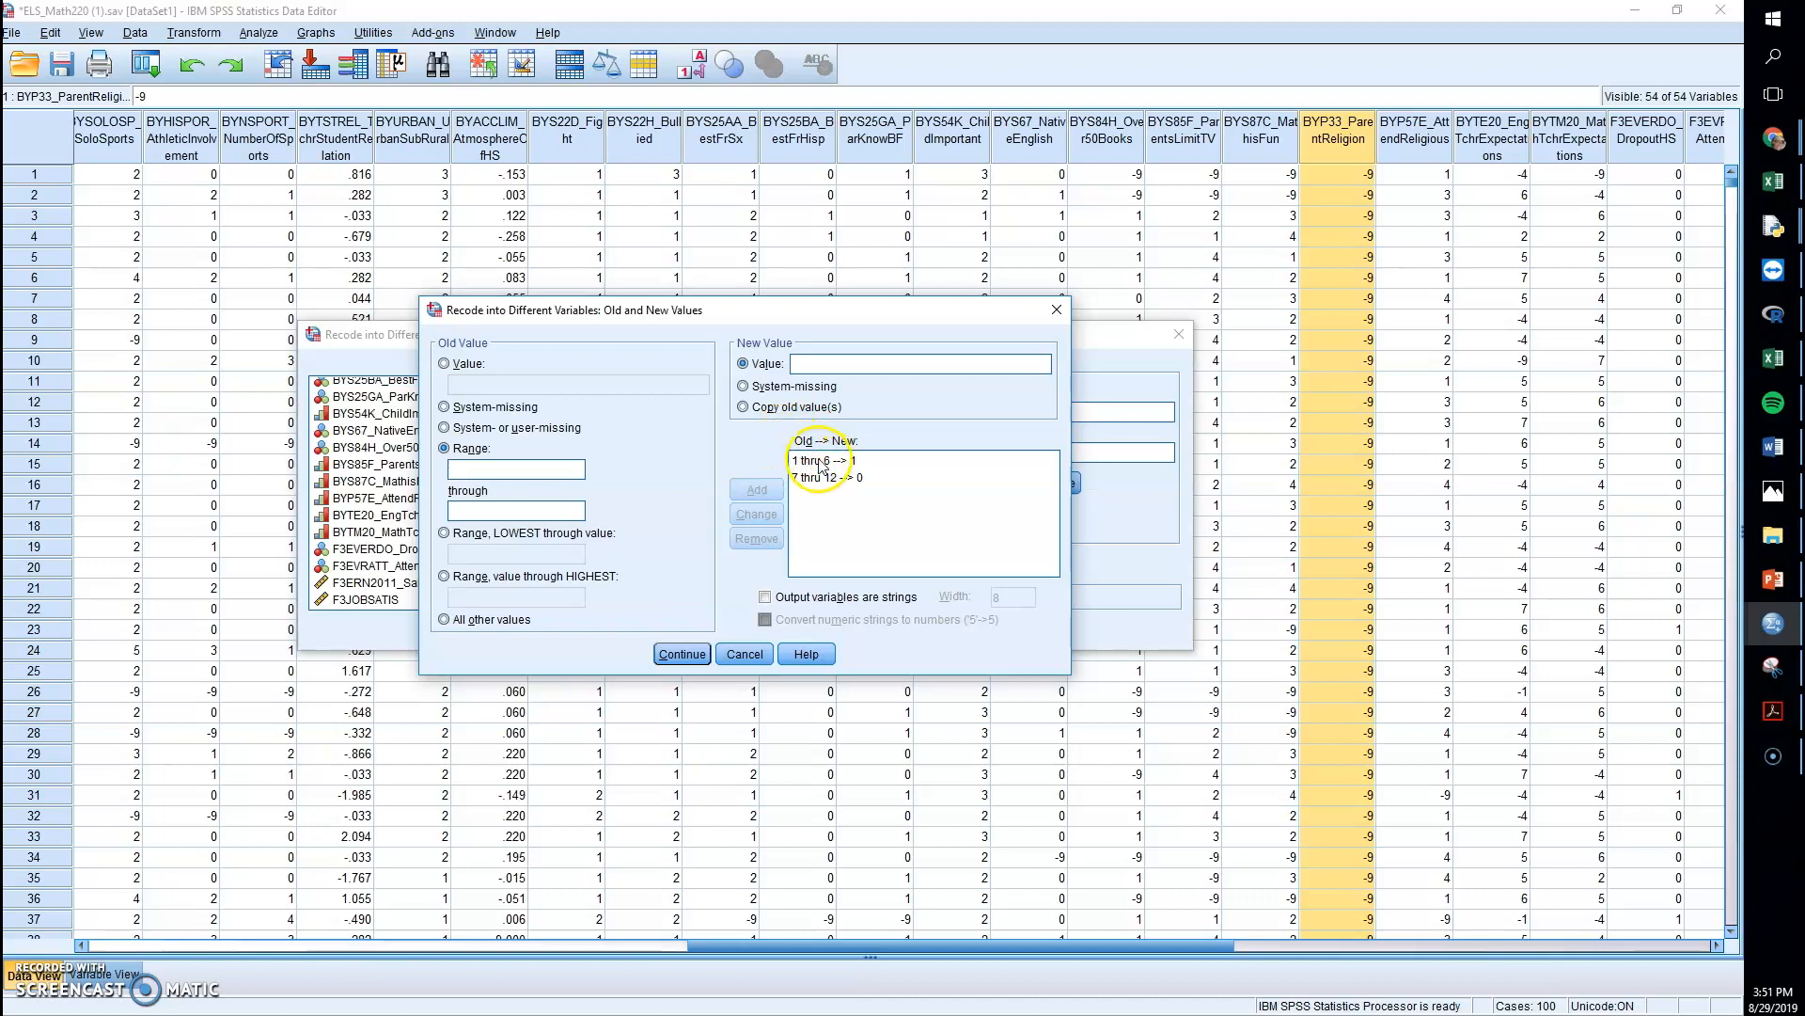
{"action": "mouse_move", "coordinate": [792, 489]}
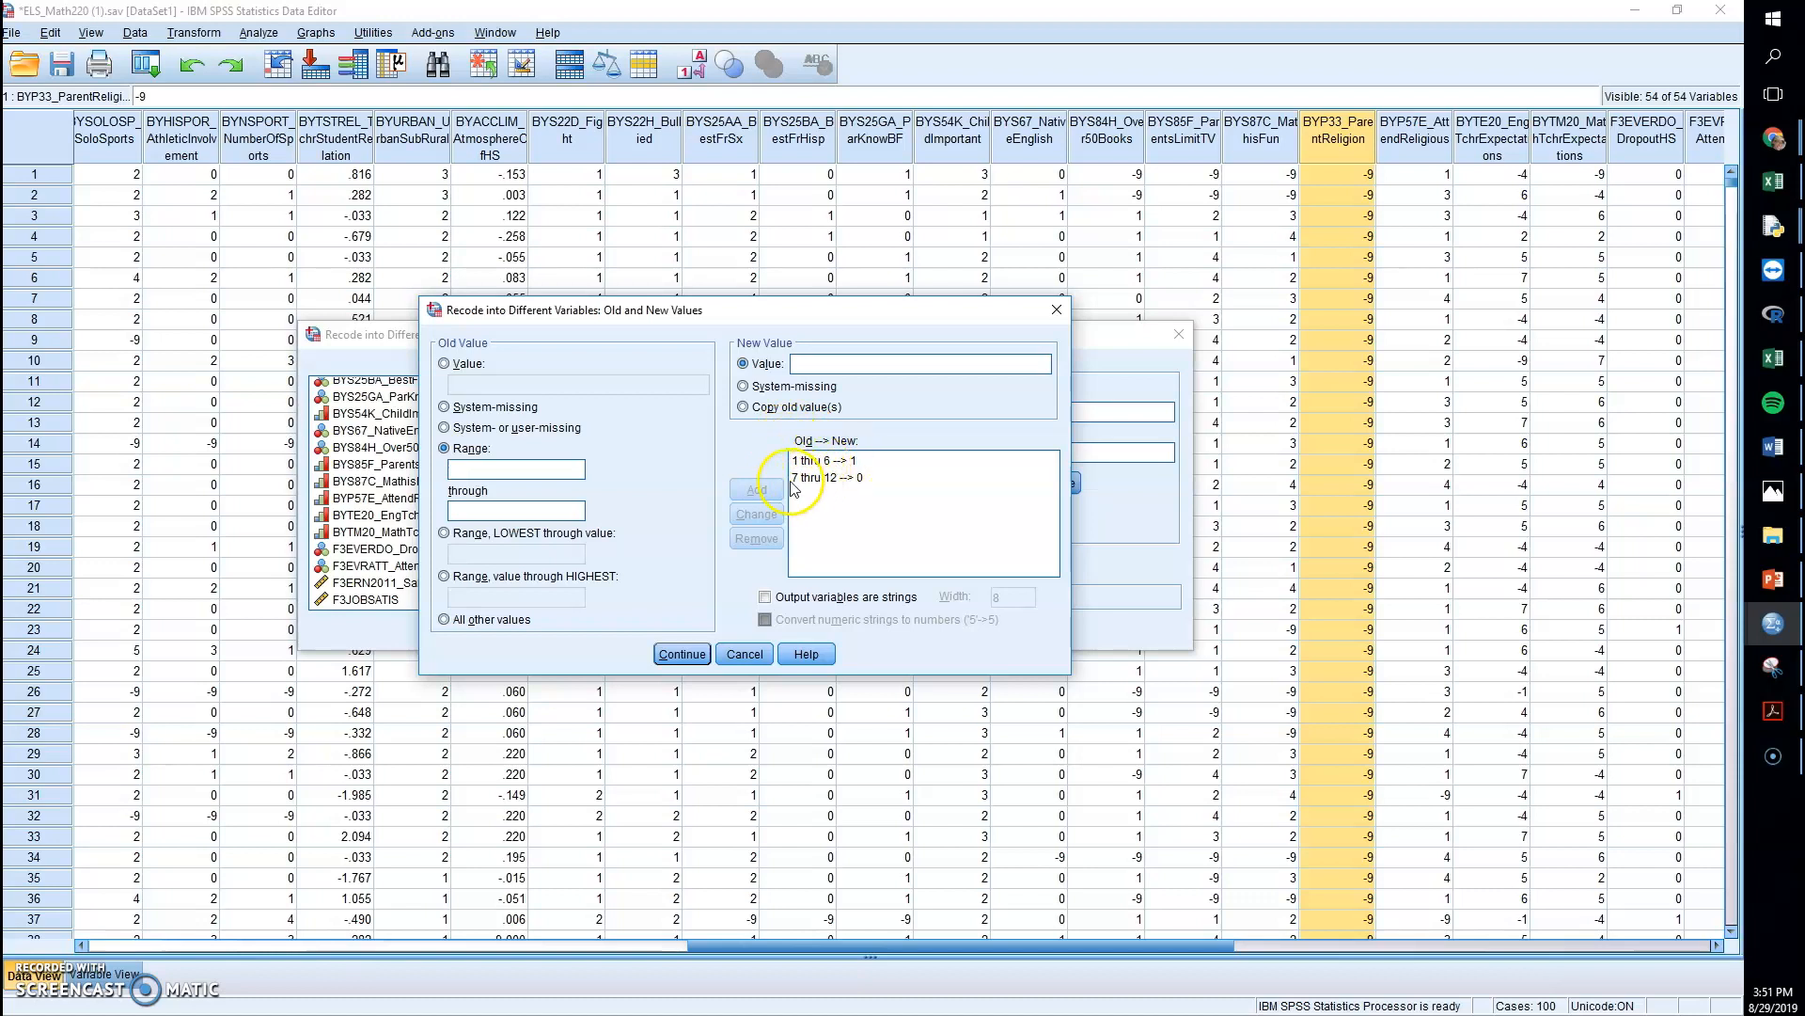
{"action": "left_click", "coordinate": [824, 476]}
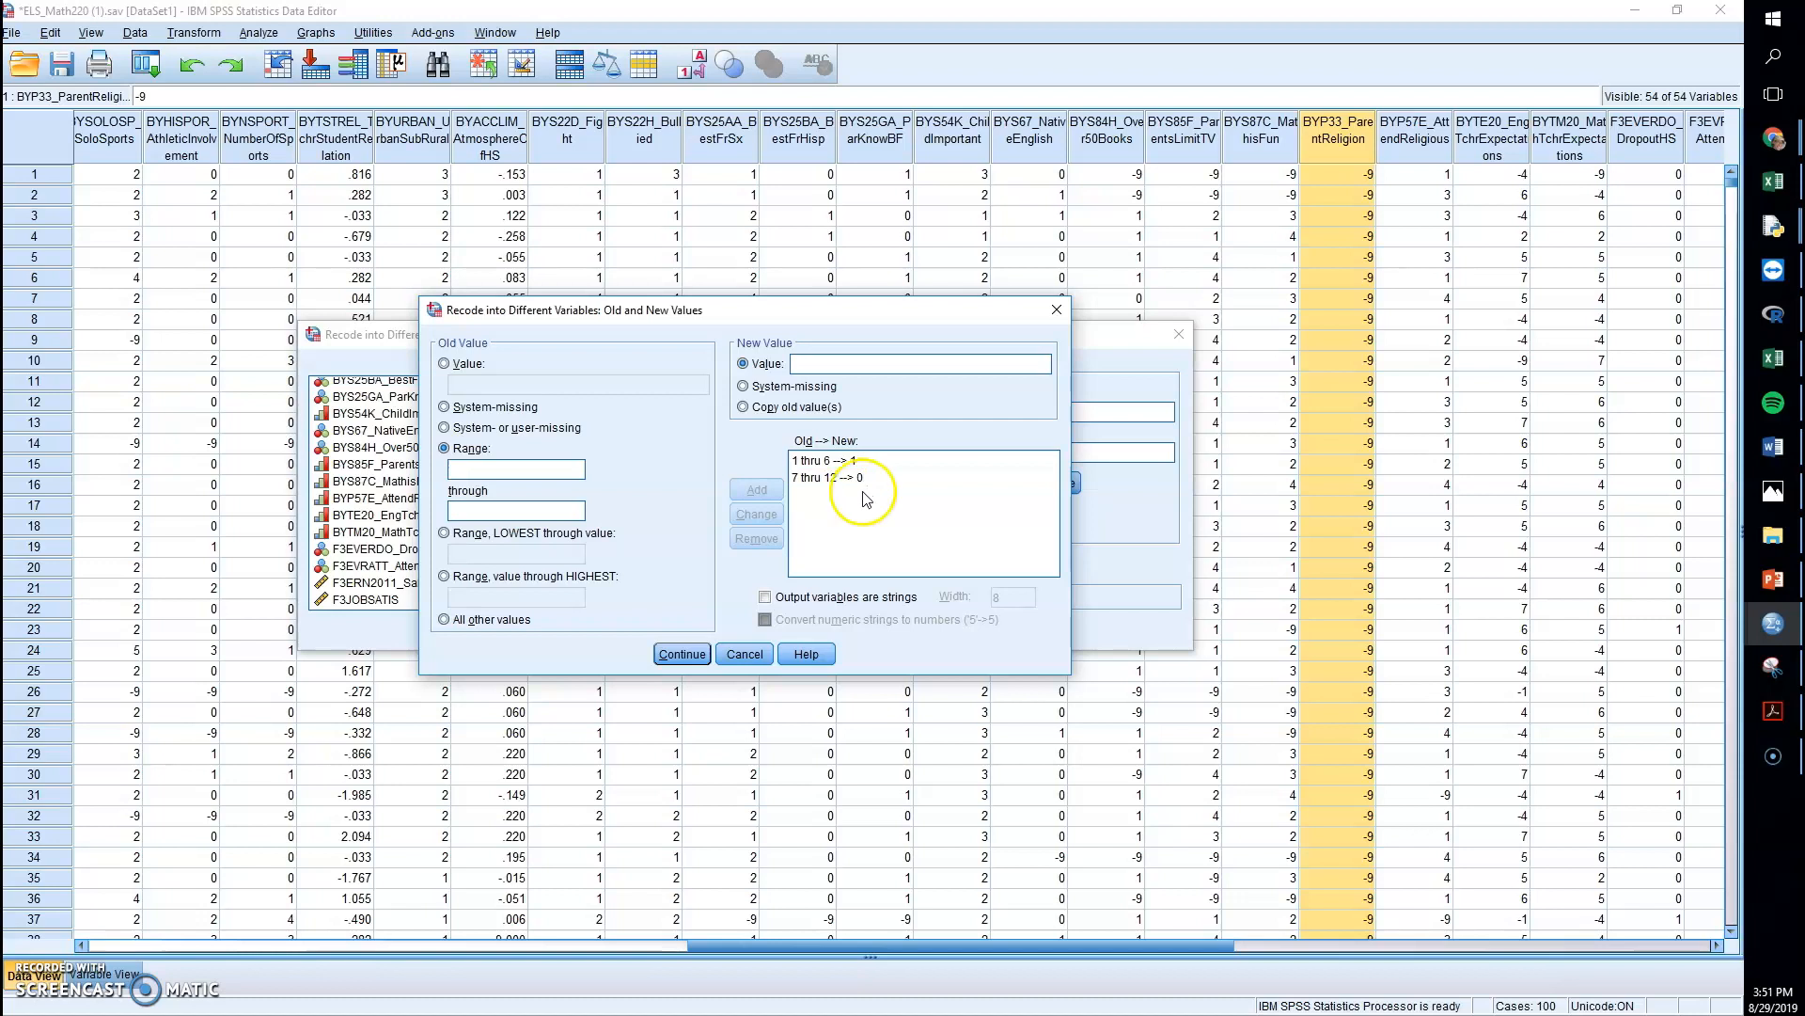
{"action": "mouse_move", "coordinate": [694, 645]}
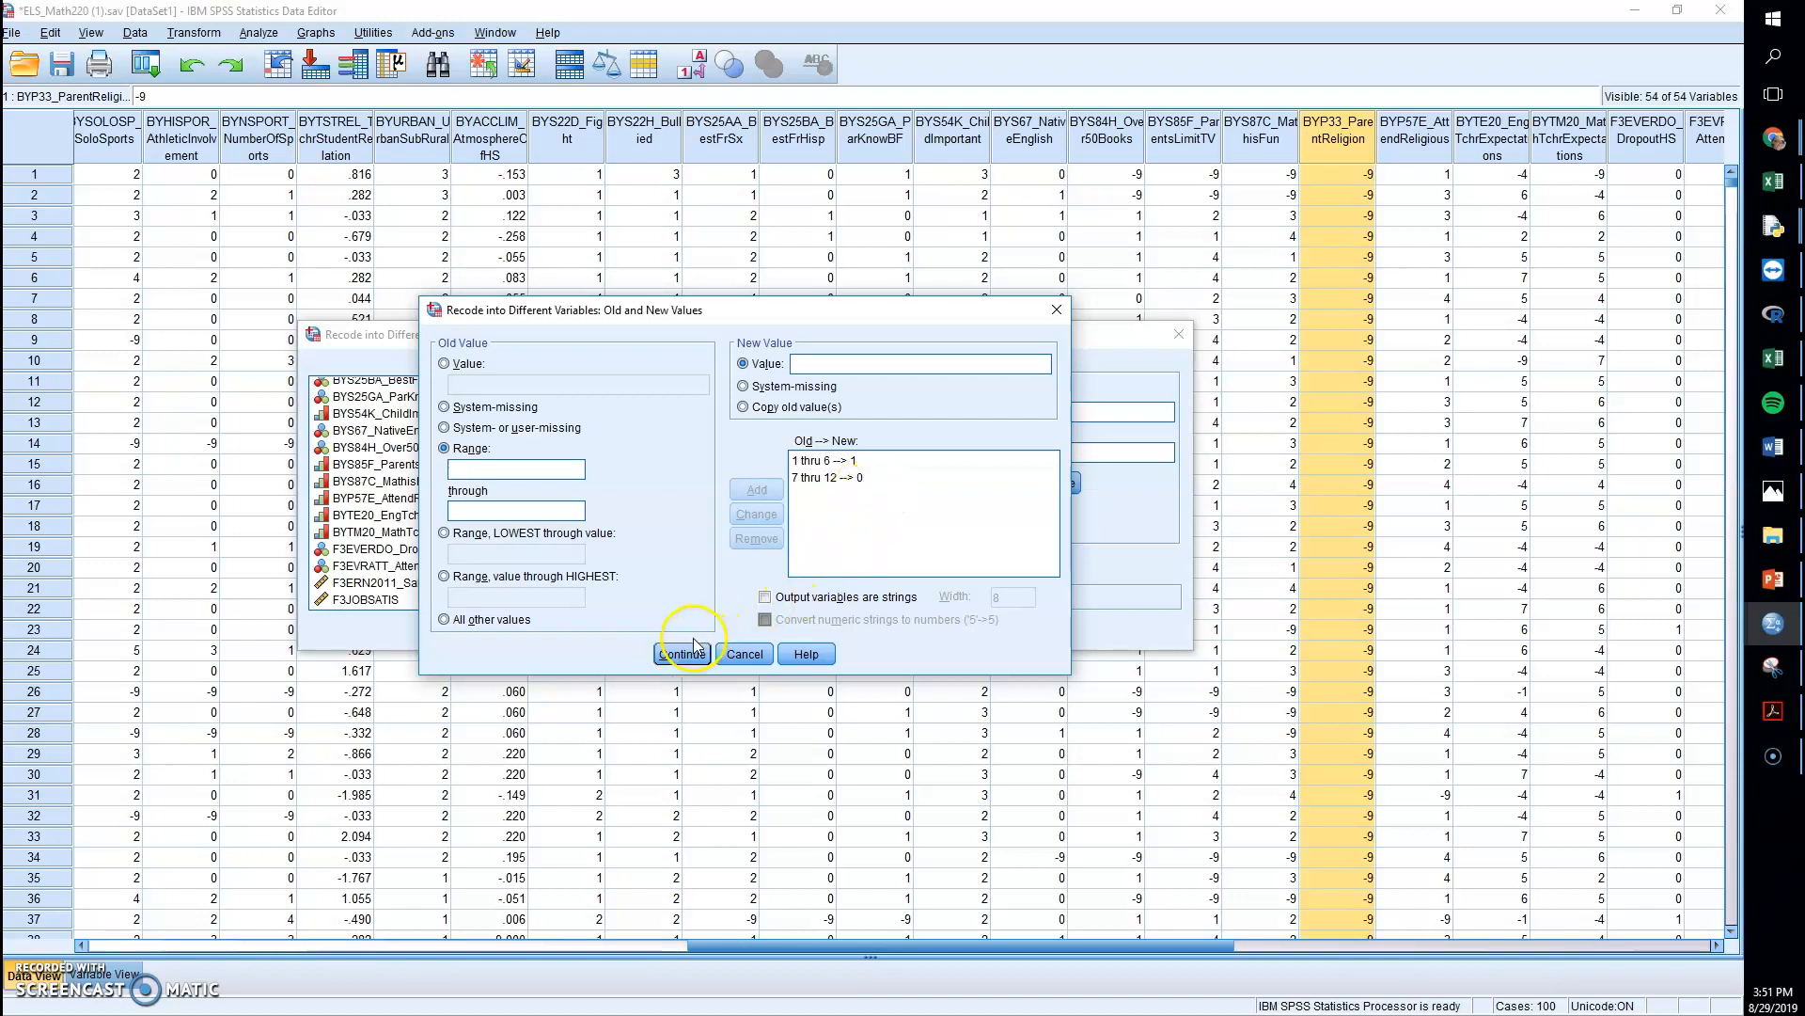
- Confirm the two recoding rules after rechecking them and apply Christian as the output variable
{"action": "left_click", "coordinate": [682, 652]}
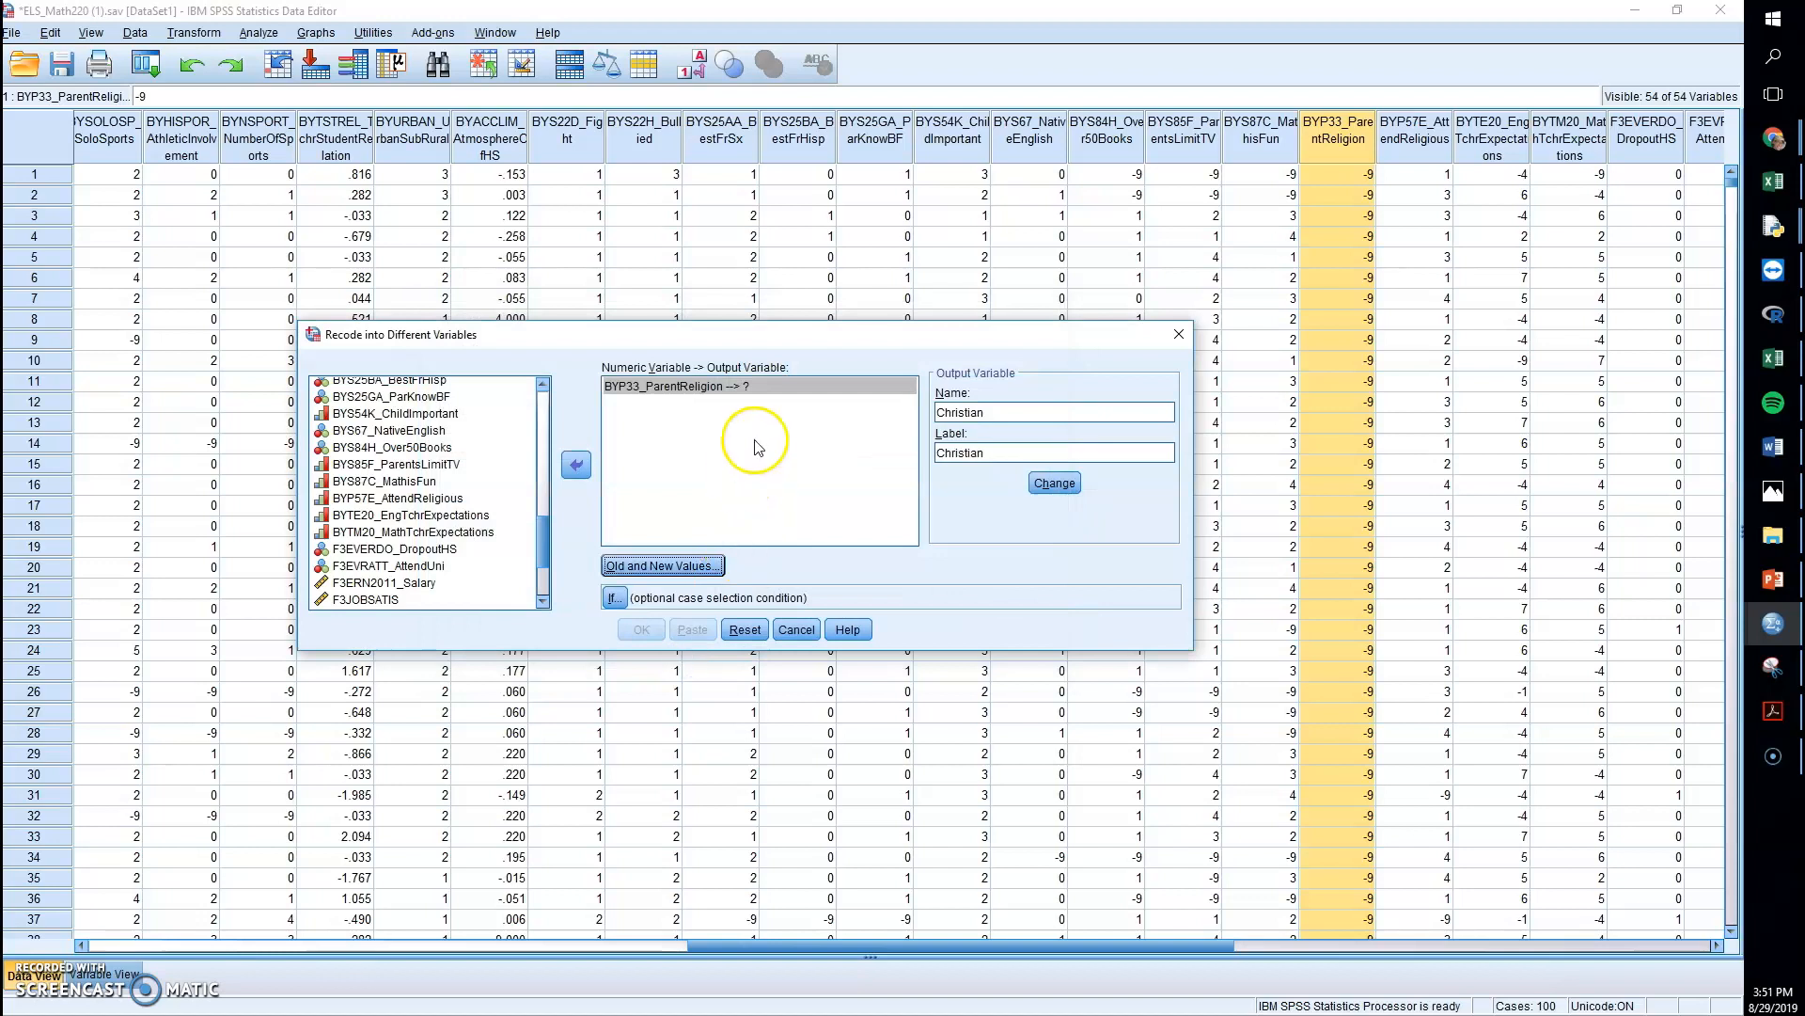
{"action": "mouse_move", "coordinate": [715, 553]}
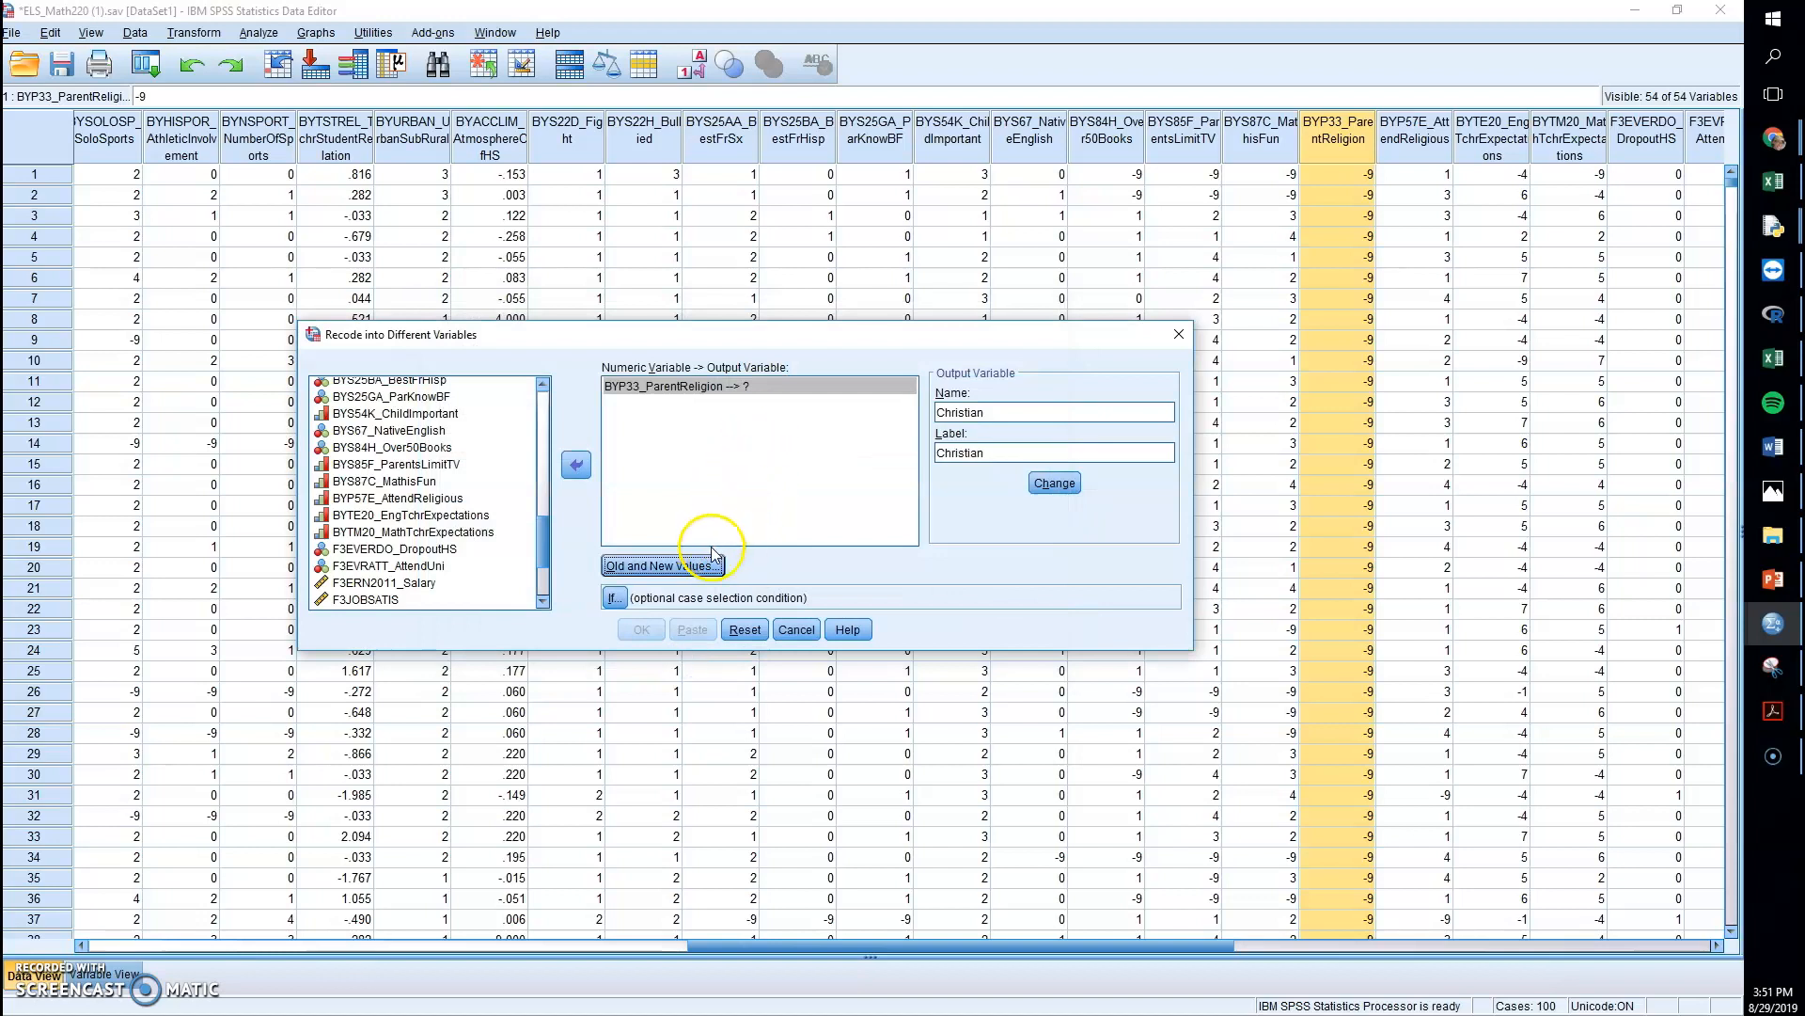
{"action": "mouse_move", "coordinate": [726, 598]}
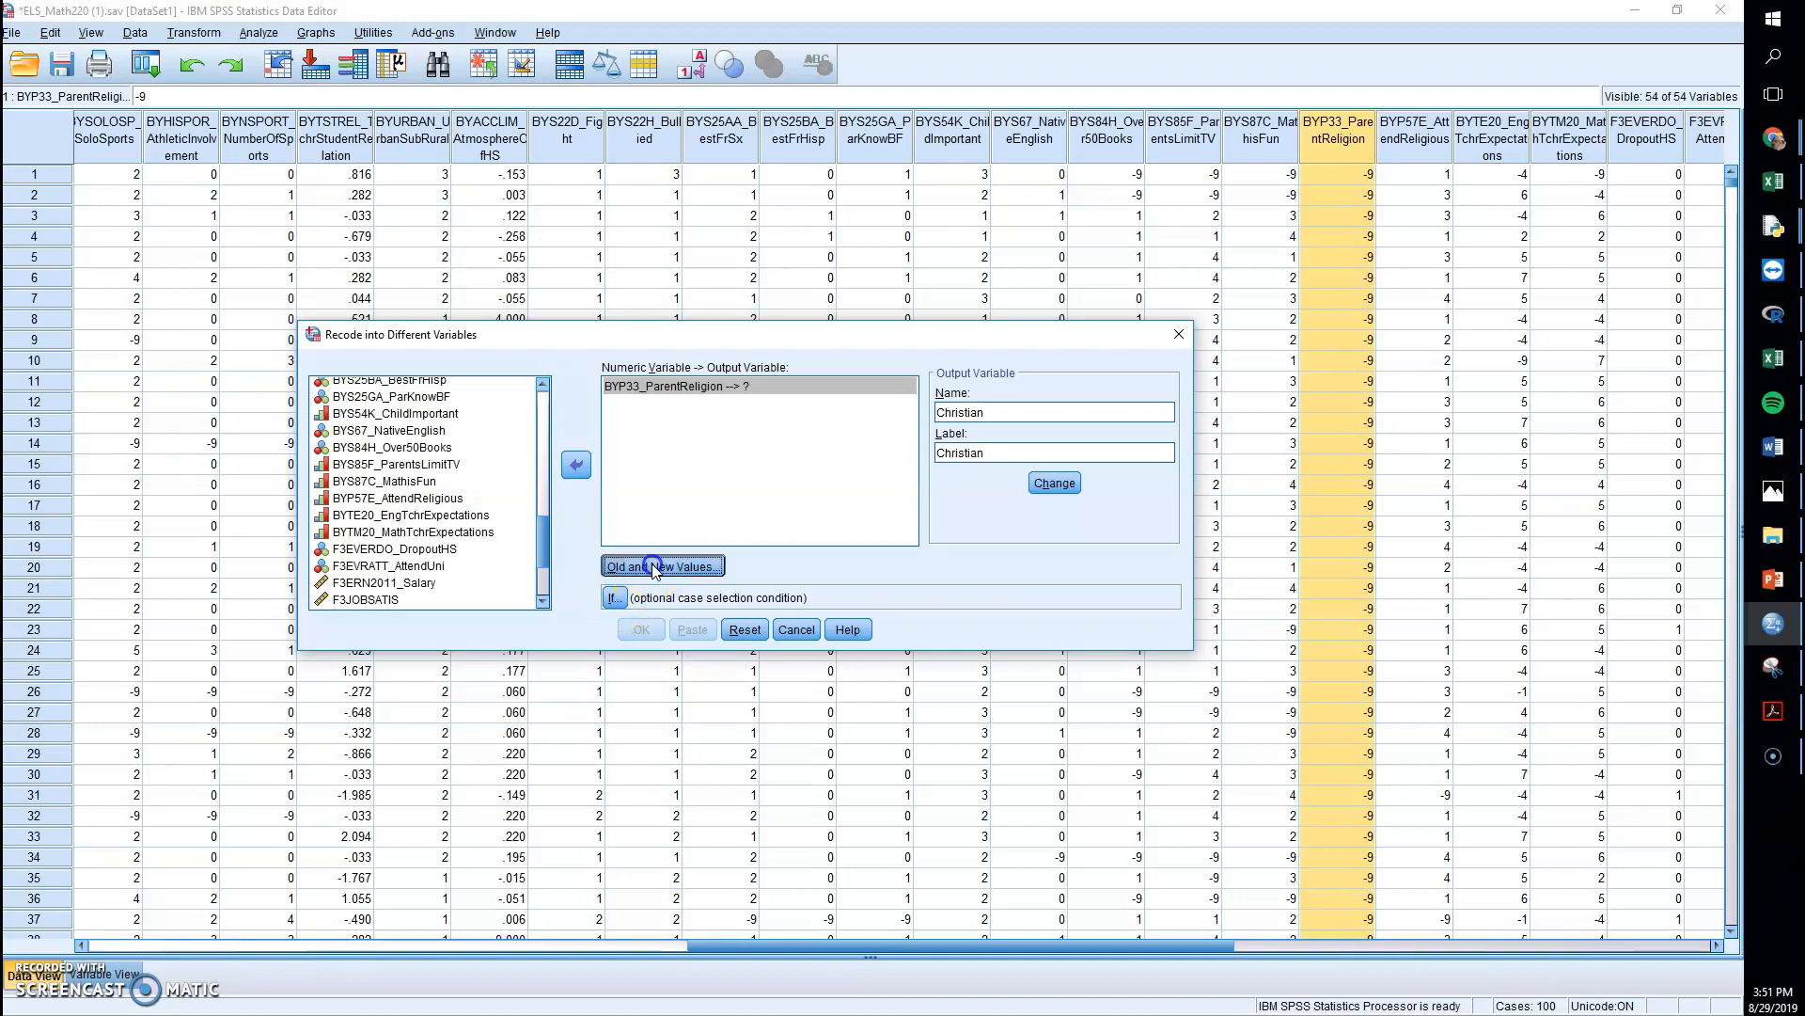
{"action": "left_click", "coordinate": [662, 566]}
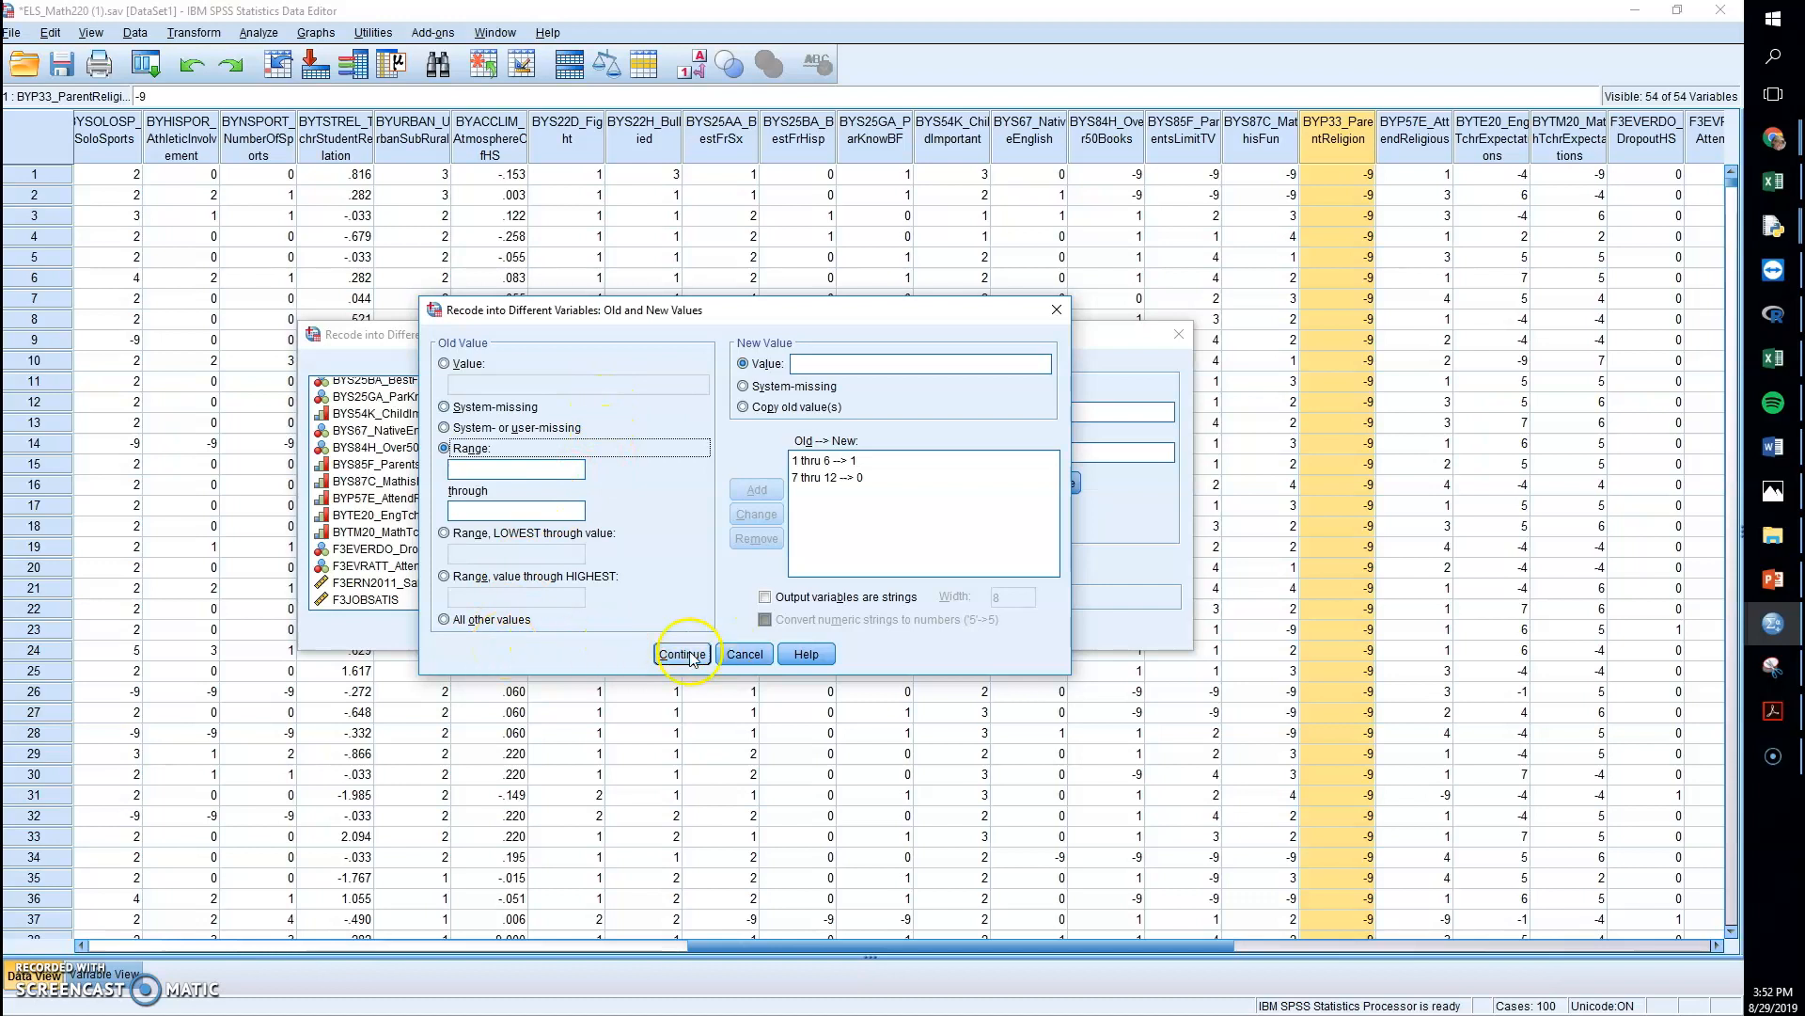
{"action": "left_click", "coordinate": [681, 653]}
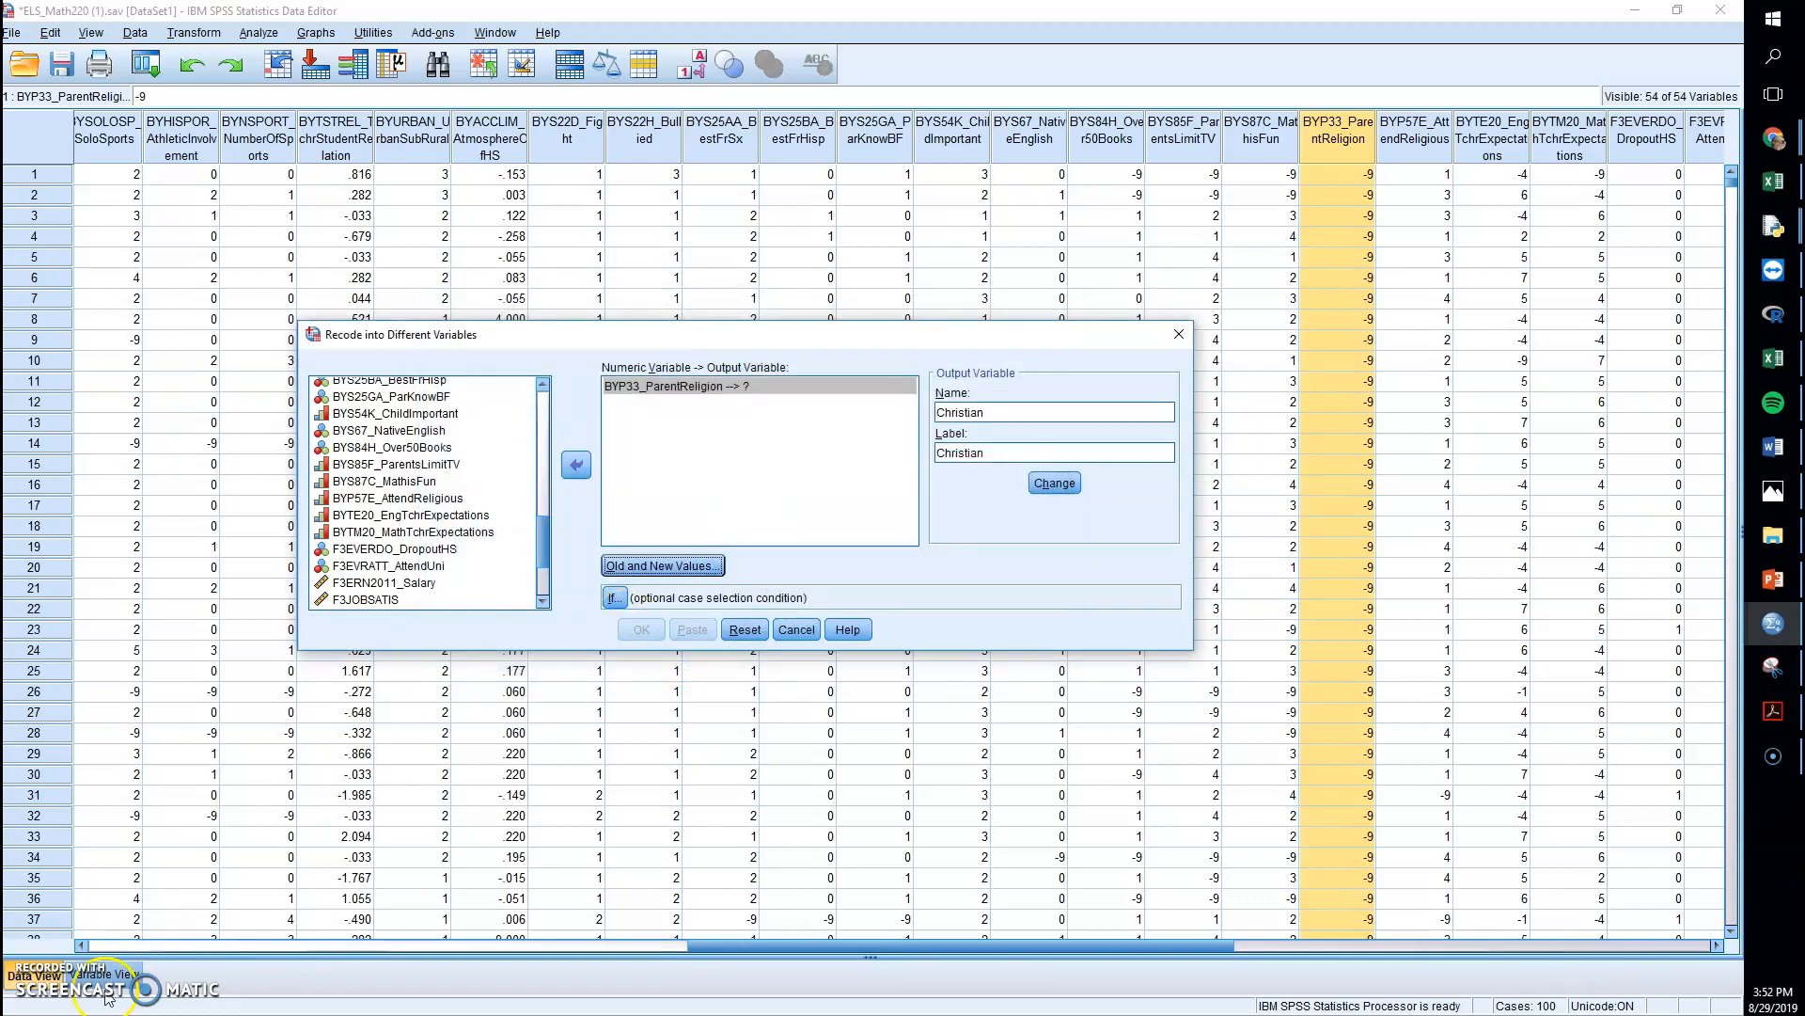
{"action": "left_click", "coordinate": [1053, 484]}
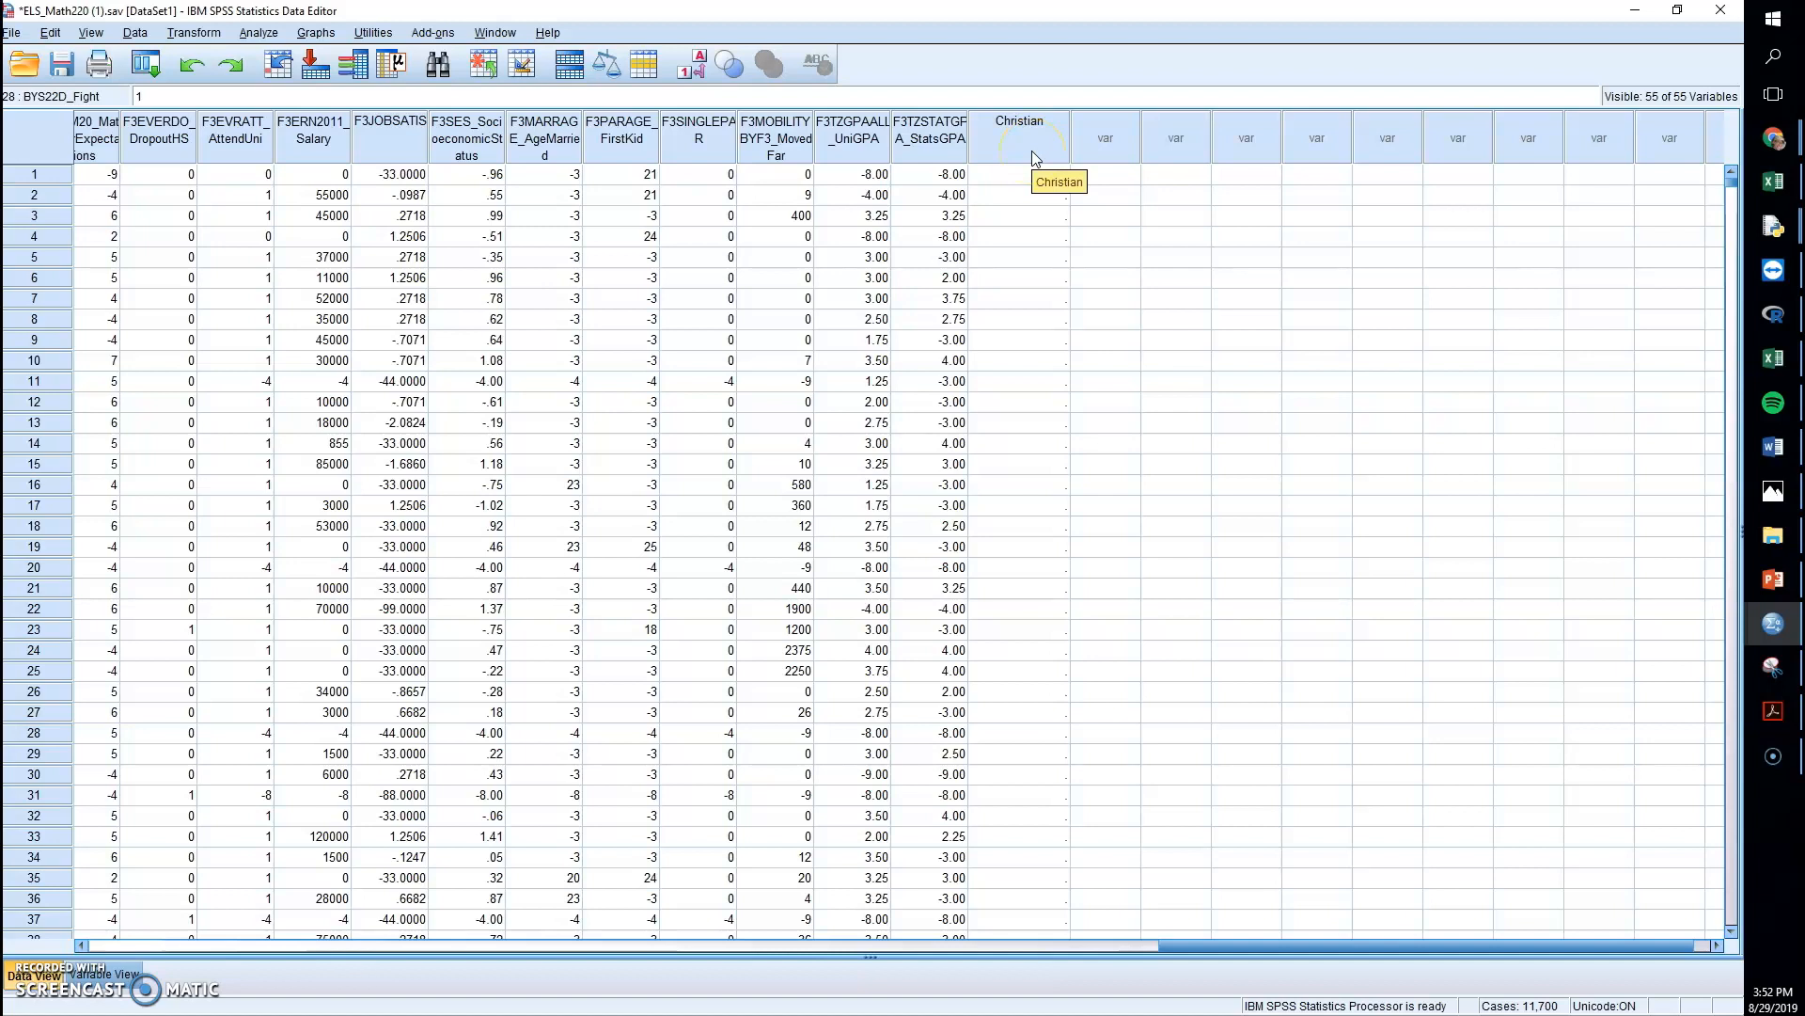
{"action": "mouse_move", "coordinate": [1046, 412]}
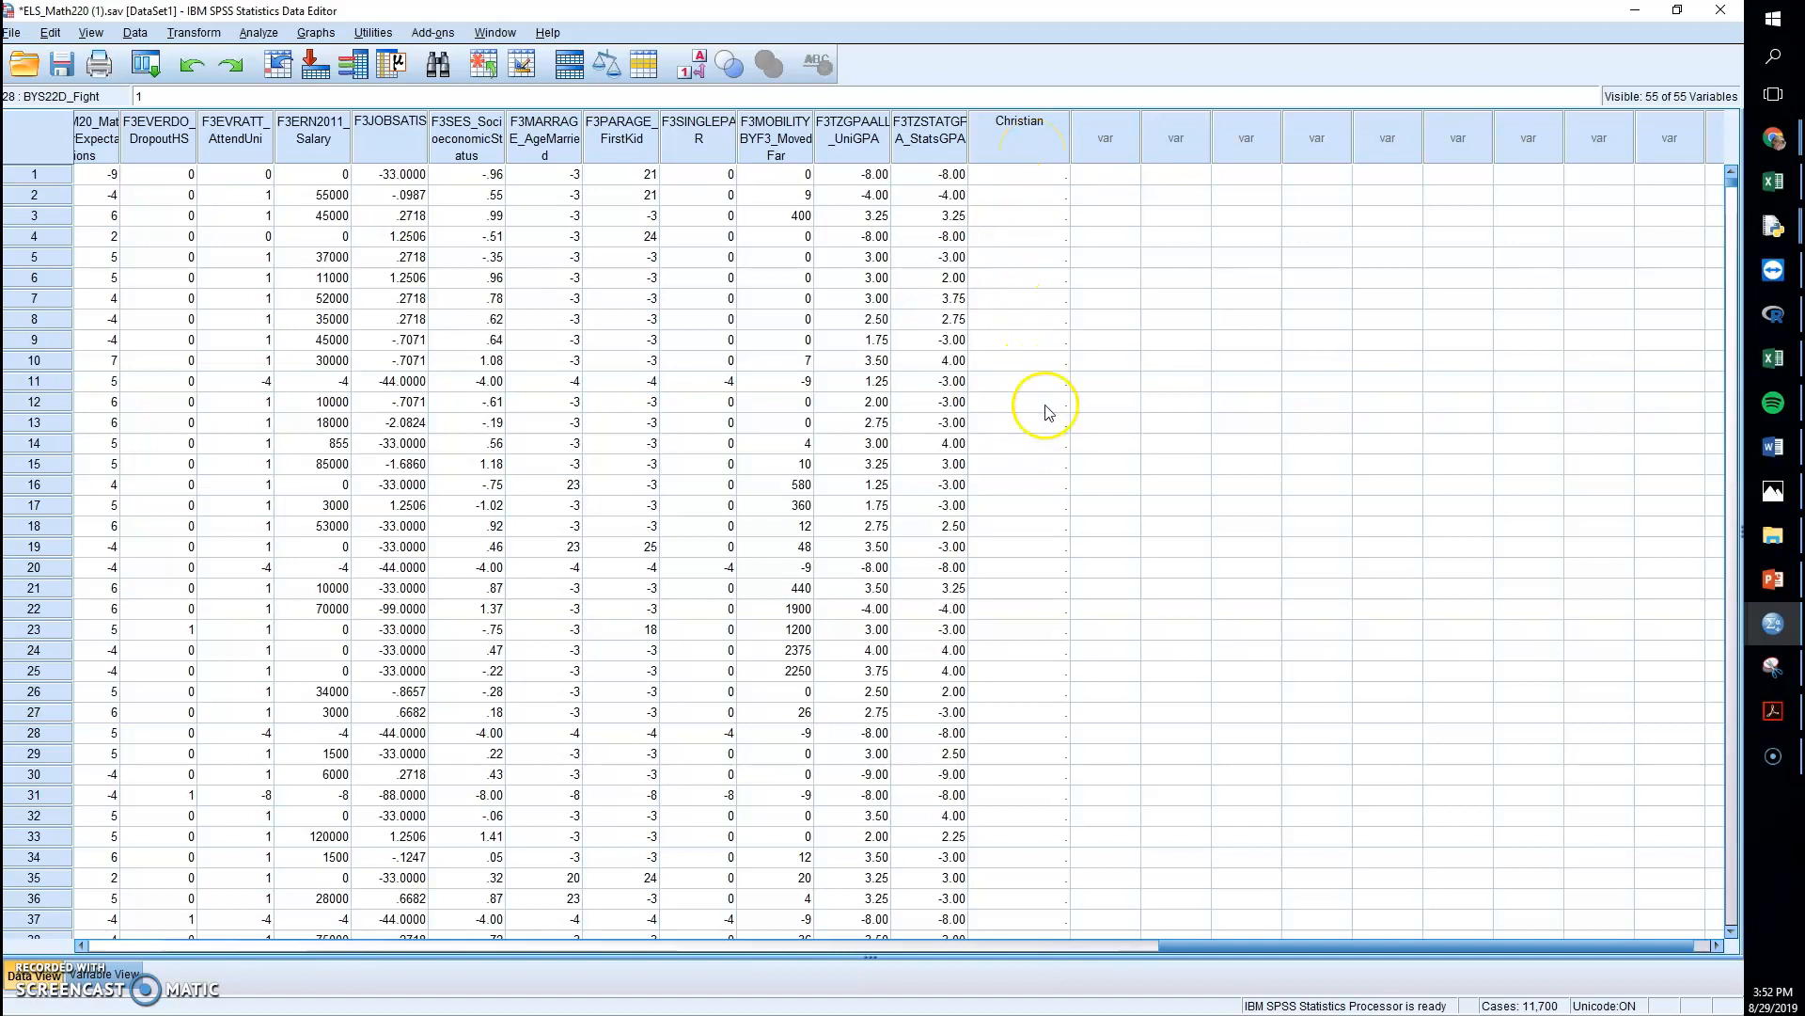
{"action": "mouse_move", "coordinate": [1038, 449]}
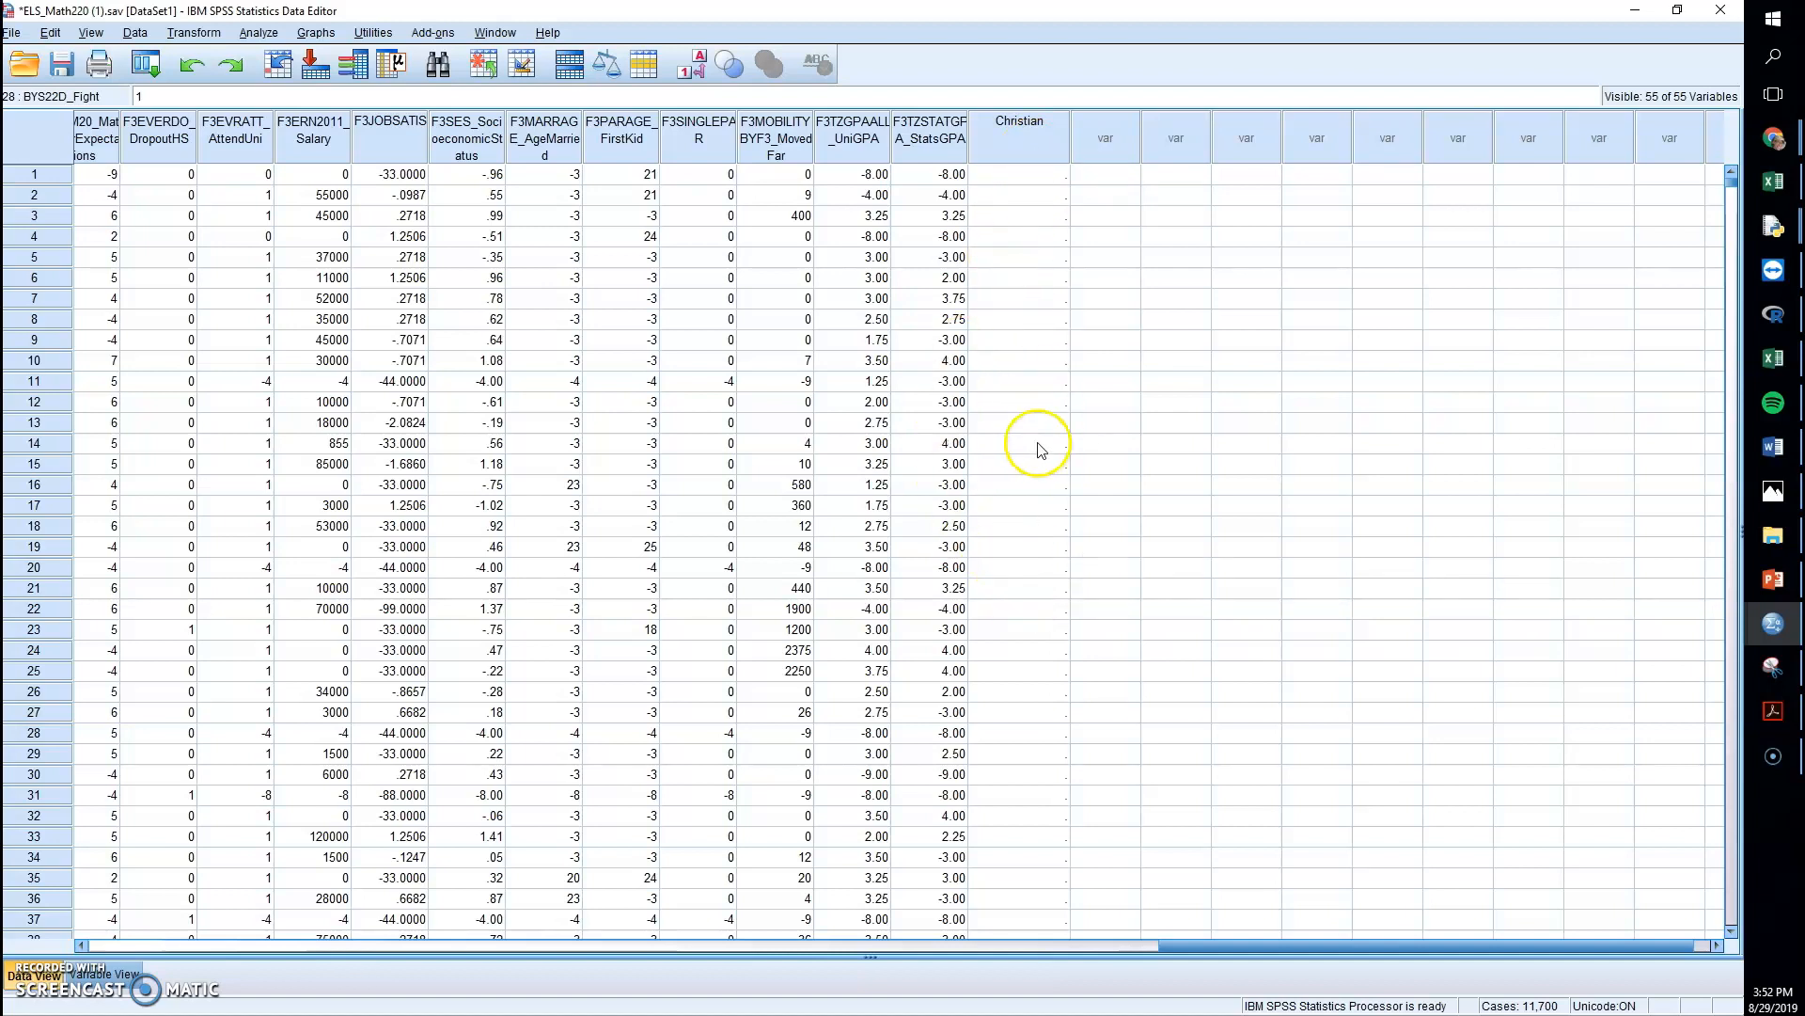
{"action": "mouse_move", "coordinate": [1563, 222]}
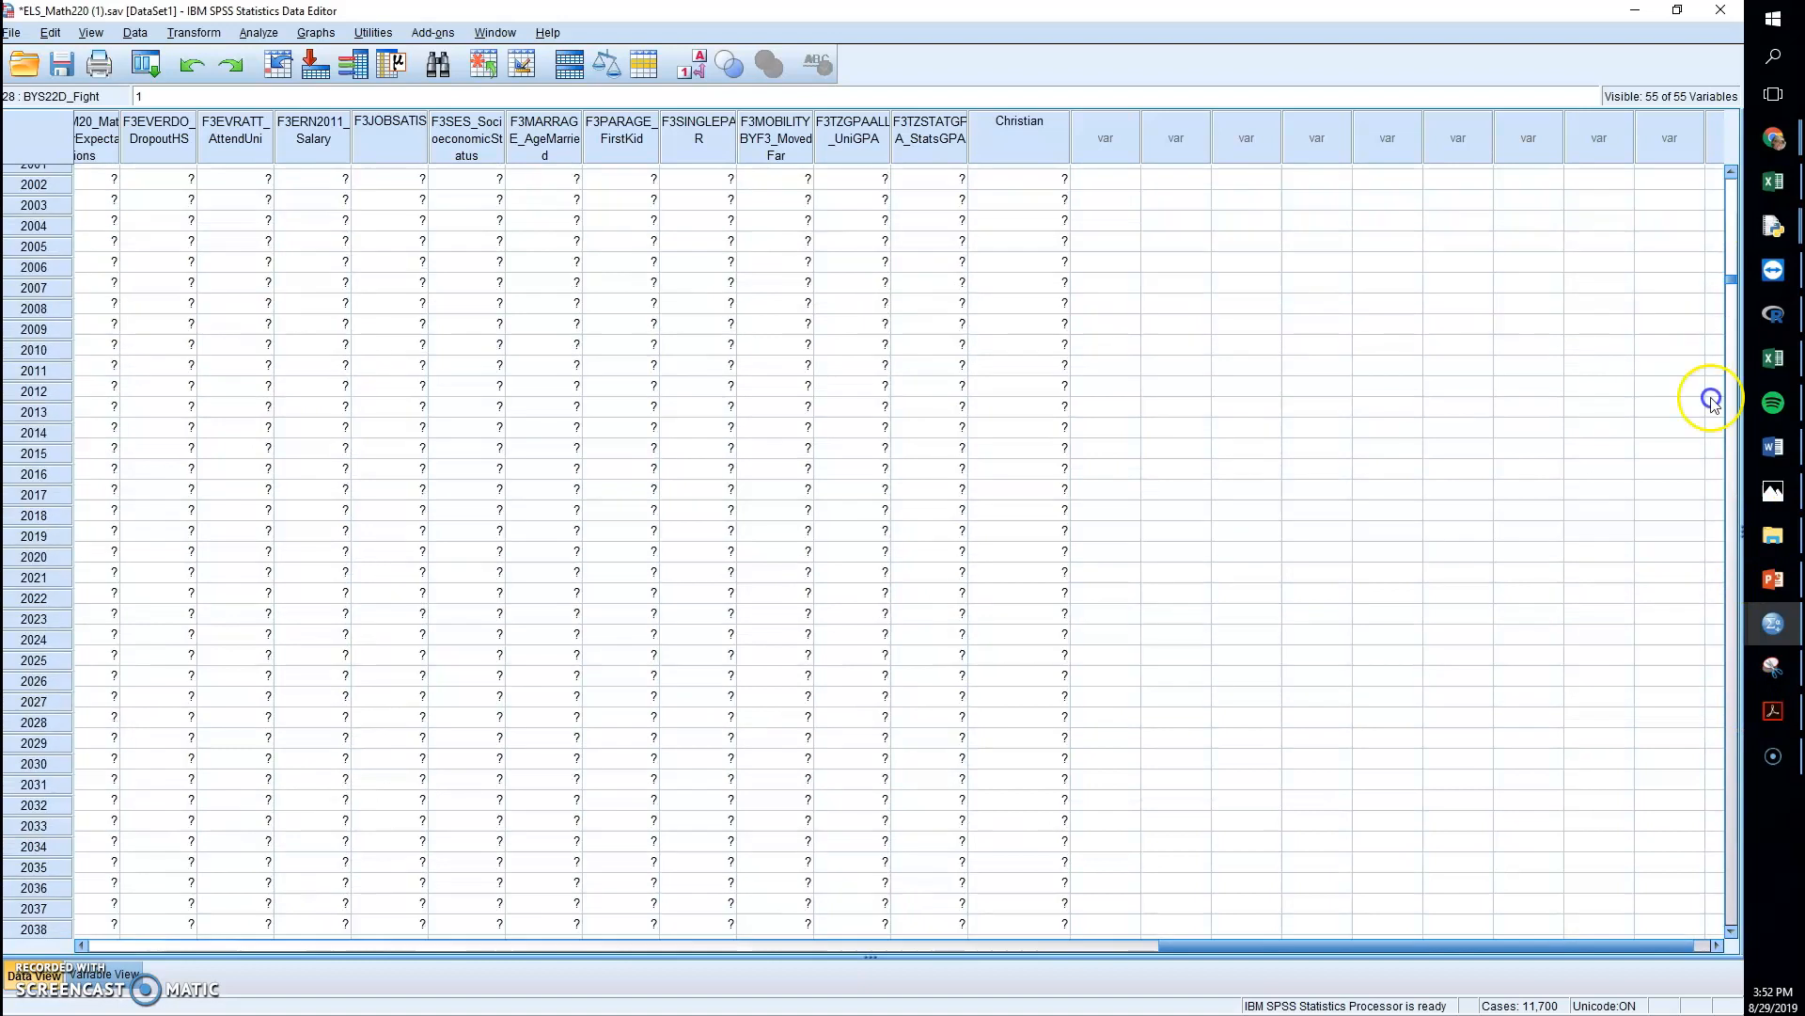
- Run Analyze > Descriptive Statistics > Frequencies on BYP33_ParentReligion and Christian
{"action": "scroll", "scroll_direction": "down", "scroll_amount": 3}
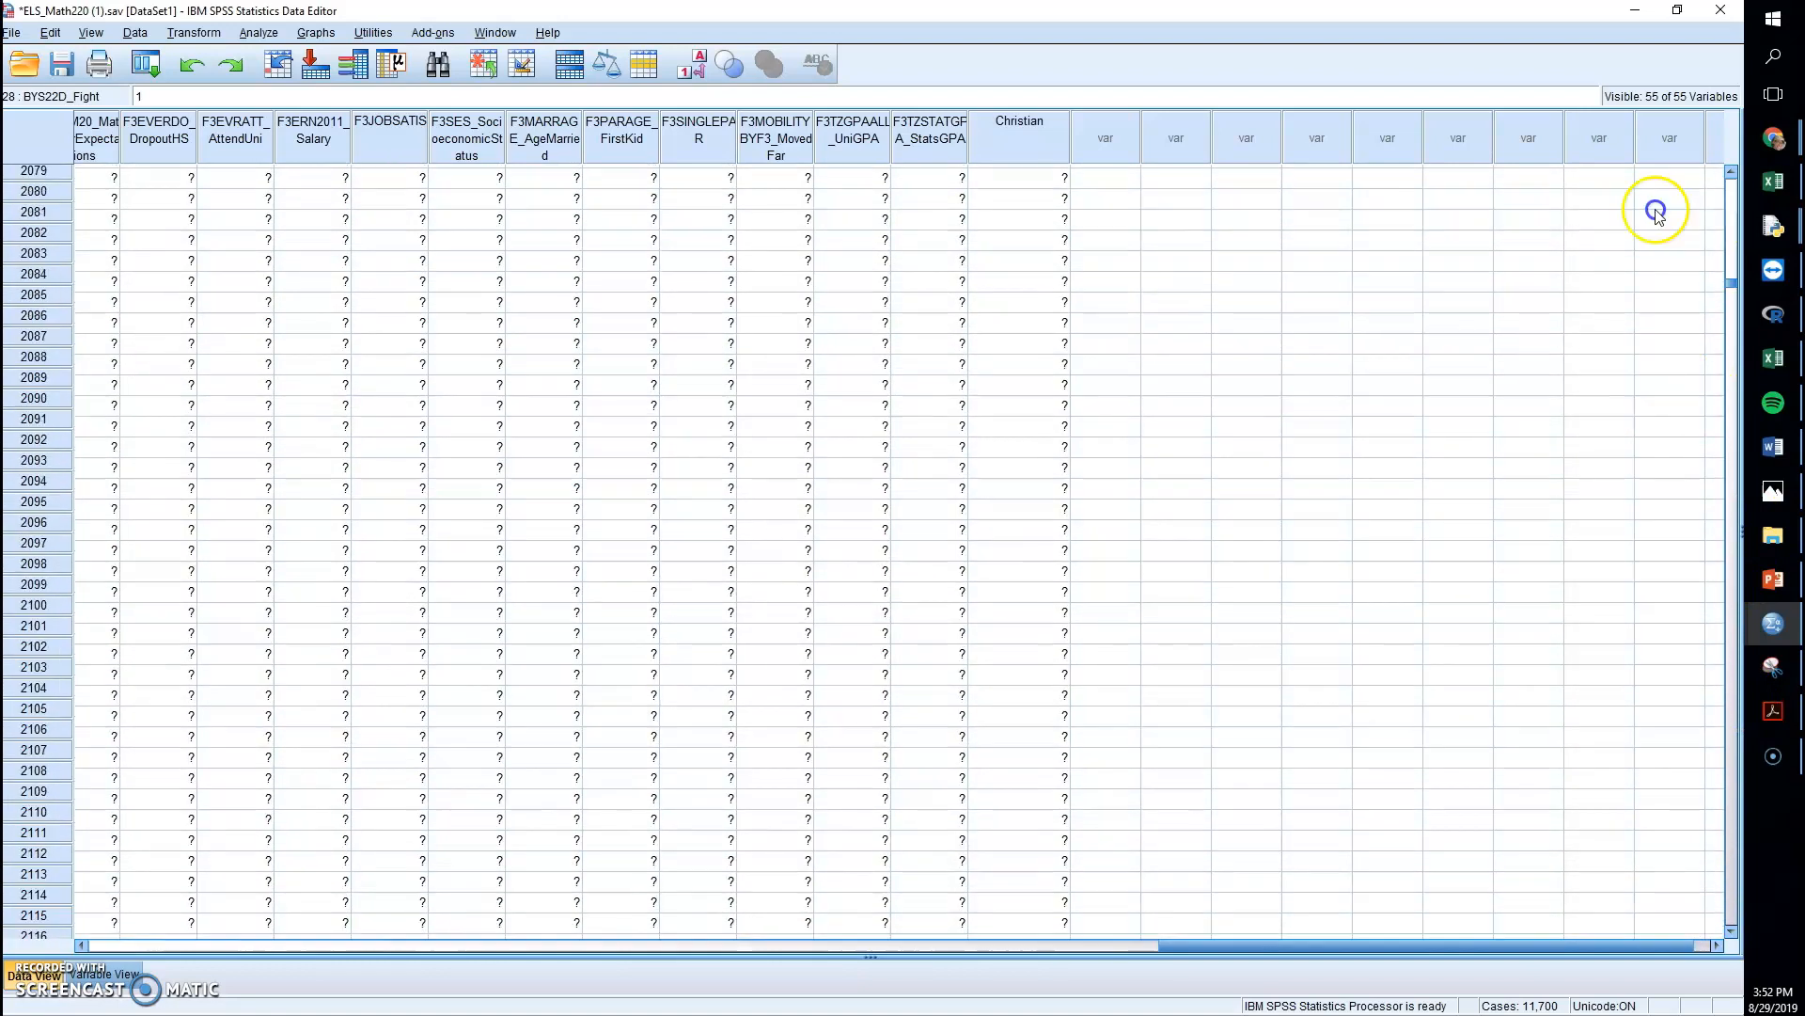
{"action": "left_click", "coordinate": [257, 32]}
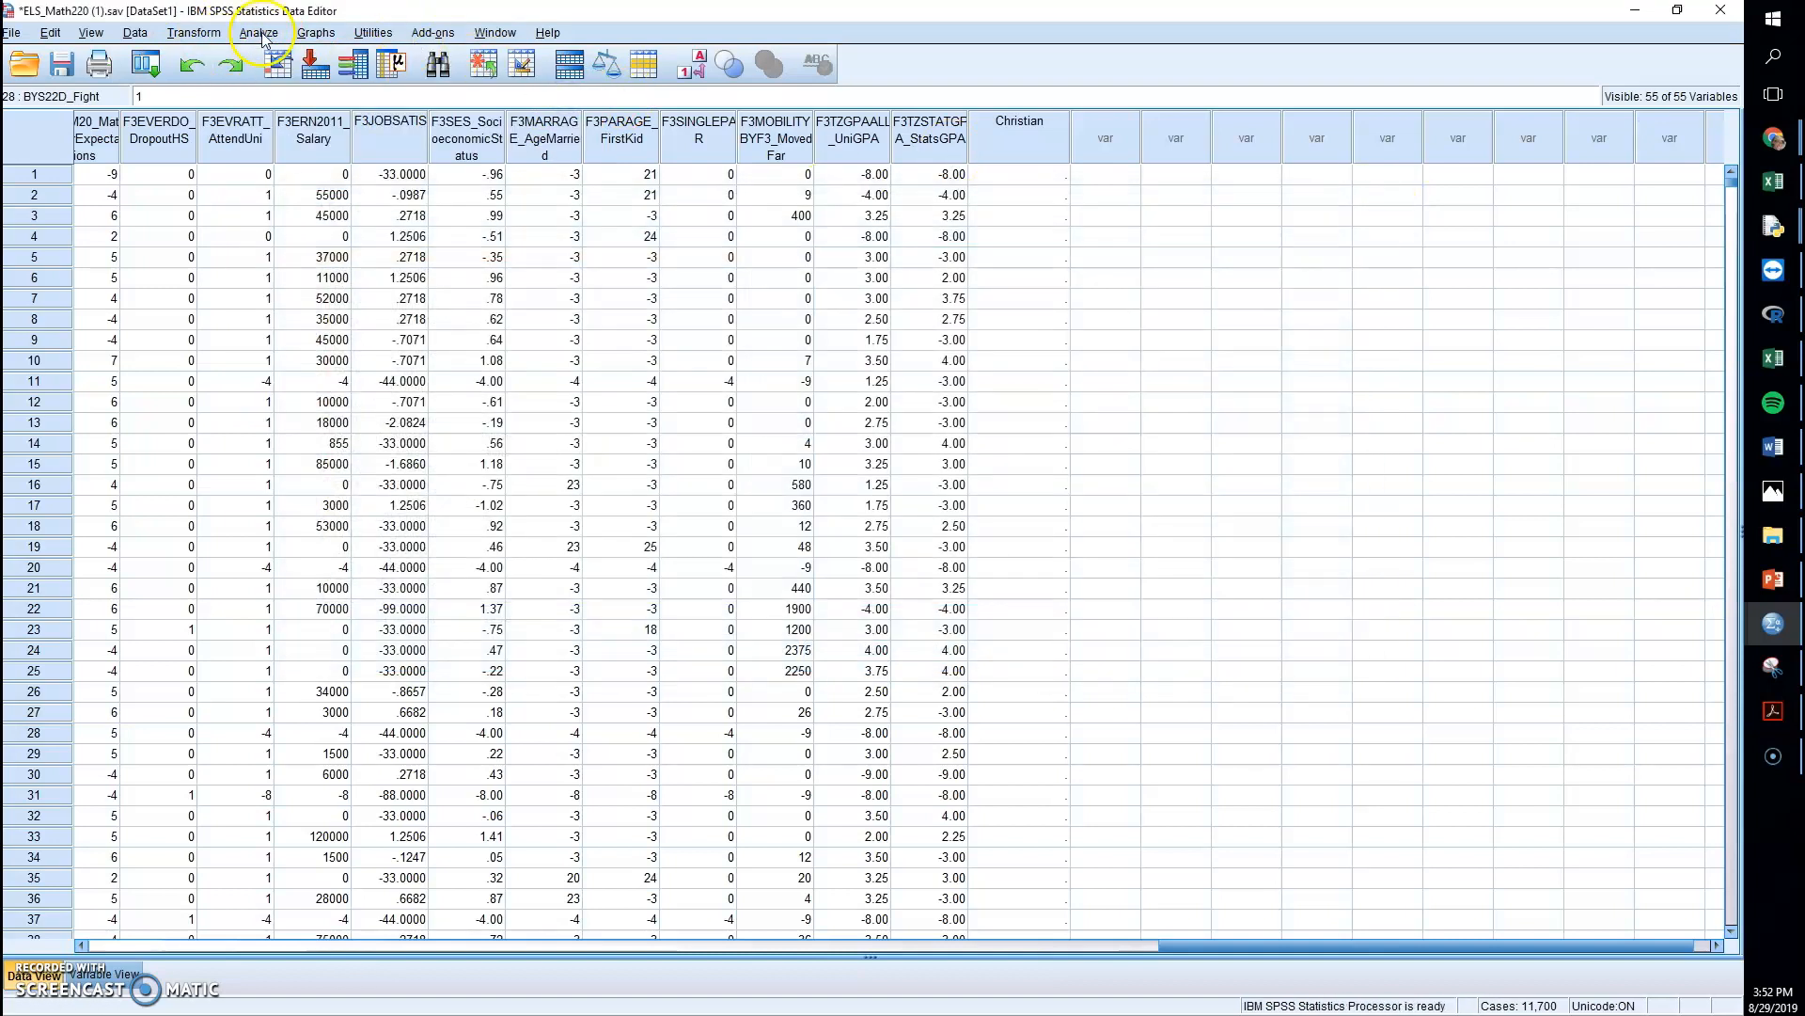
{"action": "left_click", "coordinate": [258, 32]}
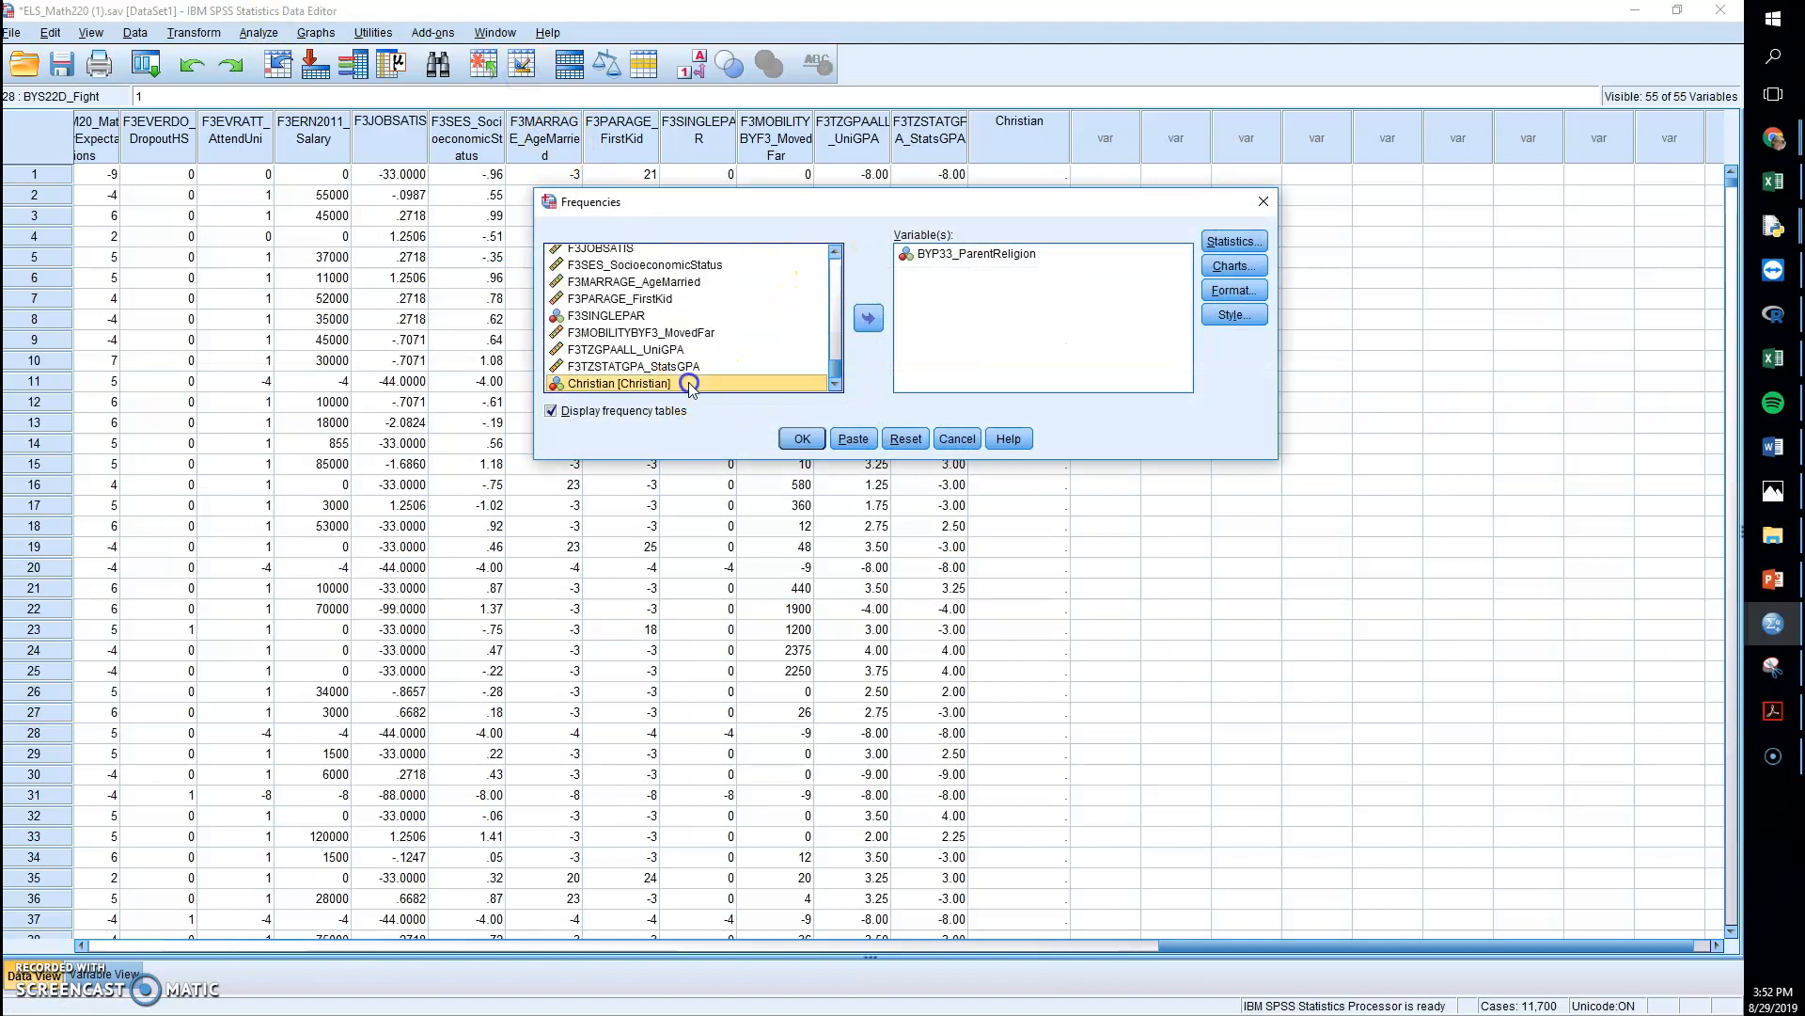
{"action": "left_click", "coordinate": [867, 318]}
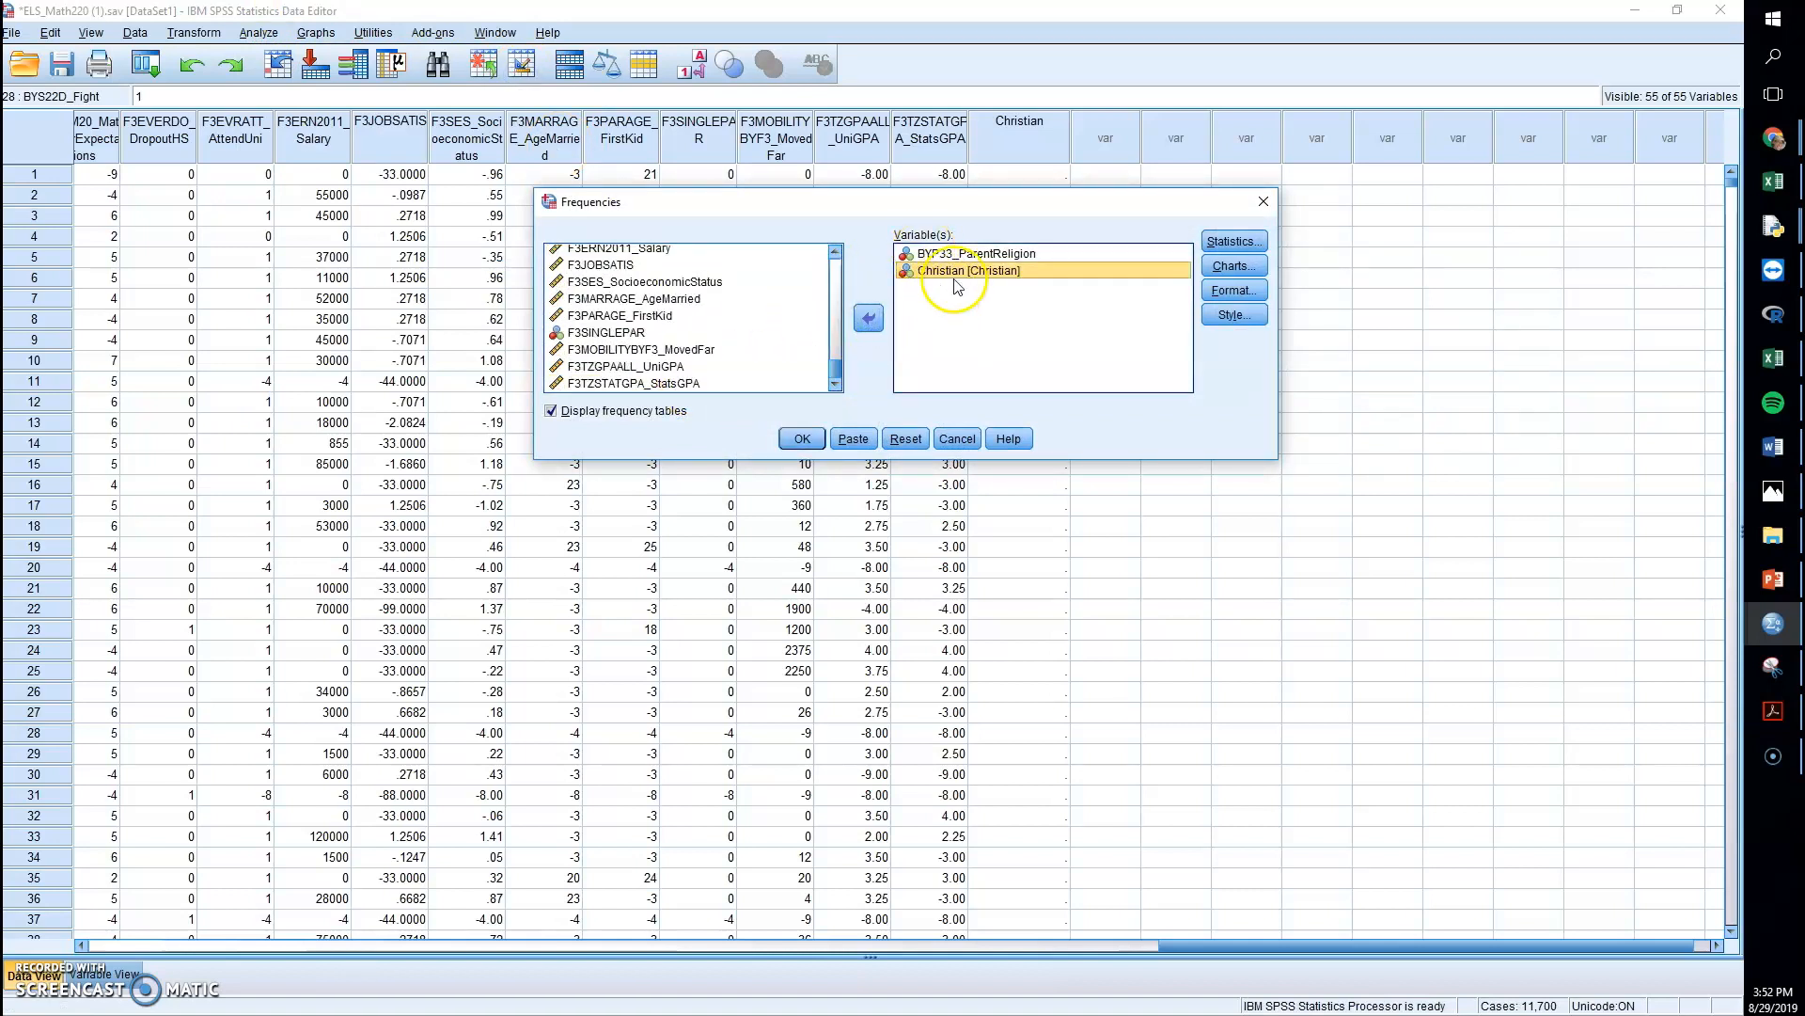
{"action": "left_click", "coordinate": [801, 438]}
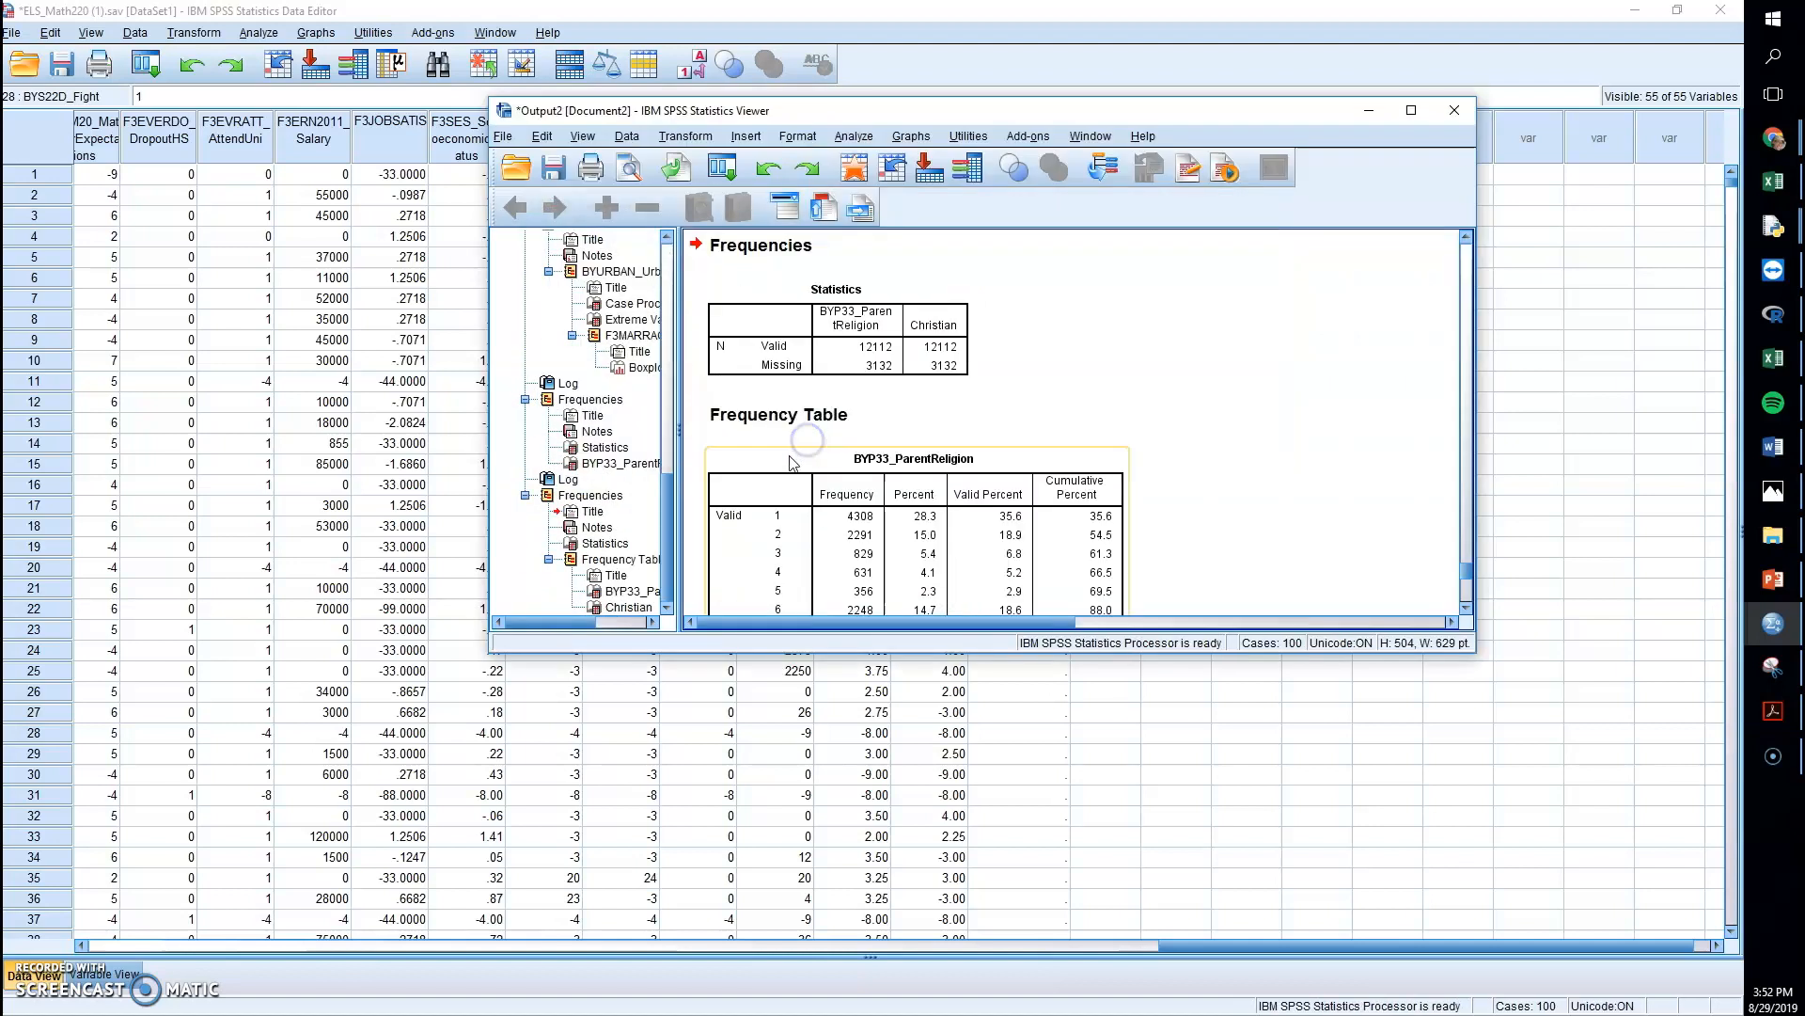
{"action": "scroll", "scroll_direction": "down", "scroll_amount": 3}
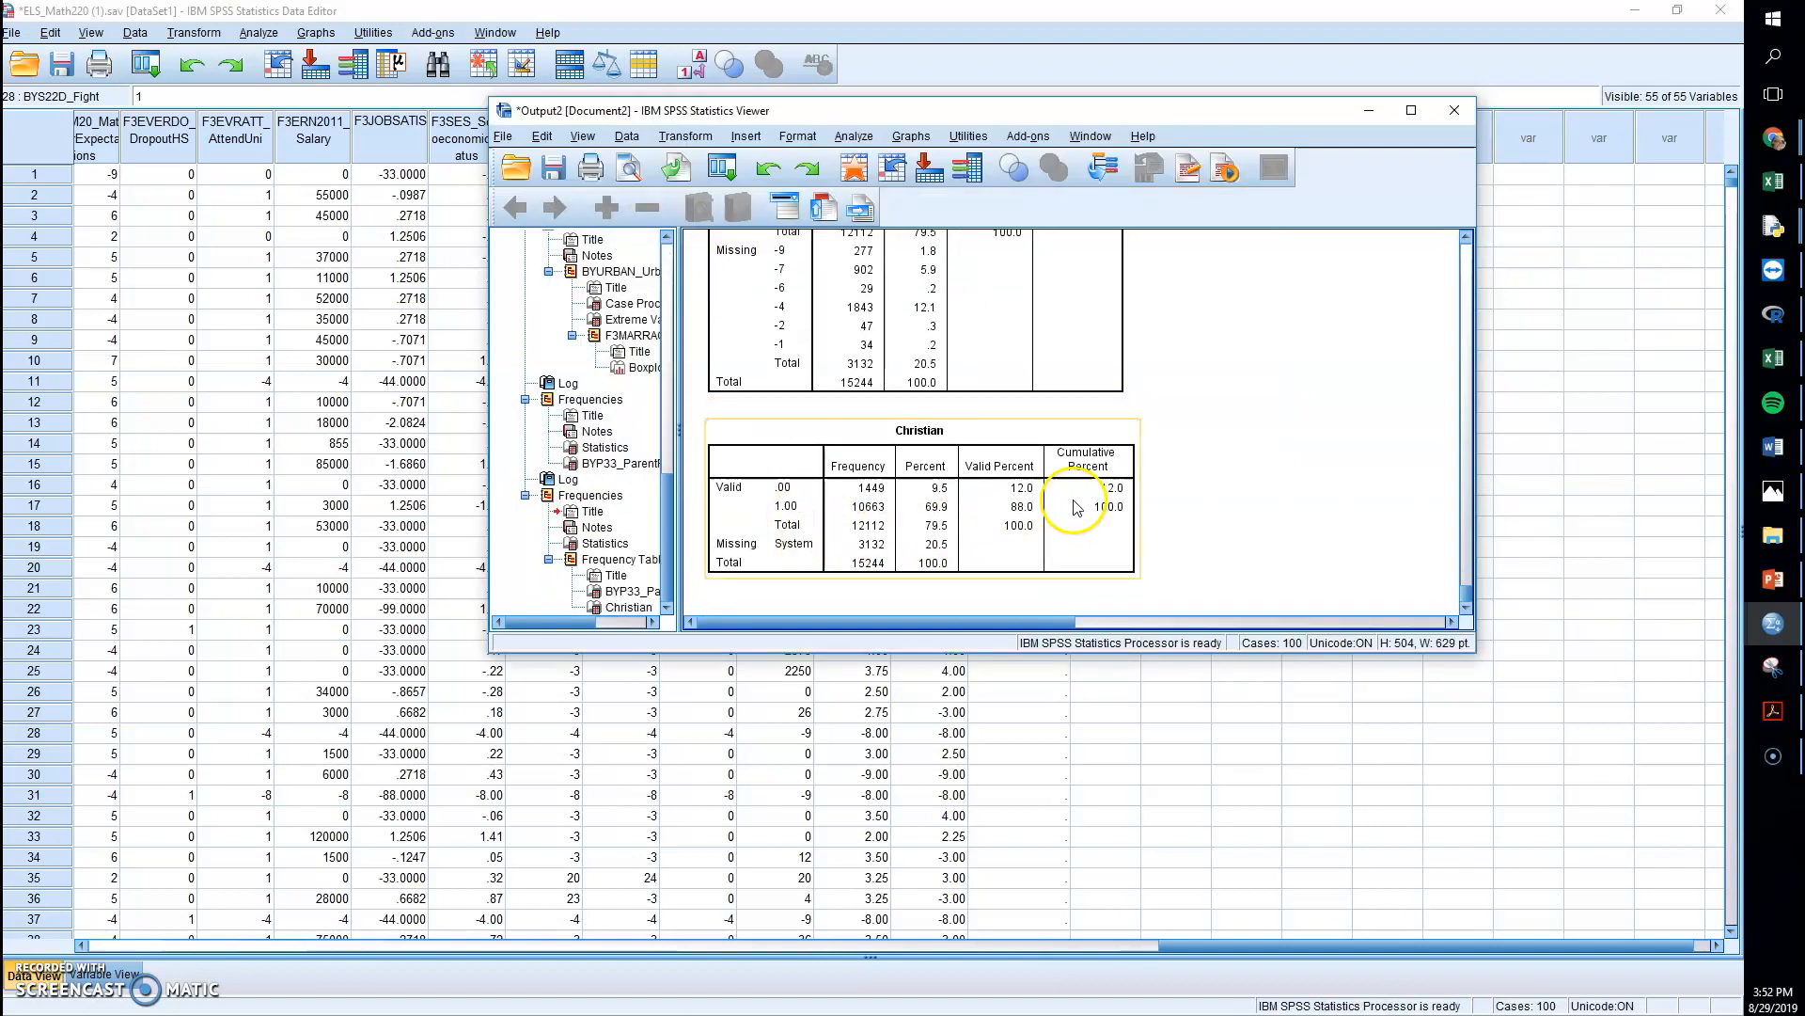
{"action": "mouse_move", "coordinate": [1037, 527]}
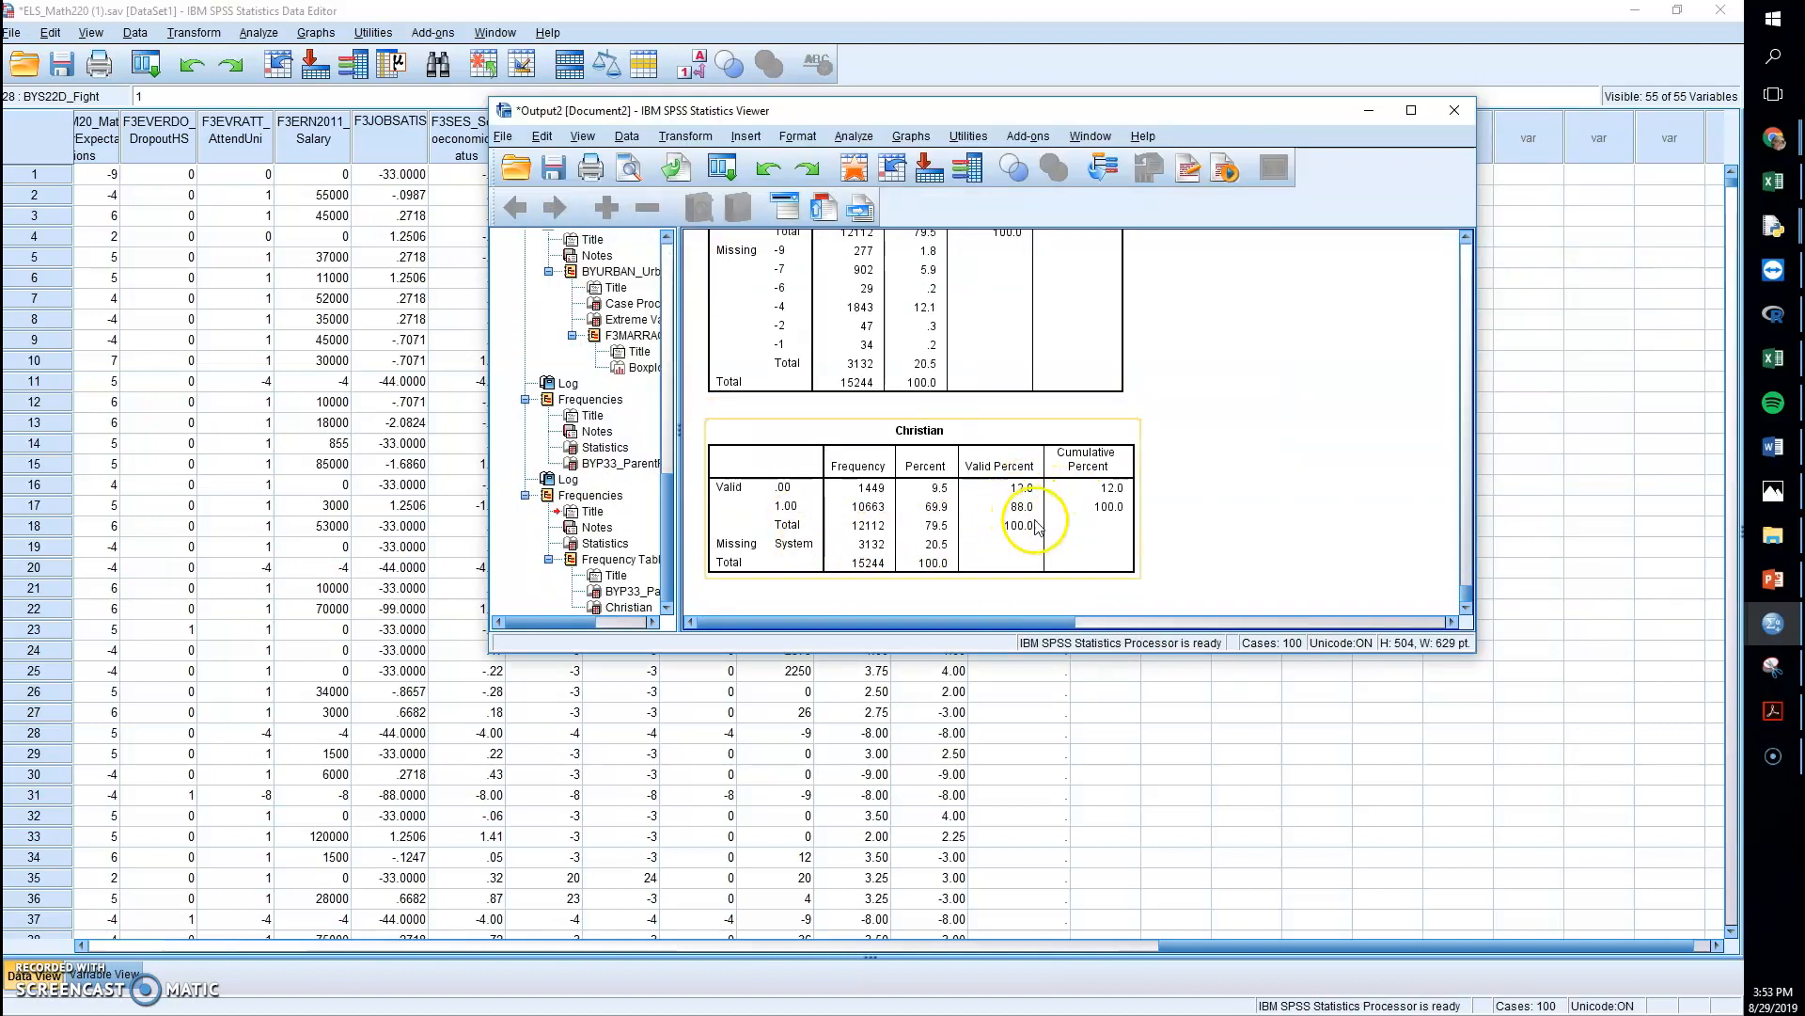
{"action": "mouse_move", "coordinate": [984, 511]}
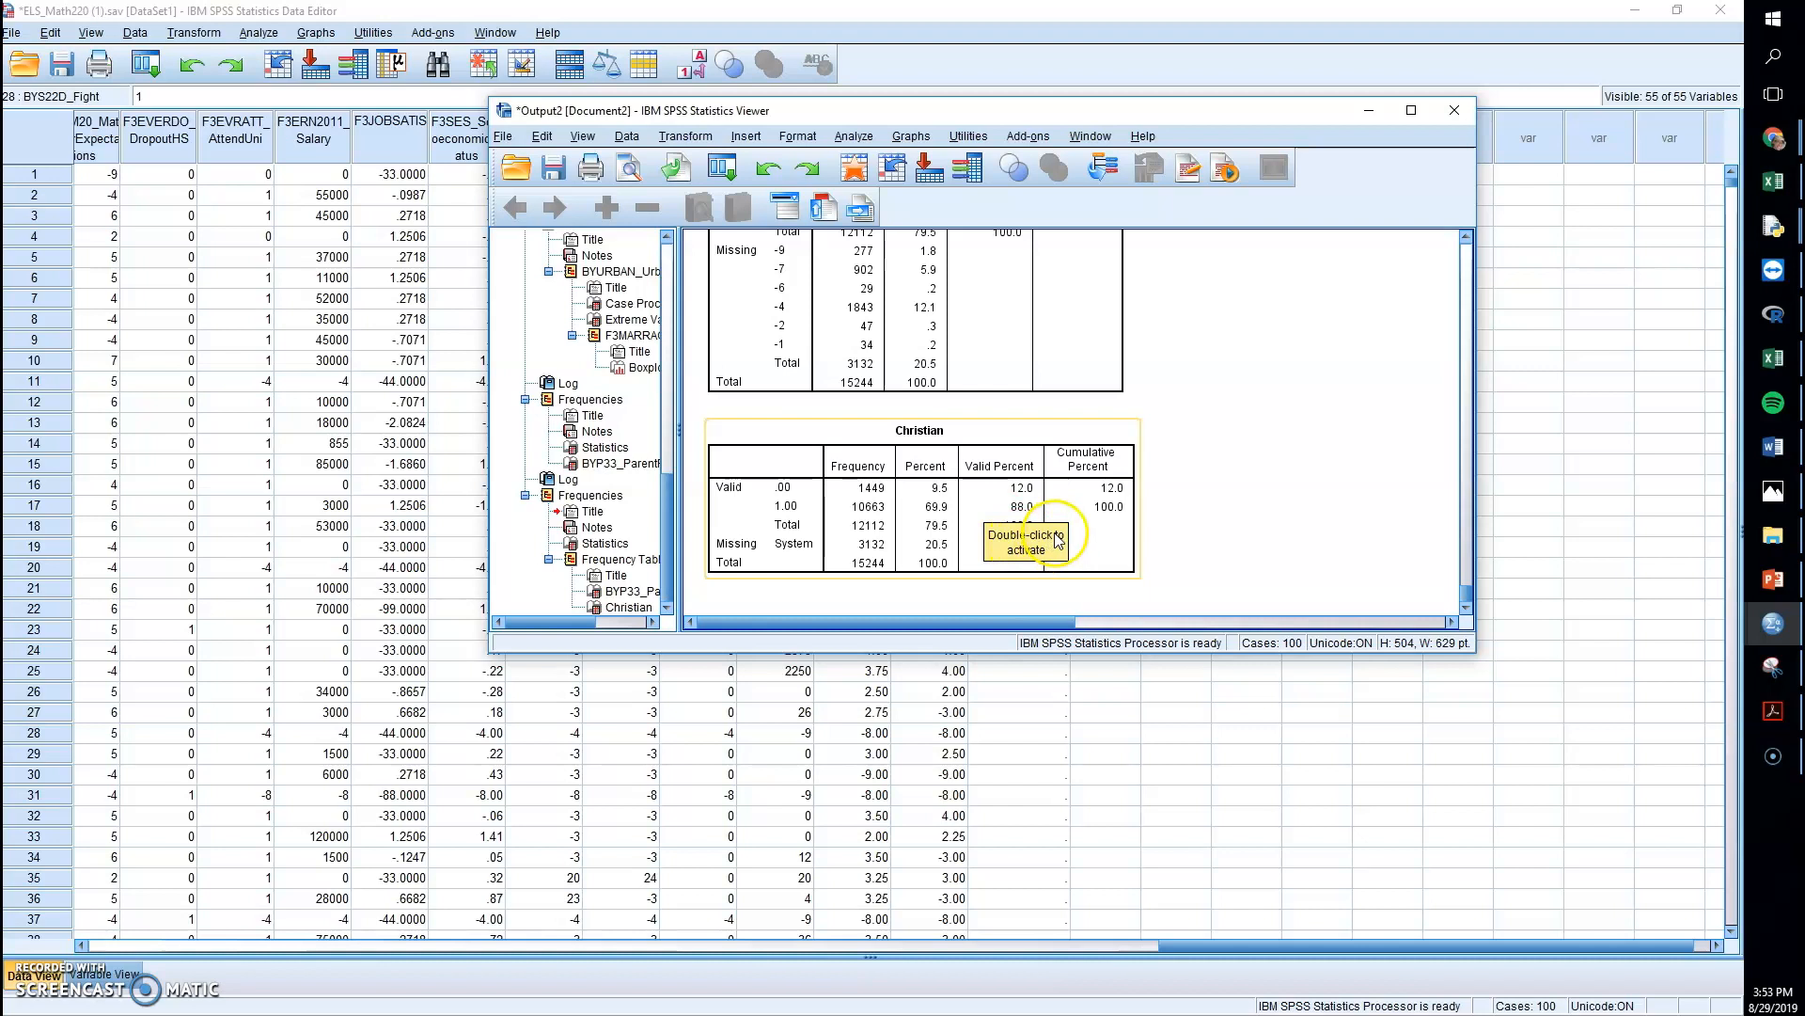
{"action": "mouse_move", "coordinate": [1028, 521]}
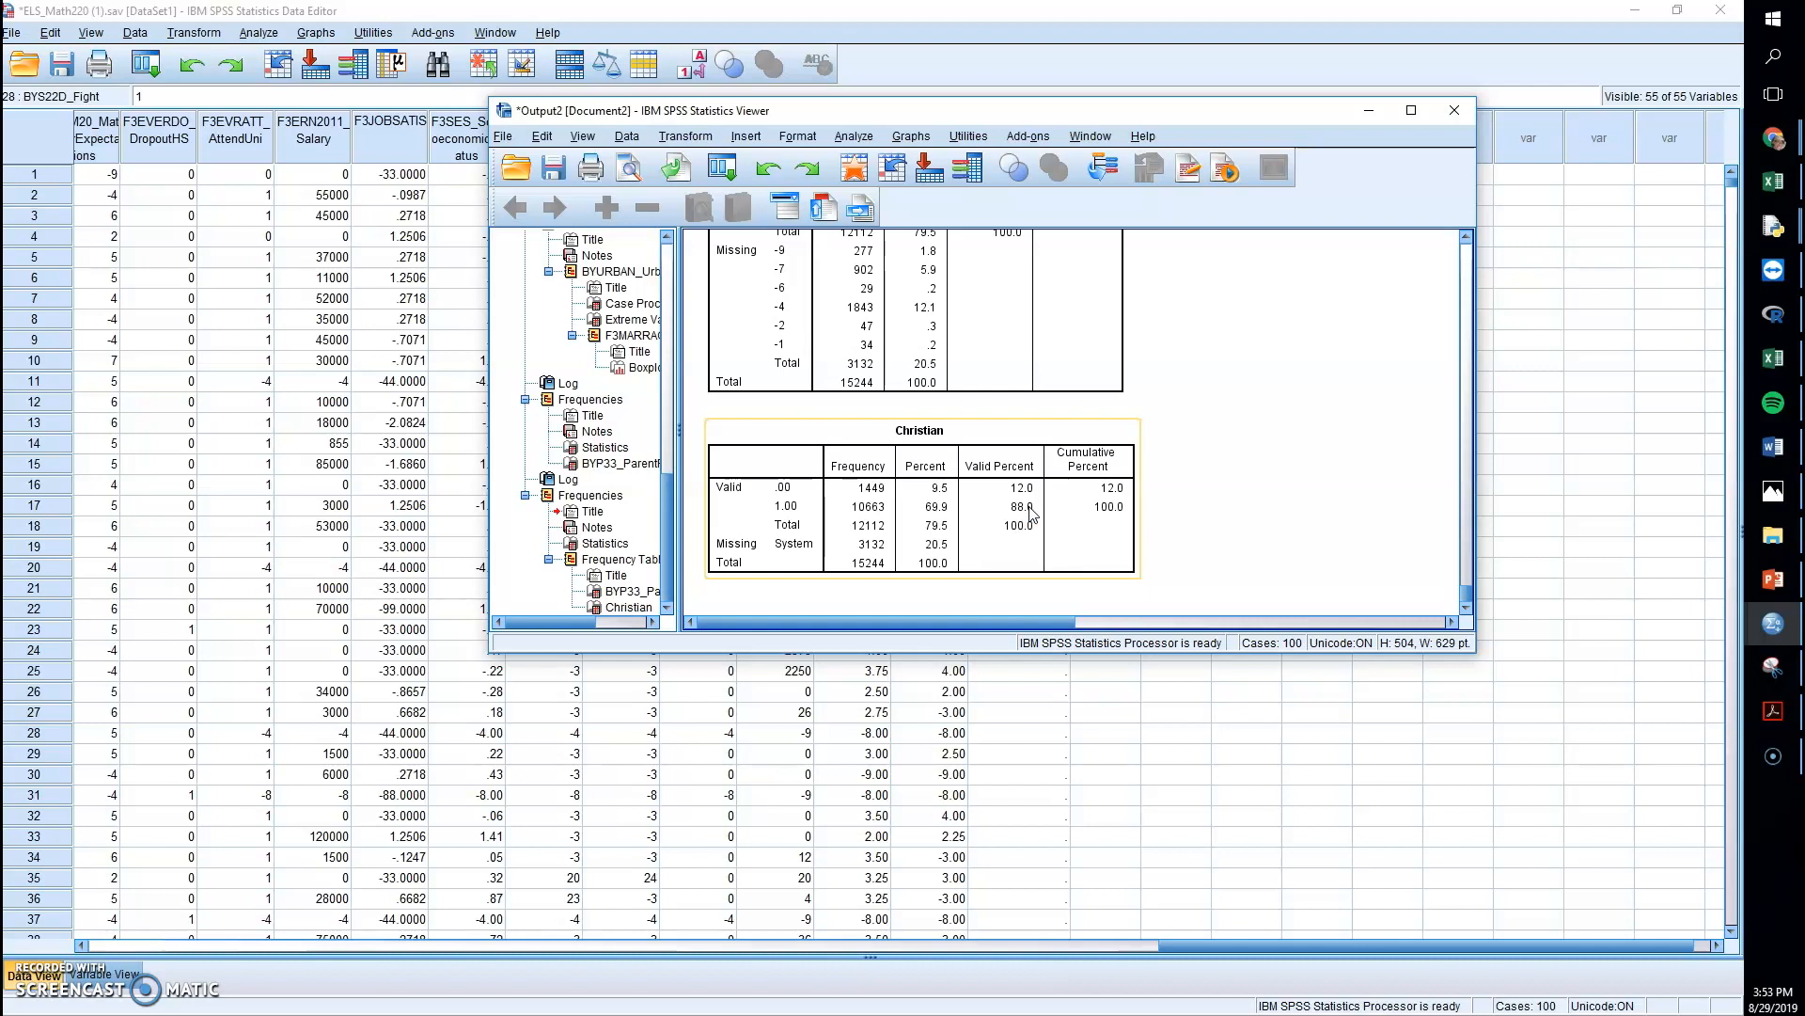
{"action": "mouse_move", "coordinate": [807, 504]}
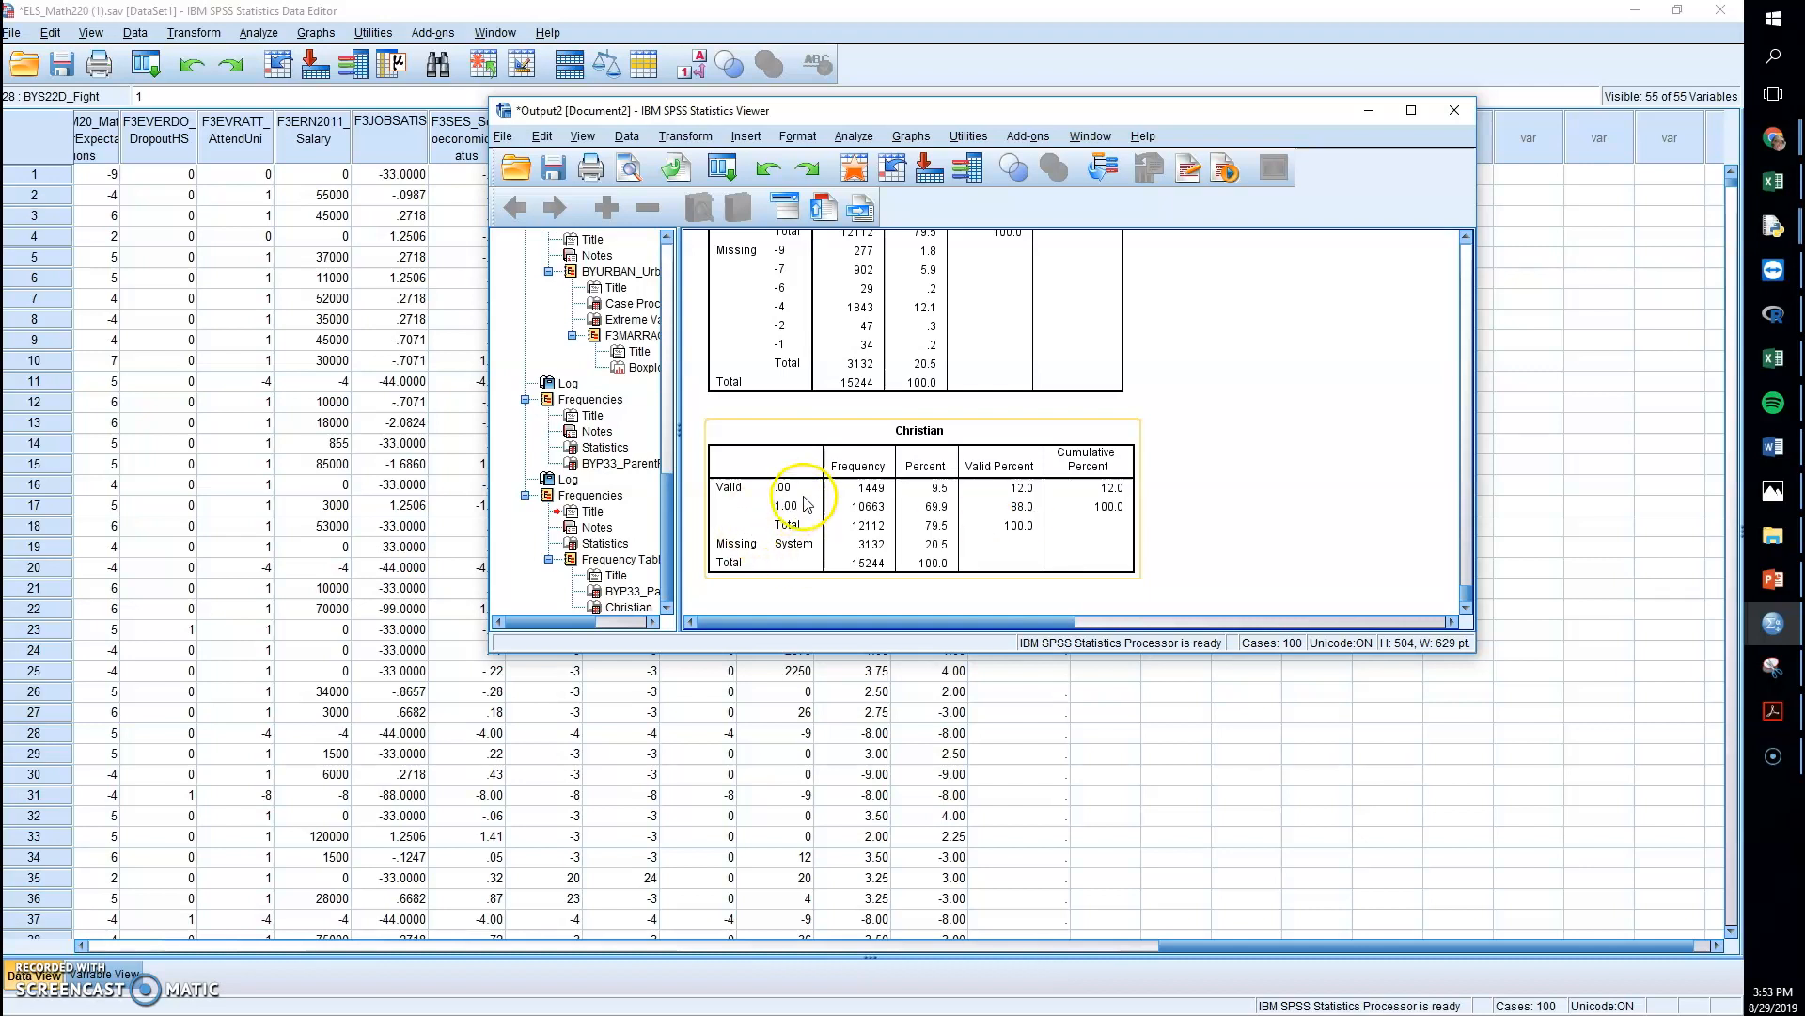
{"action": "mouse_move", "coordinate": [915, 466]}
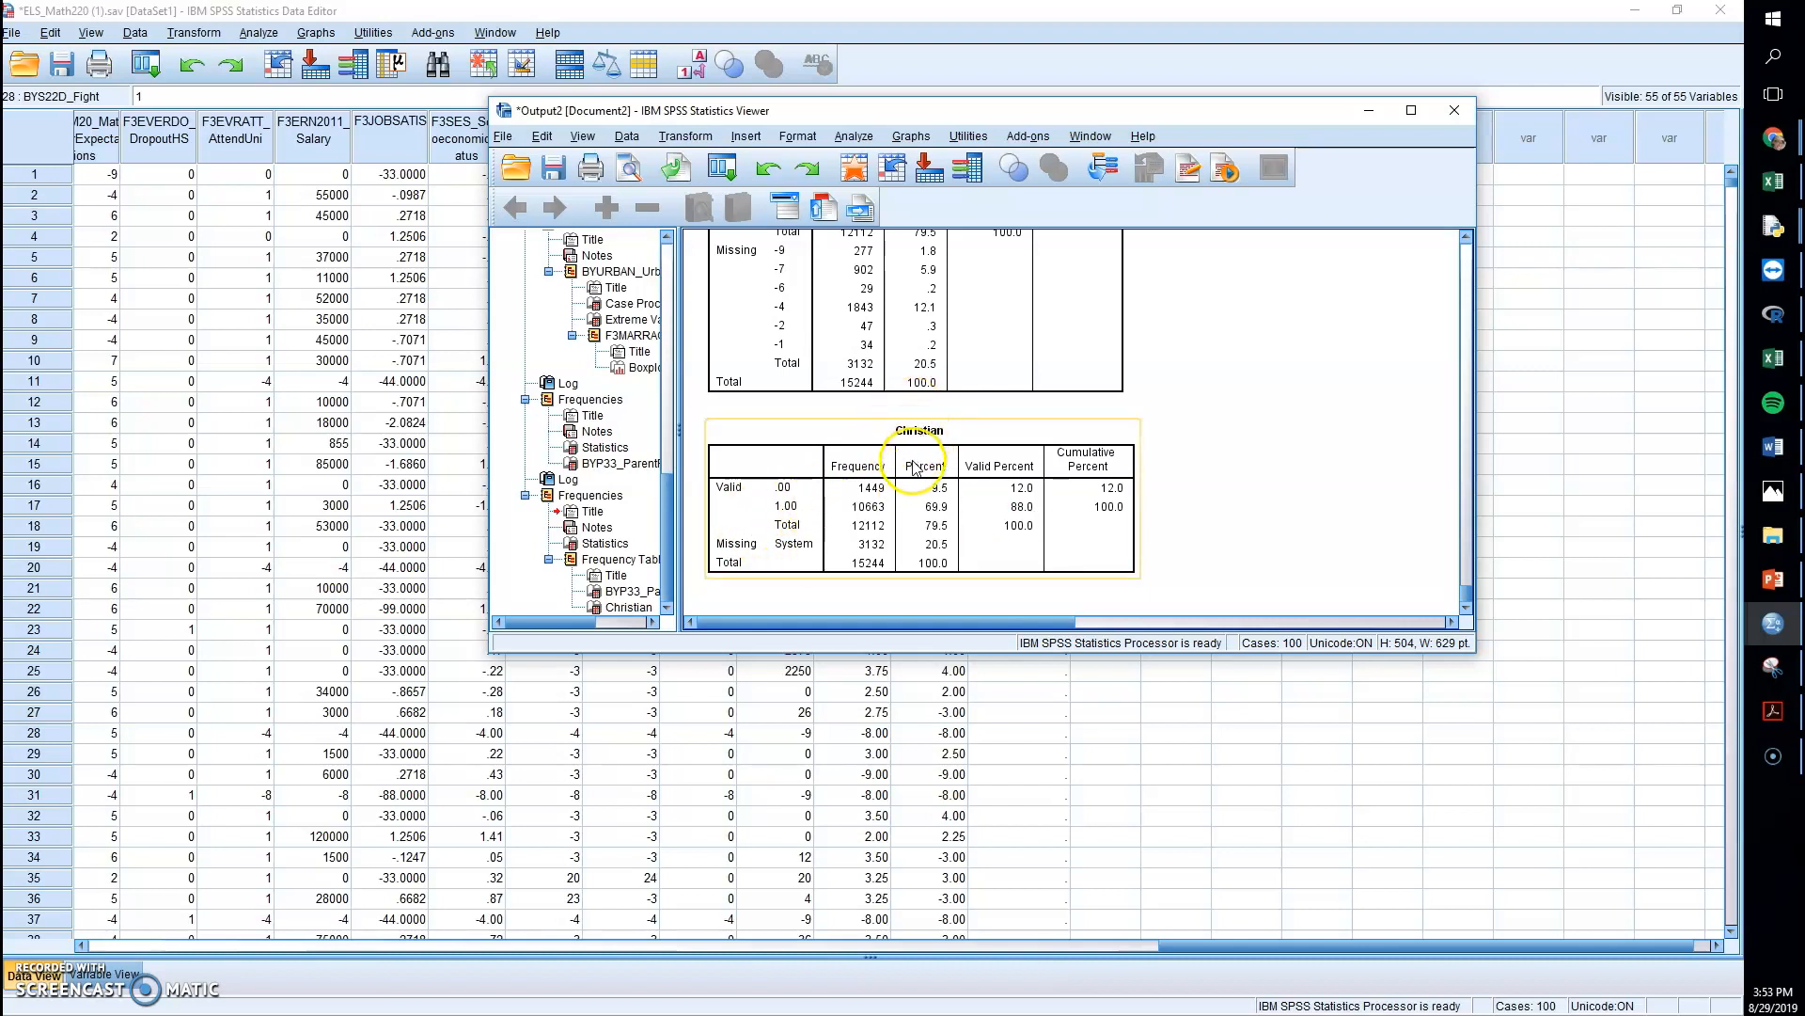
{"action": "mouse_move", "coordinate": [918, 469]}
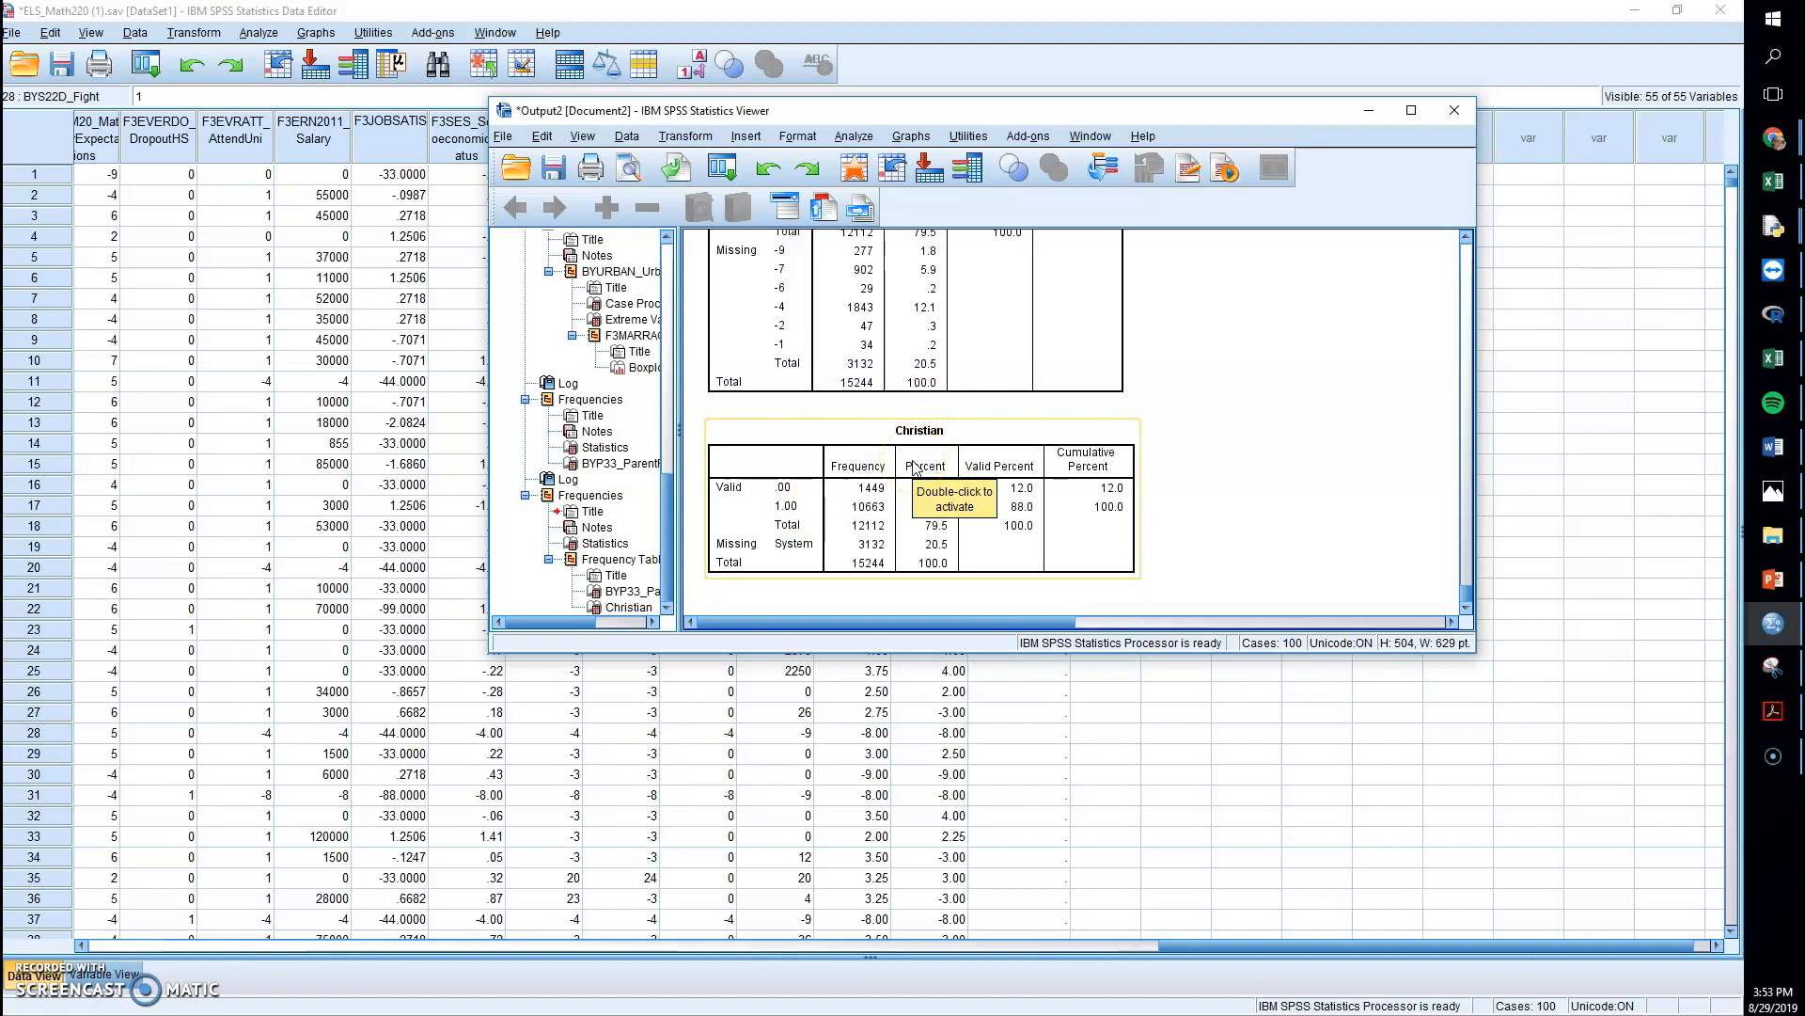